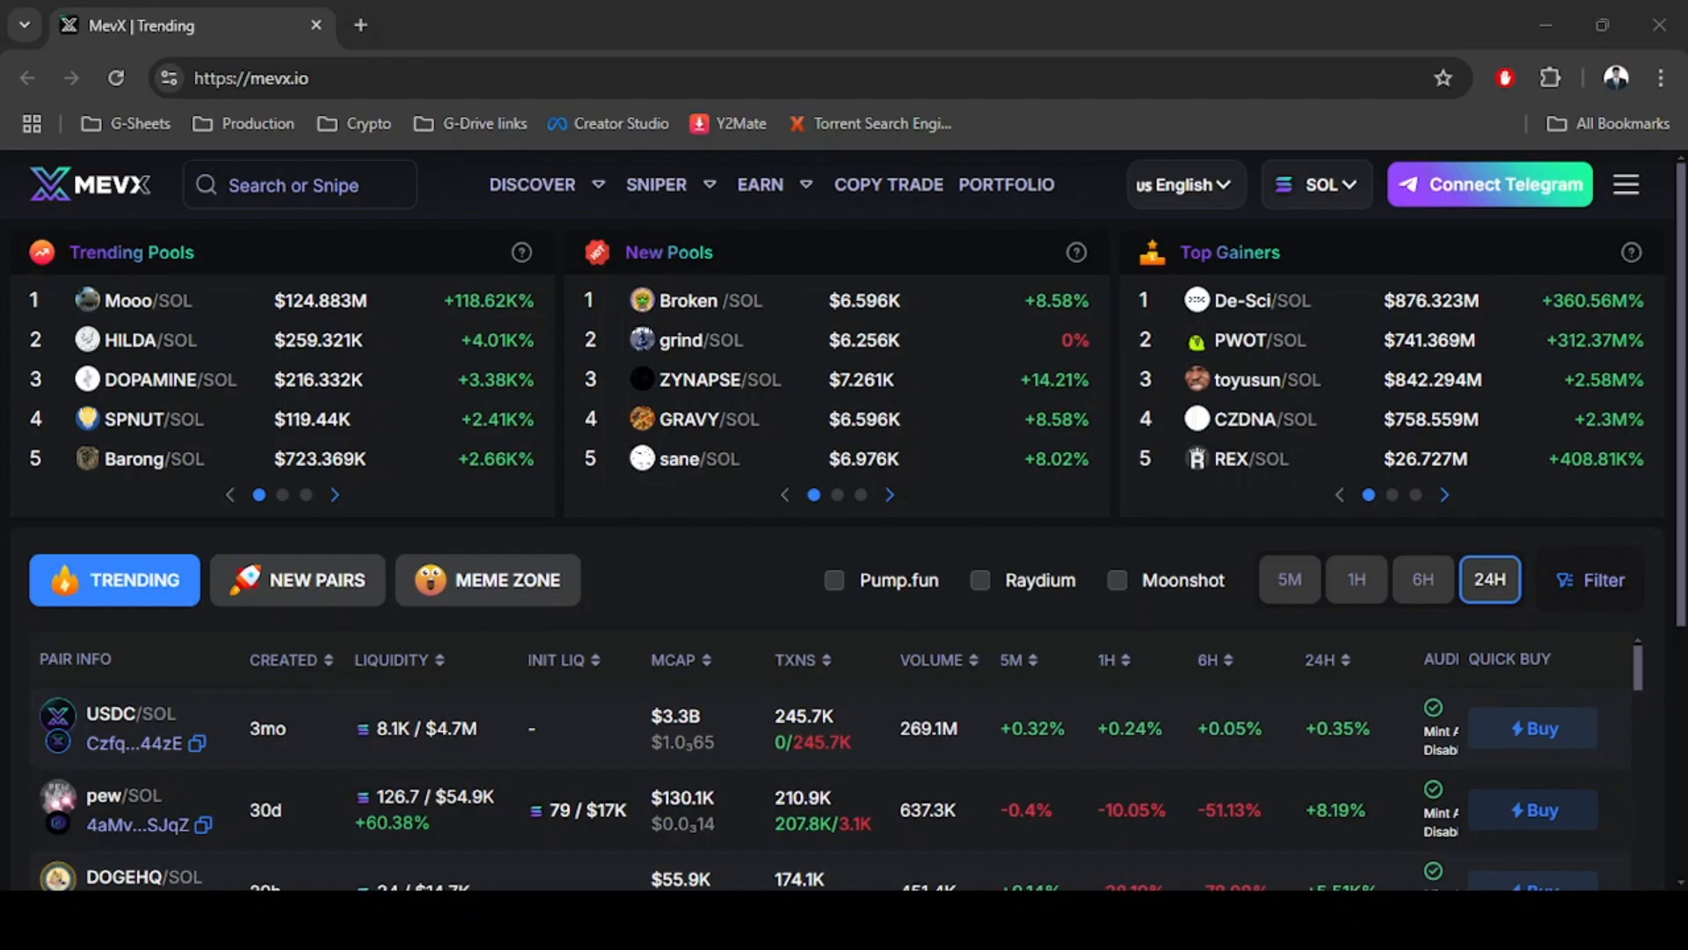
{"action": "mouse_move", "coordinate": [1602, 658]}
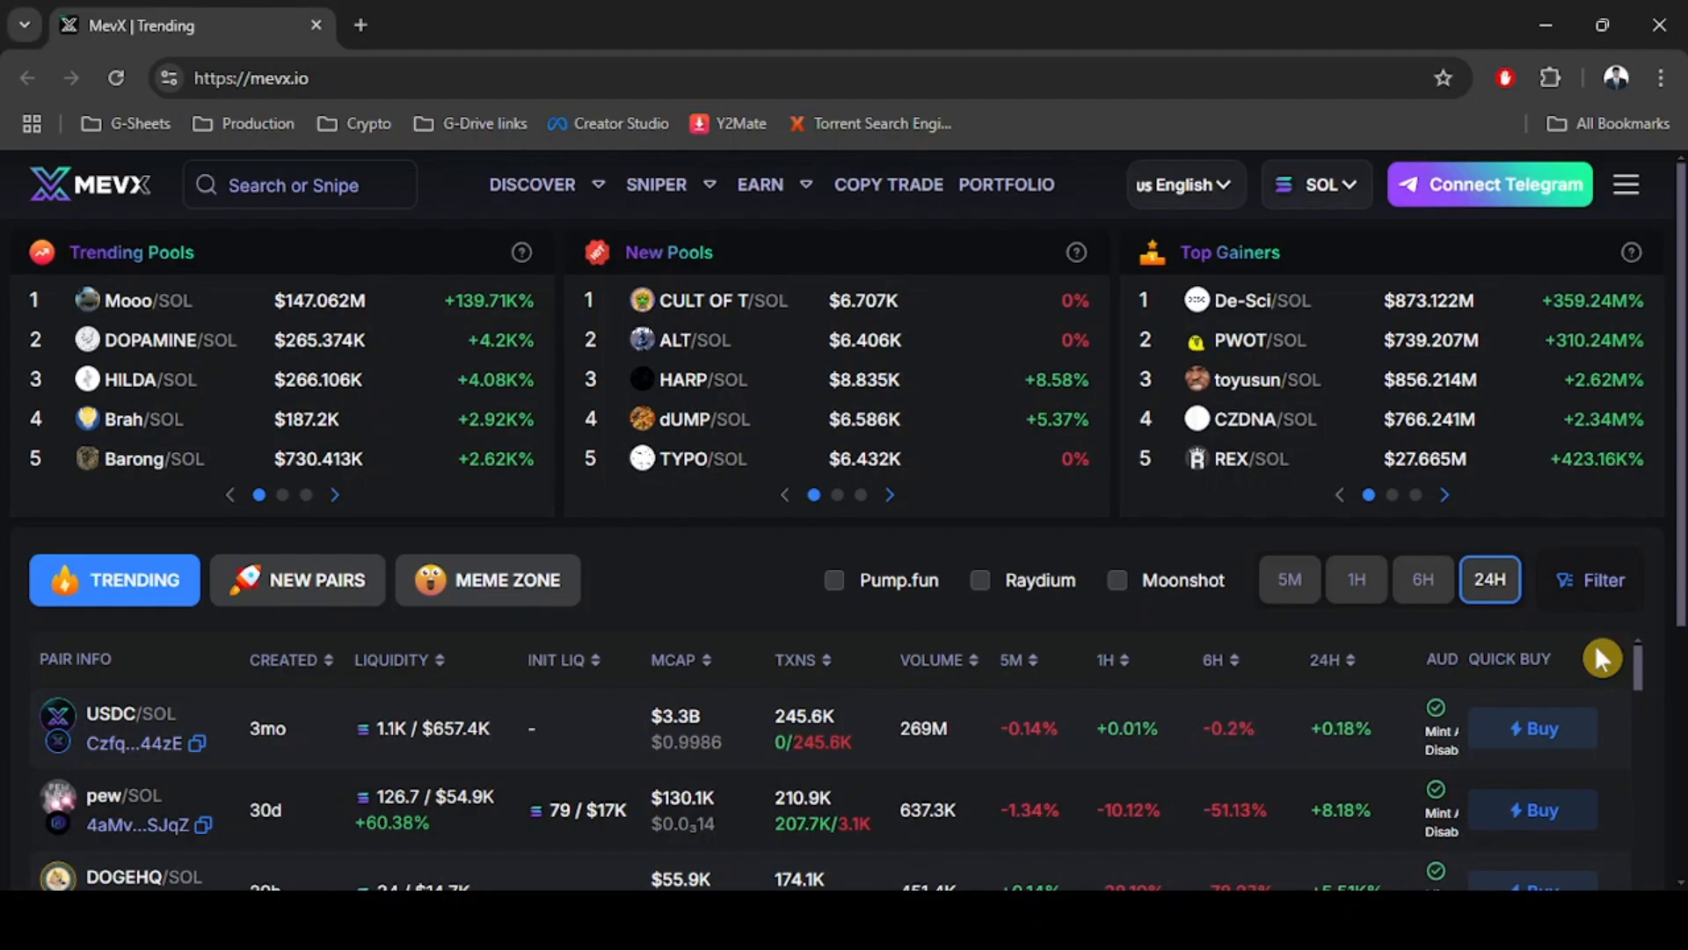
{"action": "mouse_move", "coordinate": [1537, 242]}
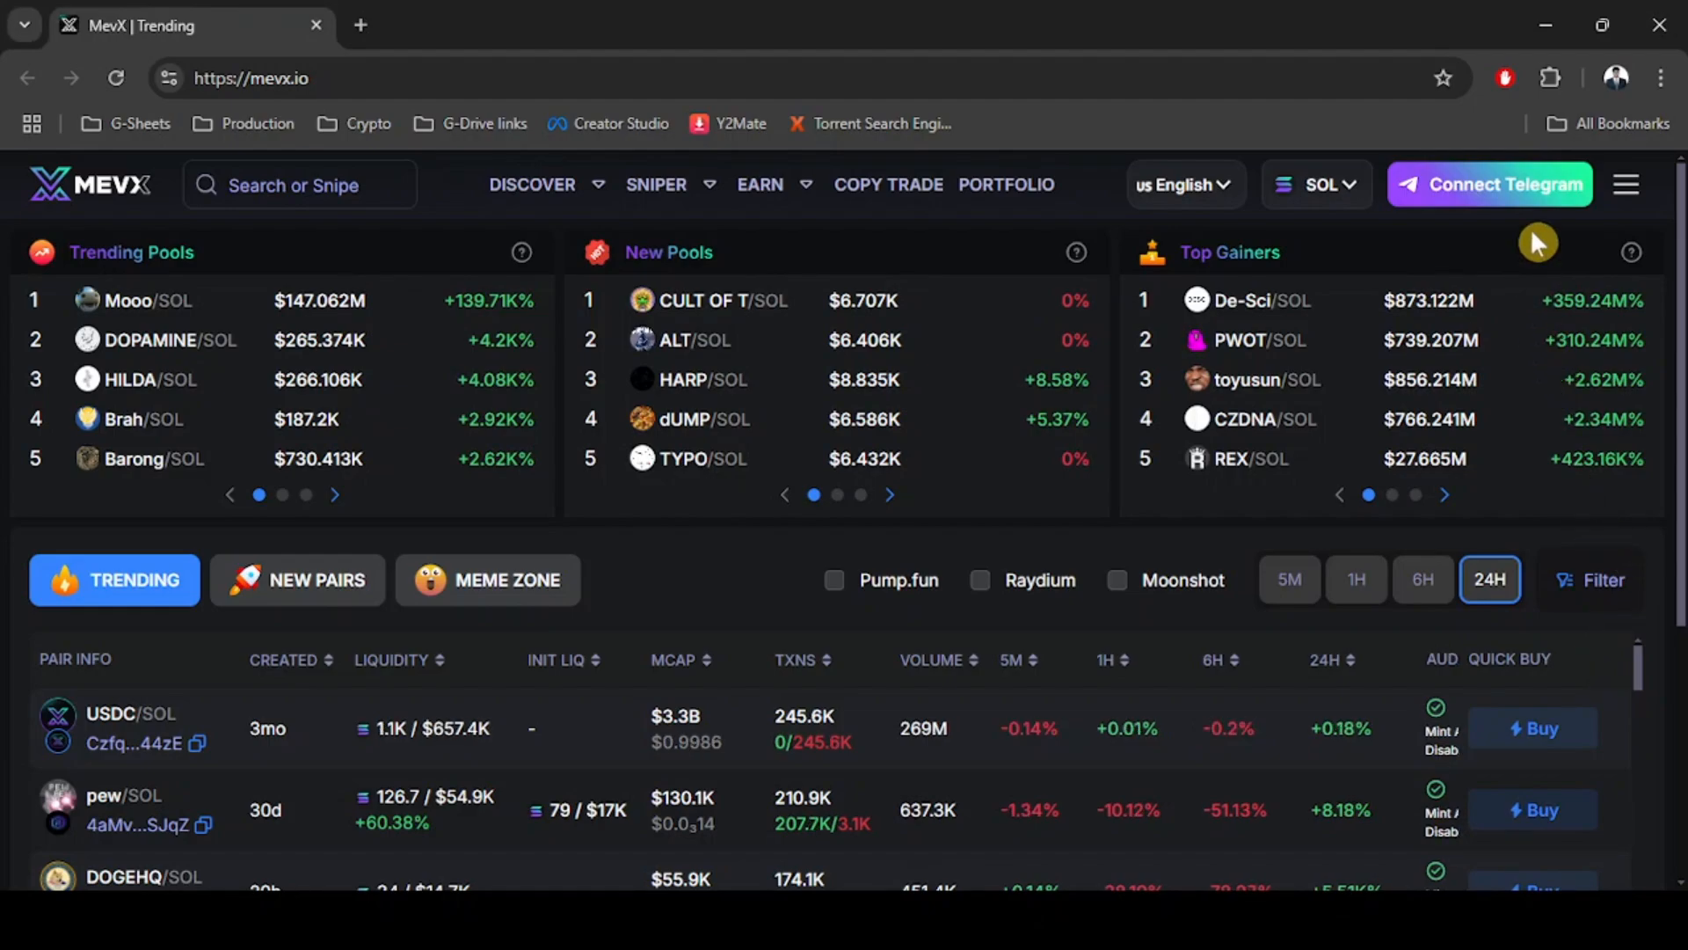
{"action": "mouse_move", "coordinate": [1496, 227]}
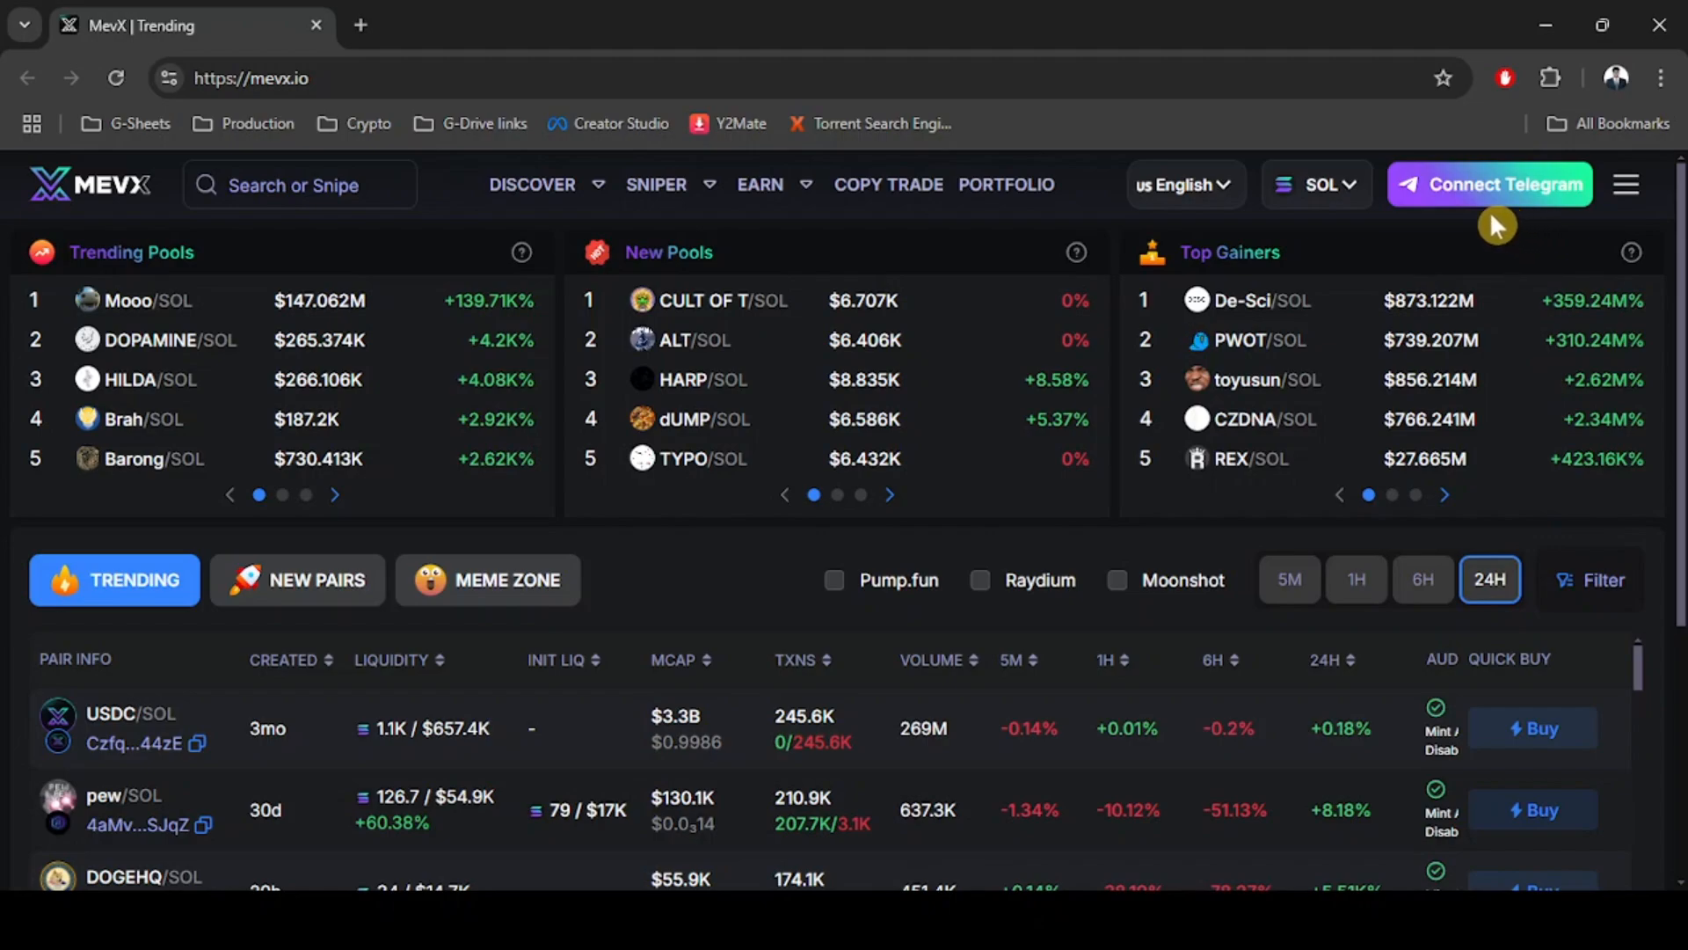
{"action": "mouse_move", "coordinate": [1501, 203]}
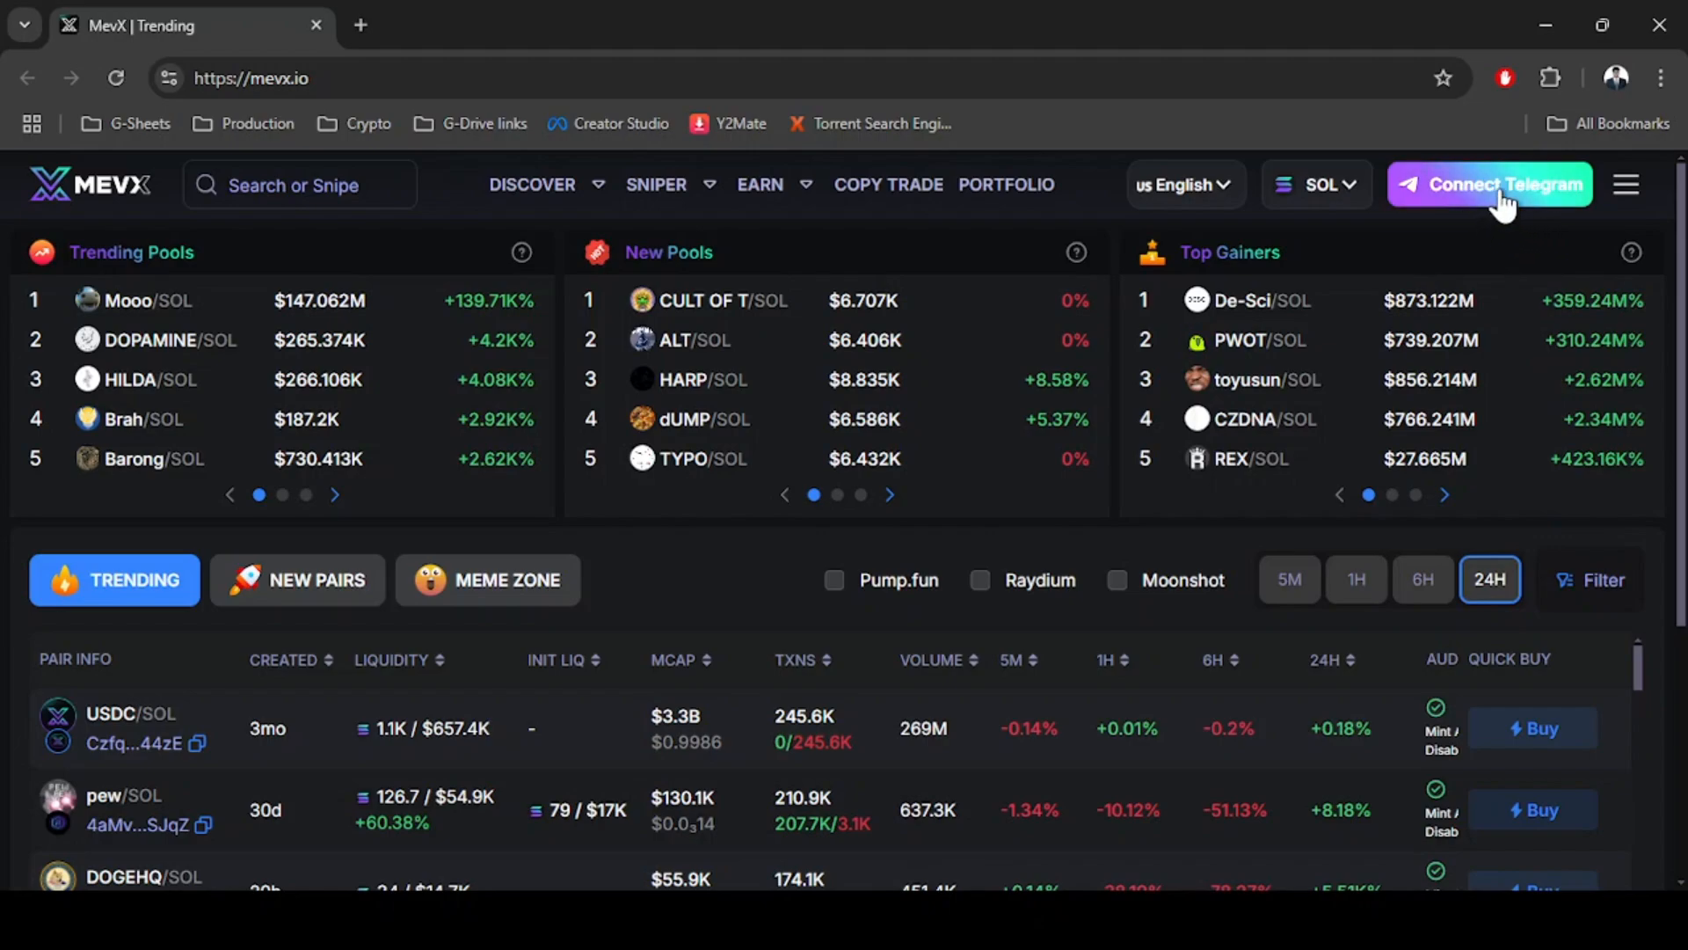
Reach the MevxTradingBot t.me page via Connect Telegram and choose Open in Web.
{"action": "left_click", "coordinate": [1489, 185]}
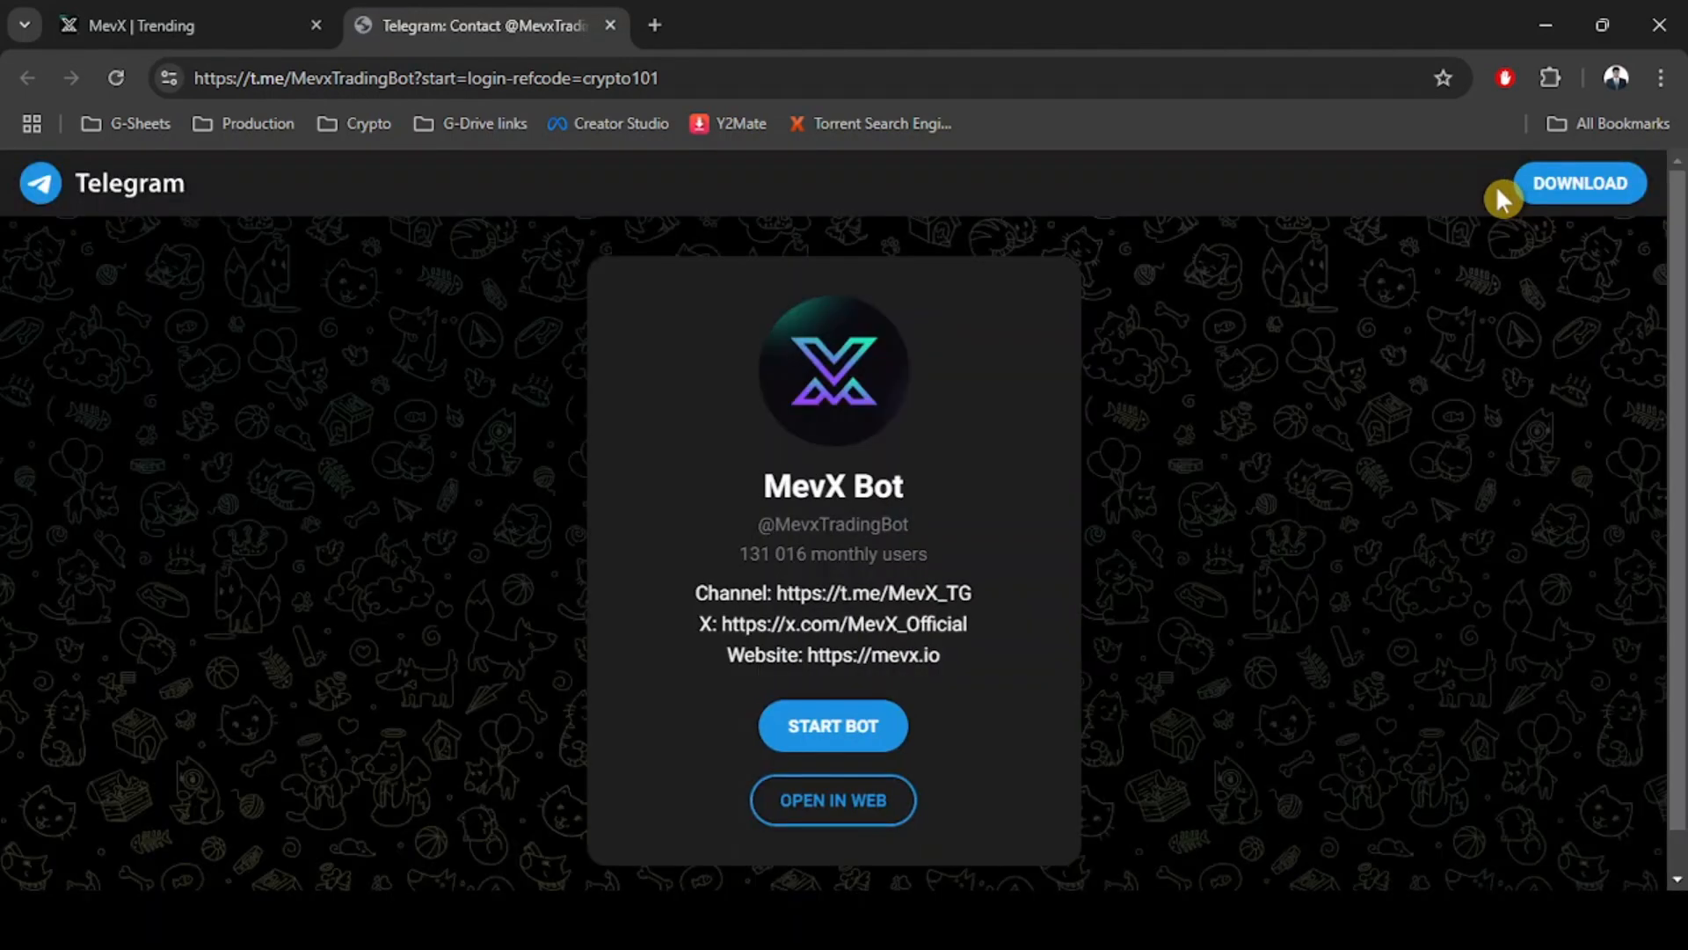
{"action": "mouse_move", "coordinate": [1048, 589]}
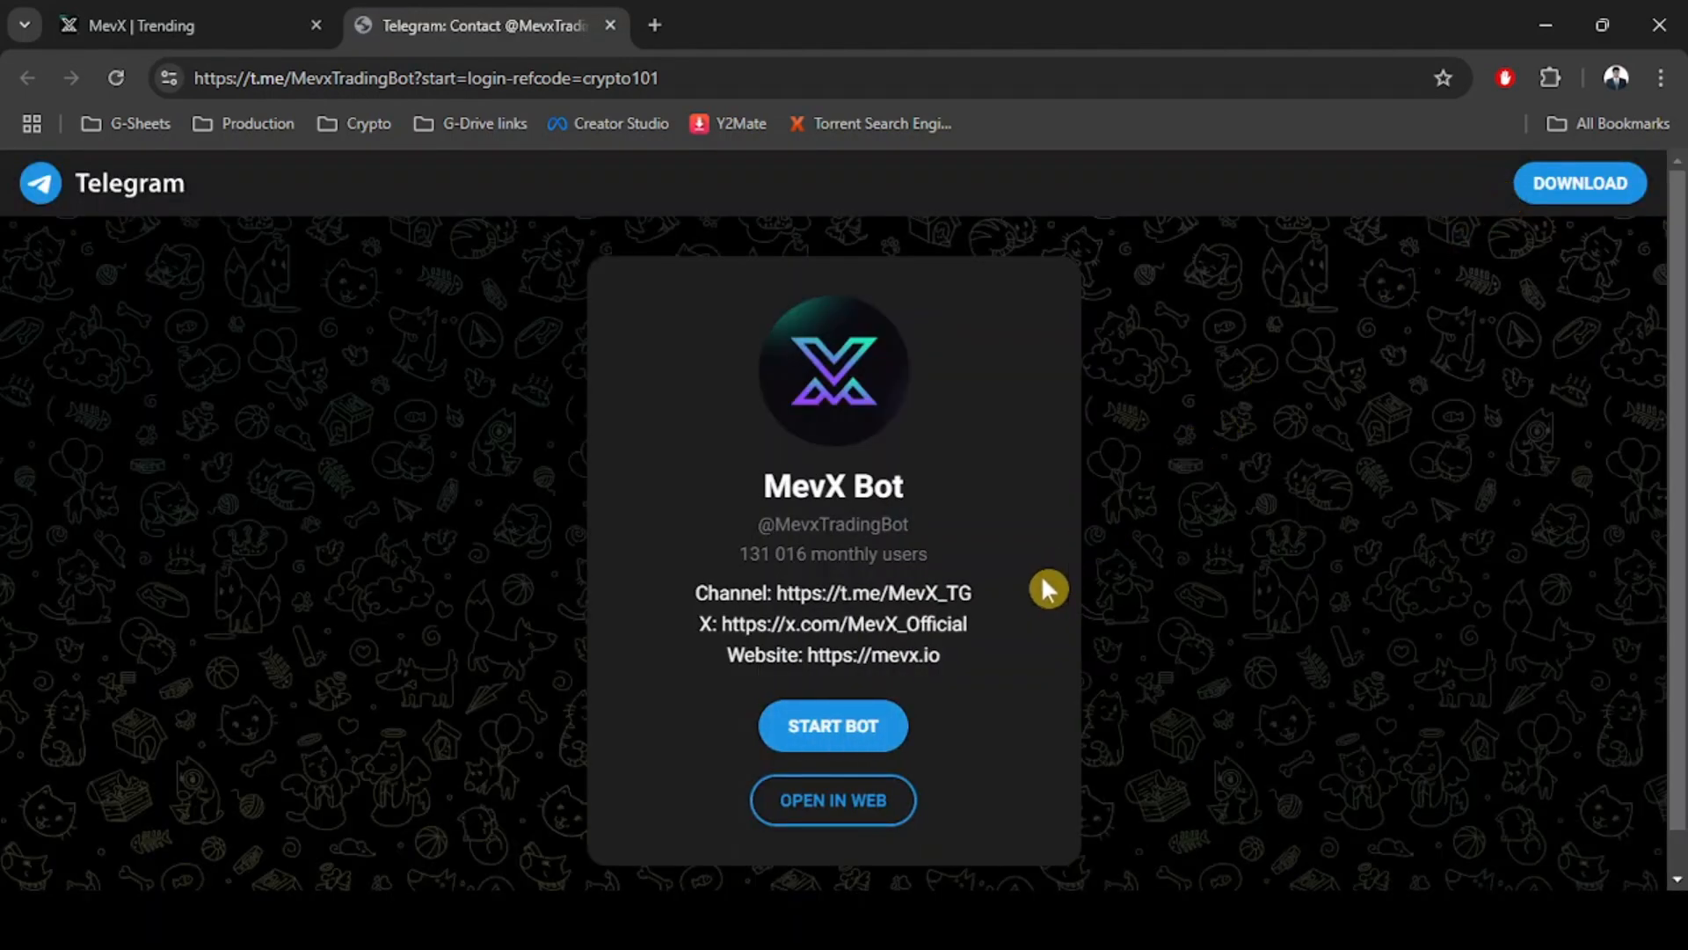
{"action": "mouse_move", "coordinate": [990, 635]}
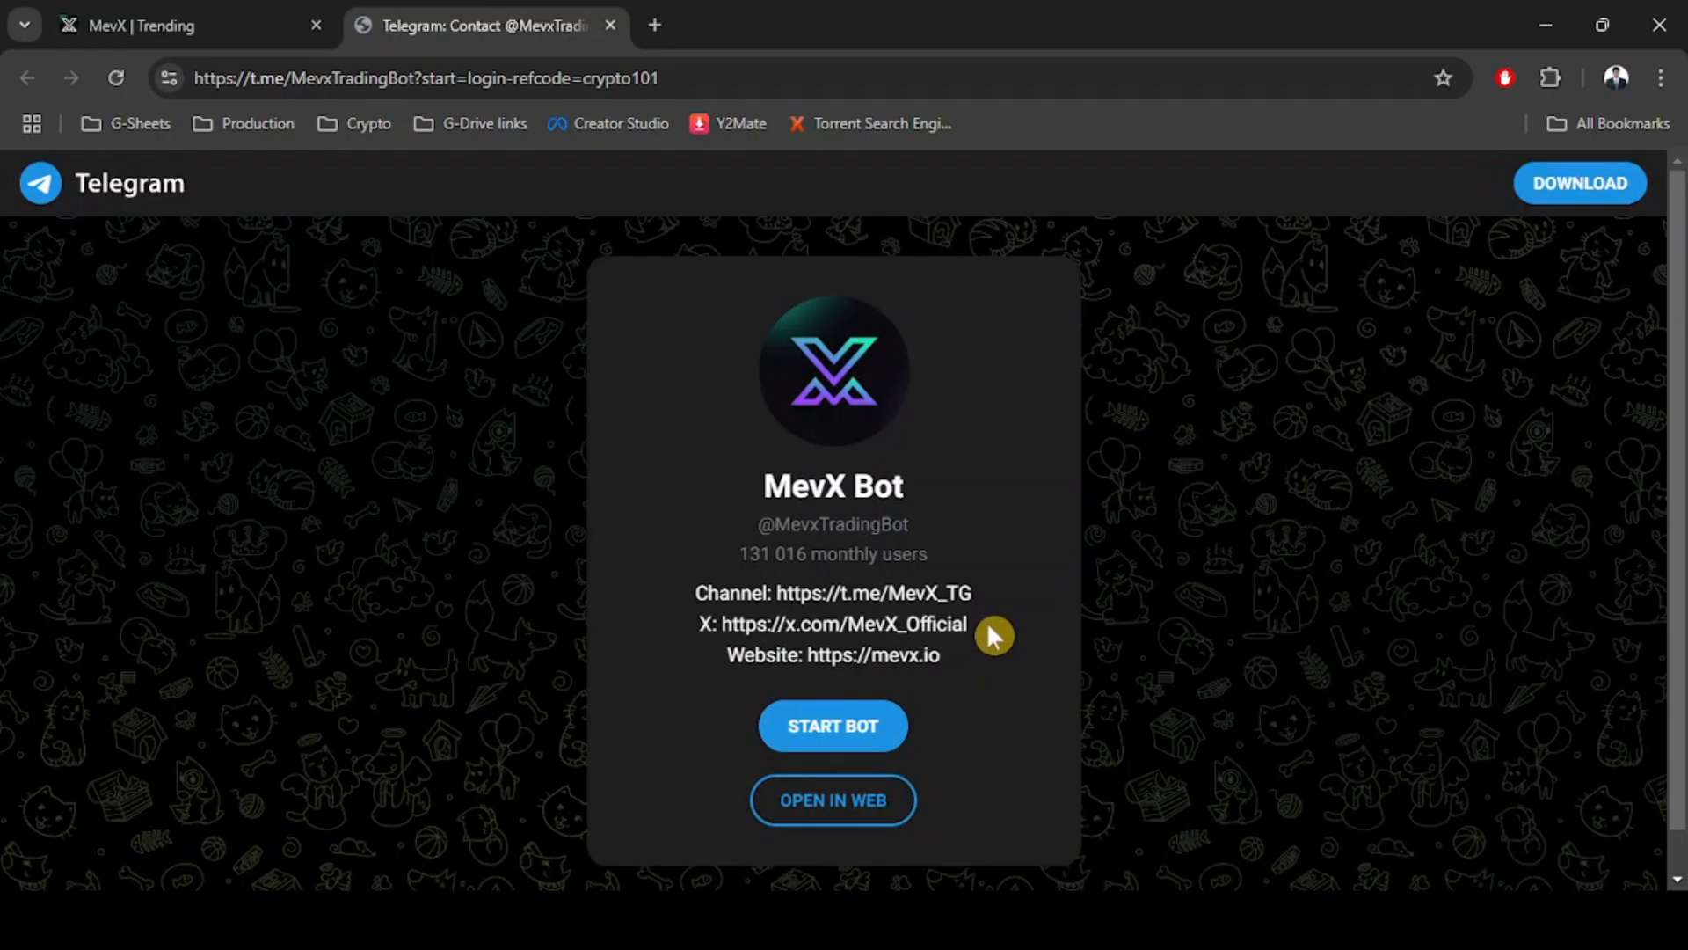
{"action": "left_click", "coordinate": [832, 800]}
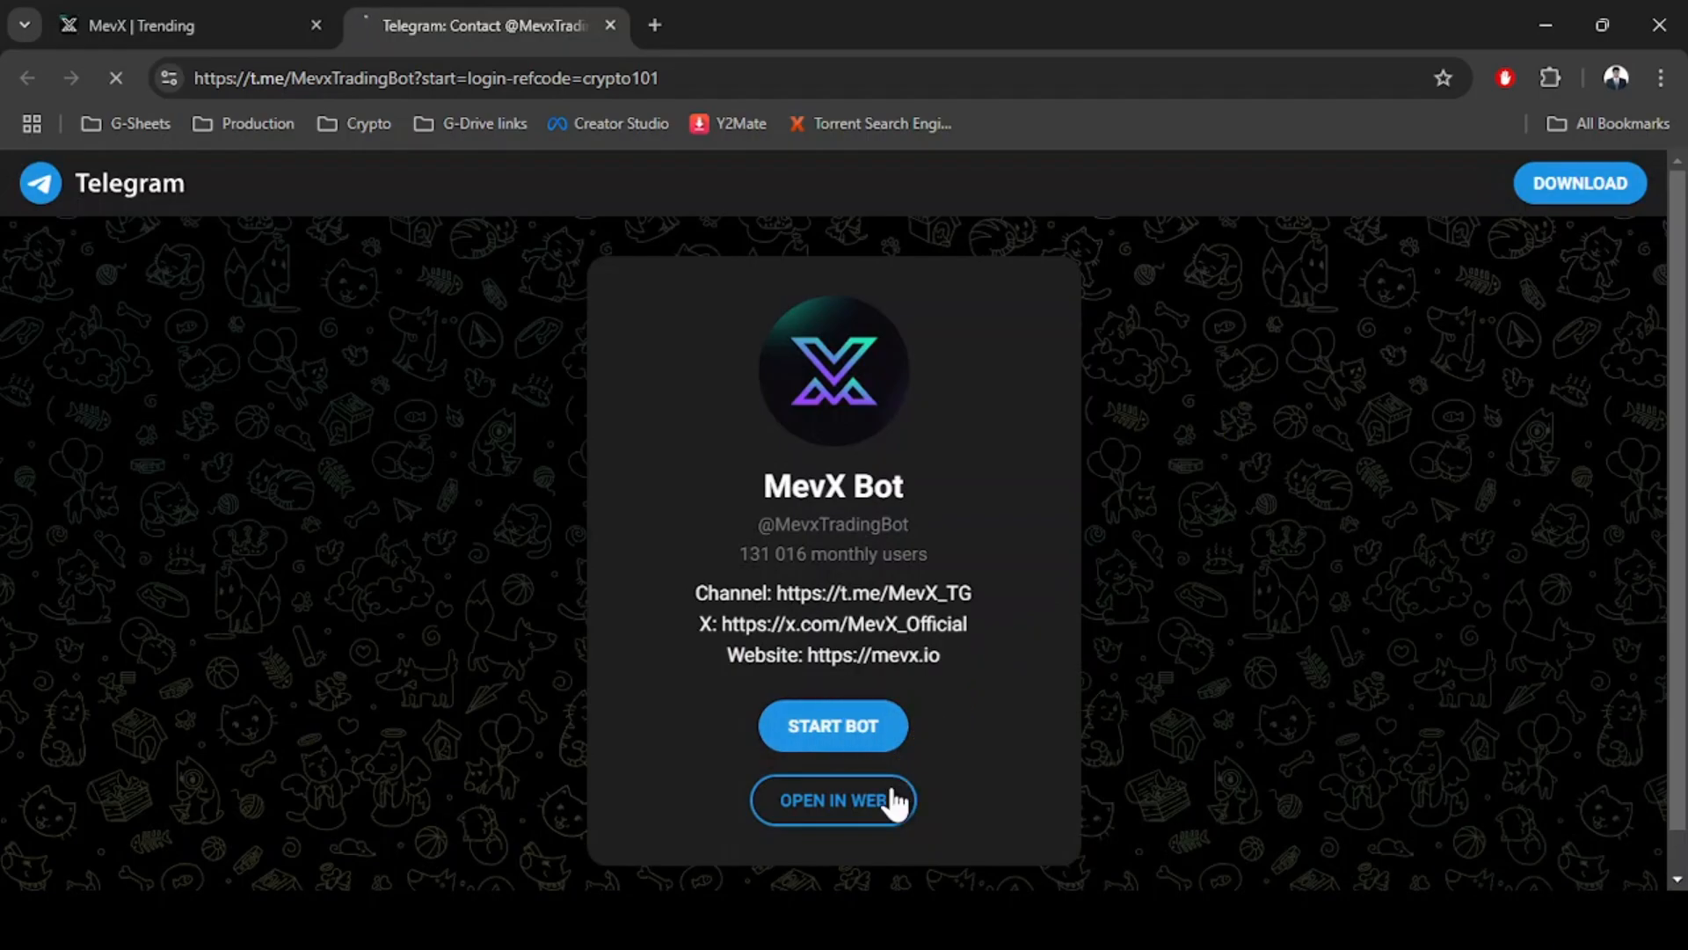
Send /start to MevX Bot and follow its Login link, confirming Open Link.
{"action": "left_click", "coordinate": [832, 800]}
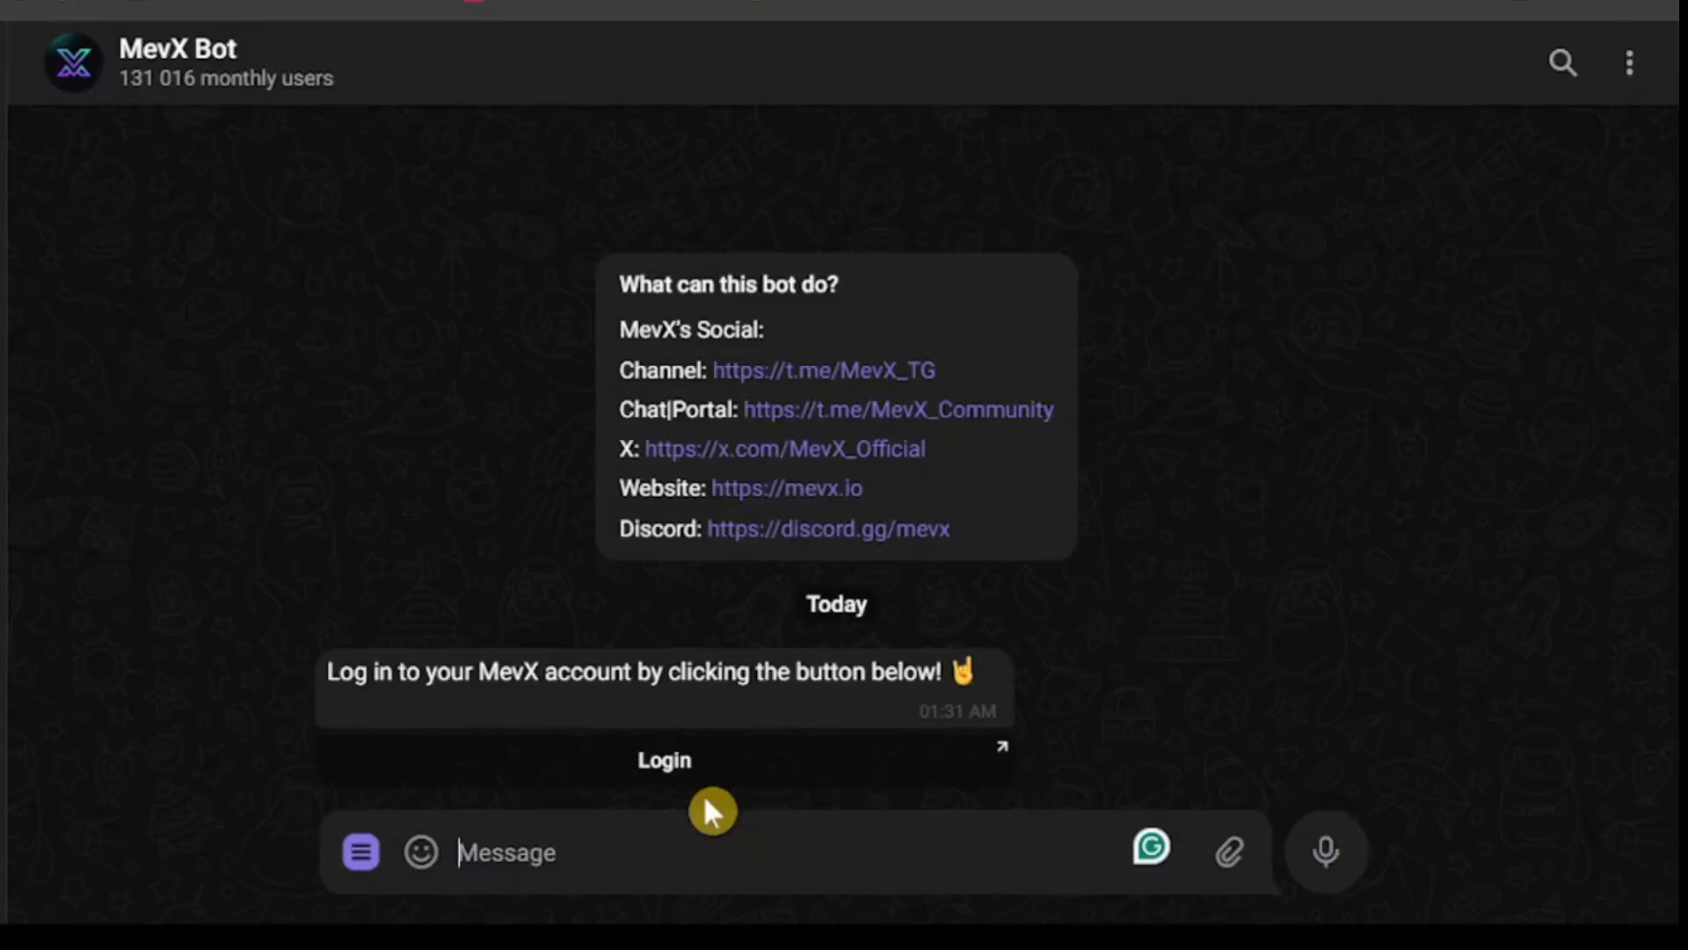
{"action": "mouse_move", "coordinate": [735, 775]}
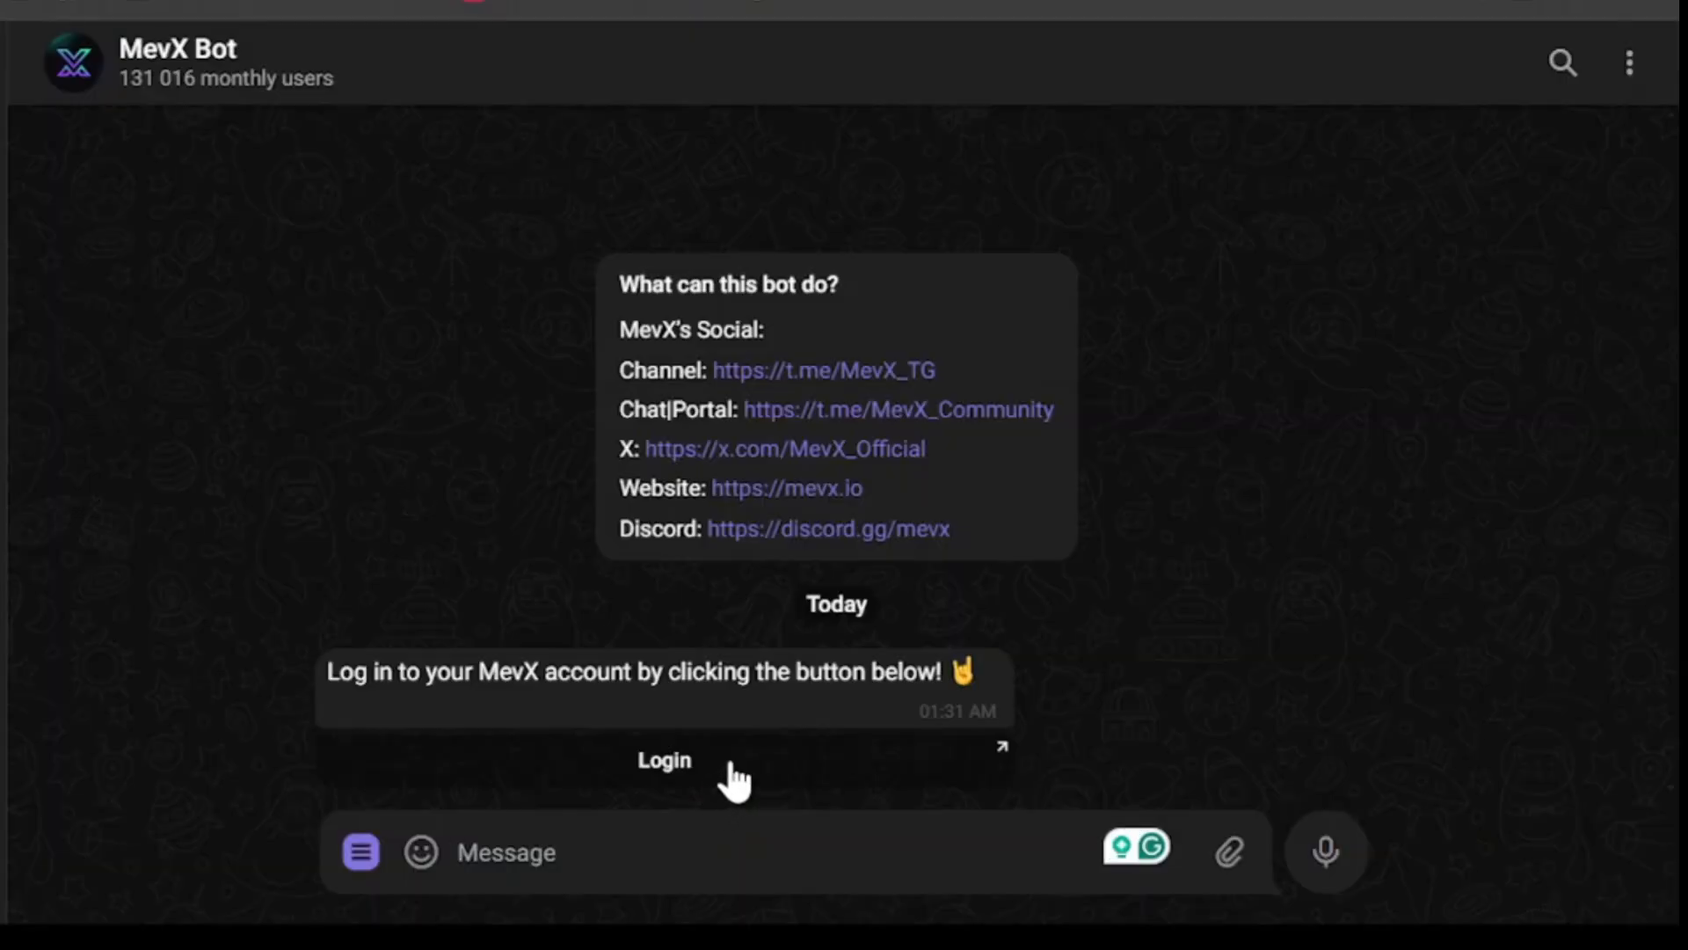
{"action": "left_click", "coordinate": [663, 760]}
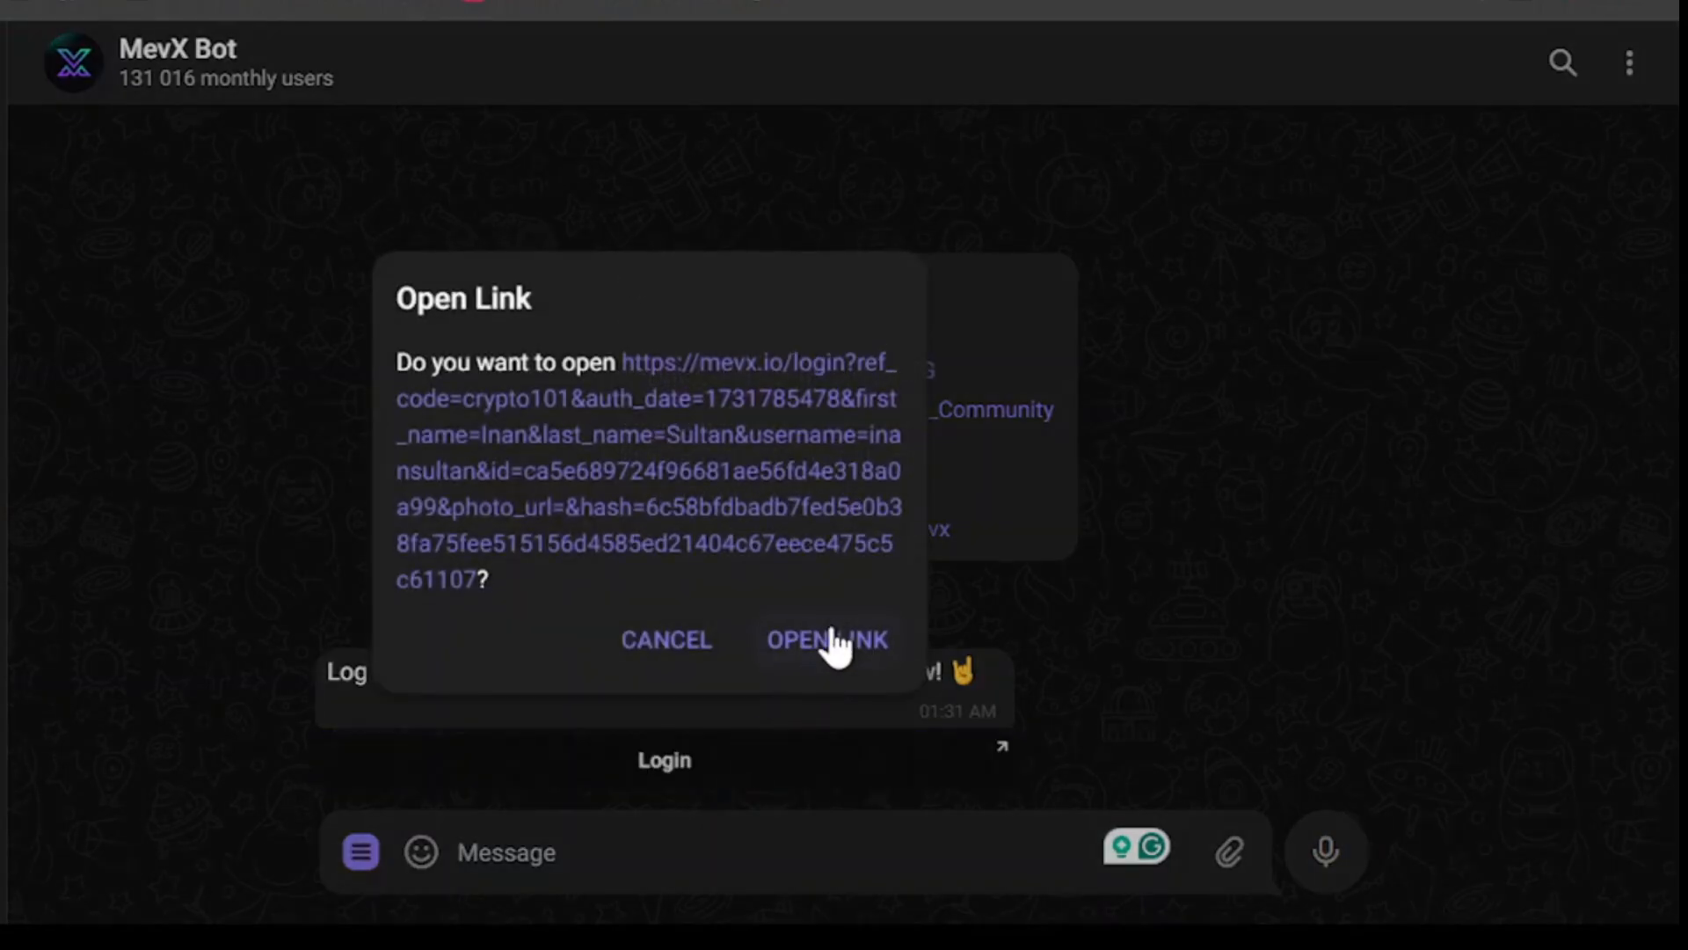
{"action": "left_click", "coordinate": [826, 638]}
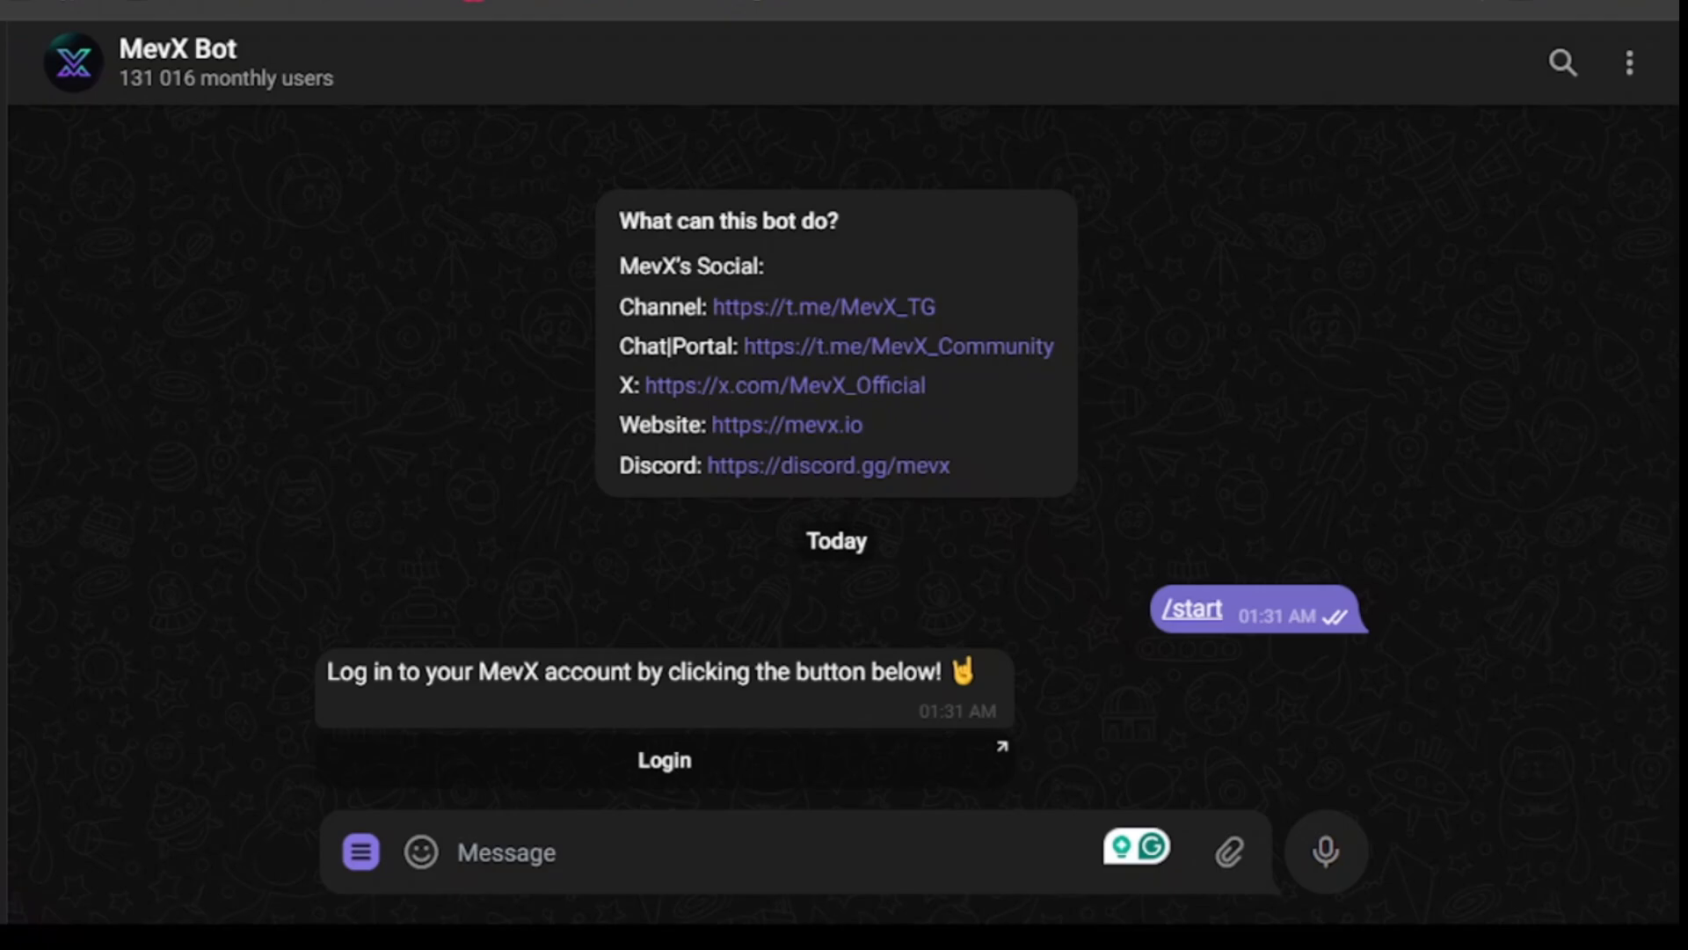
{"action": "scroll", "scroll_direction": "down", "scroll_amount": 3}
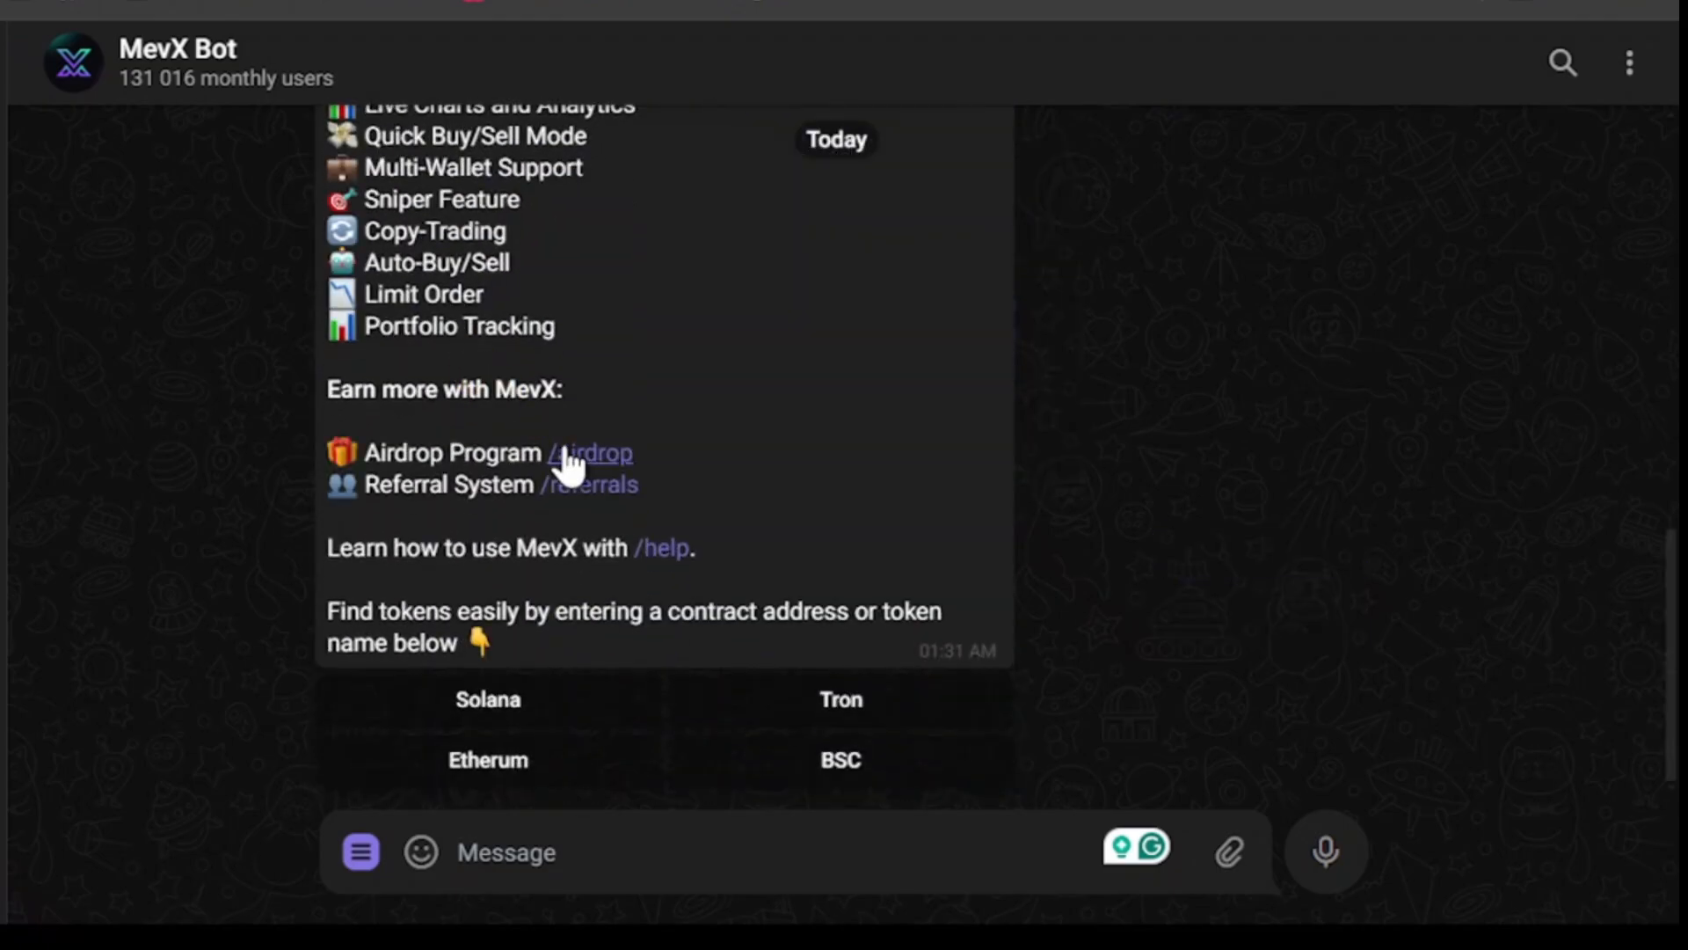
{"action": "scroll", "scroll_direction": "up", "scroll_amount": 3}
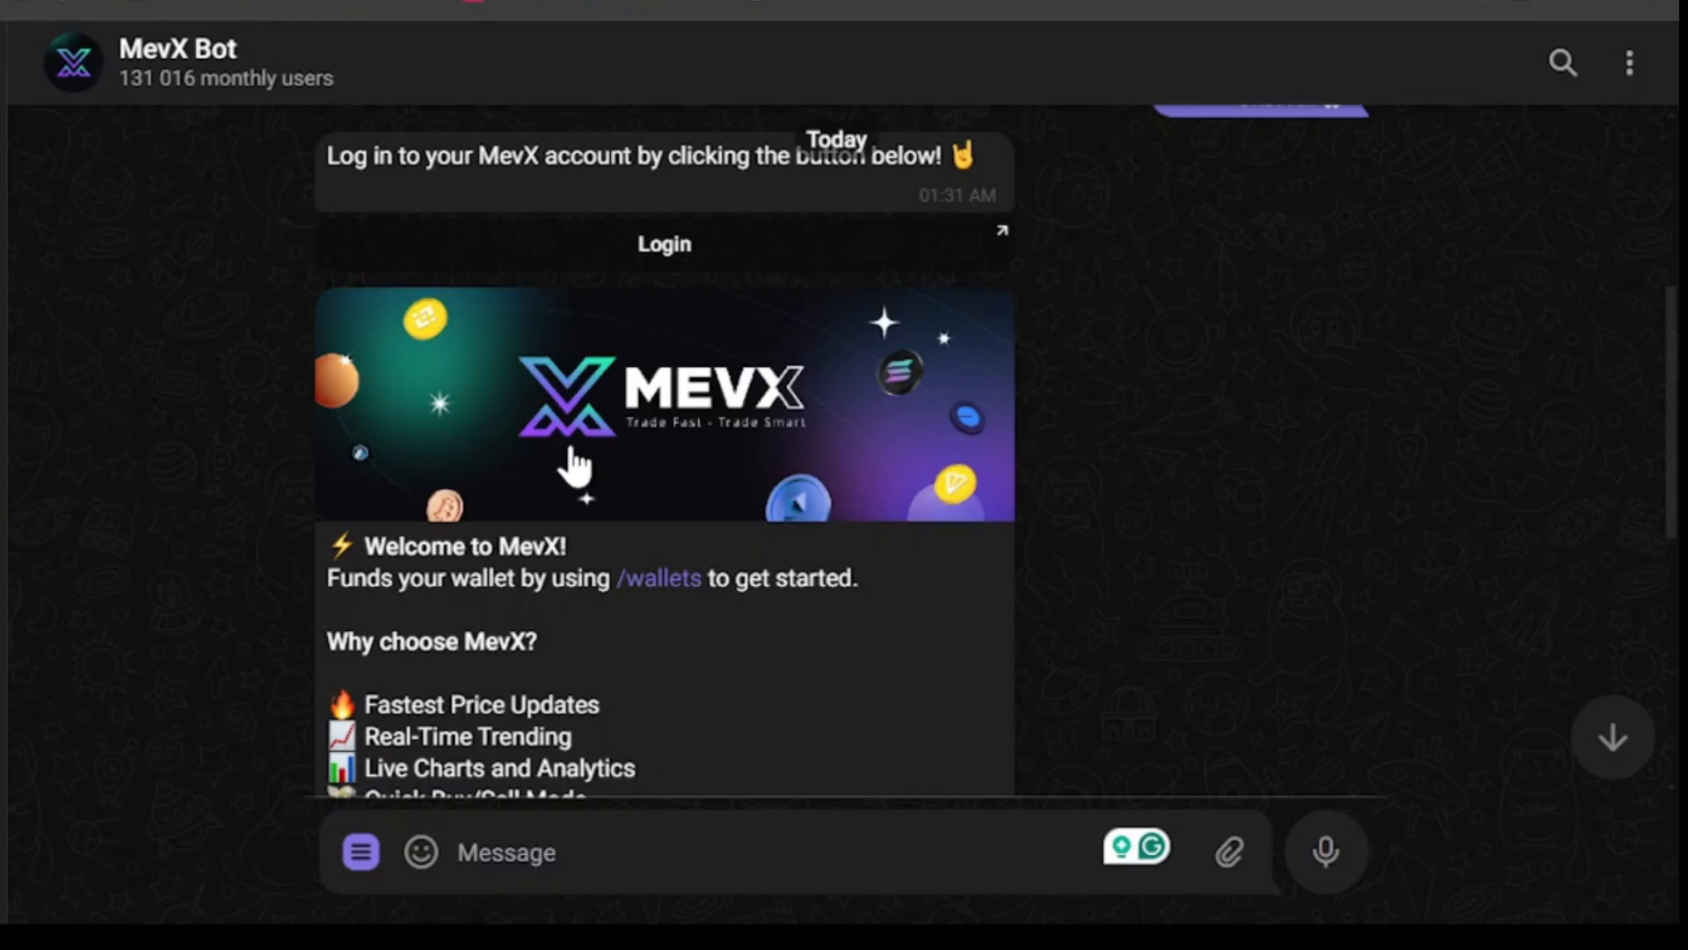
{"action": "scroll", "scroll_direction": "down", "scroll_amount": 3}
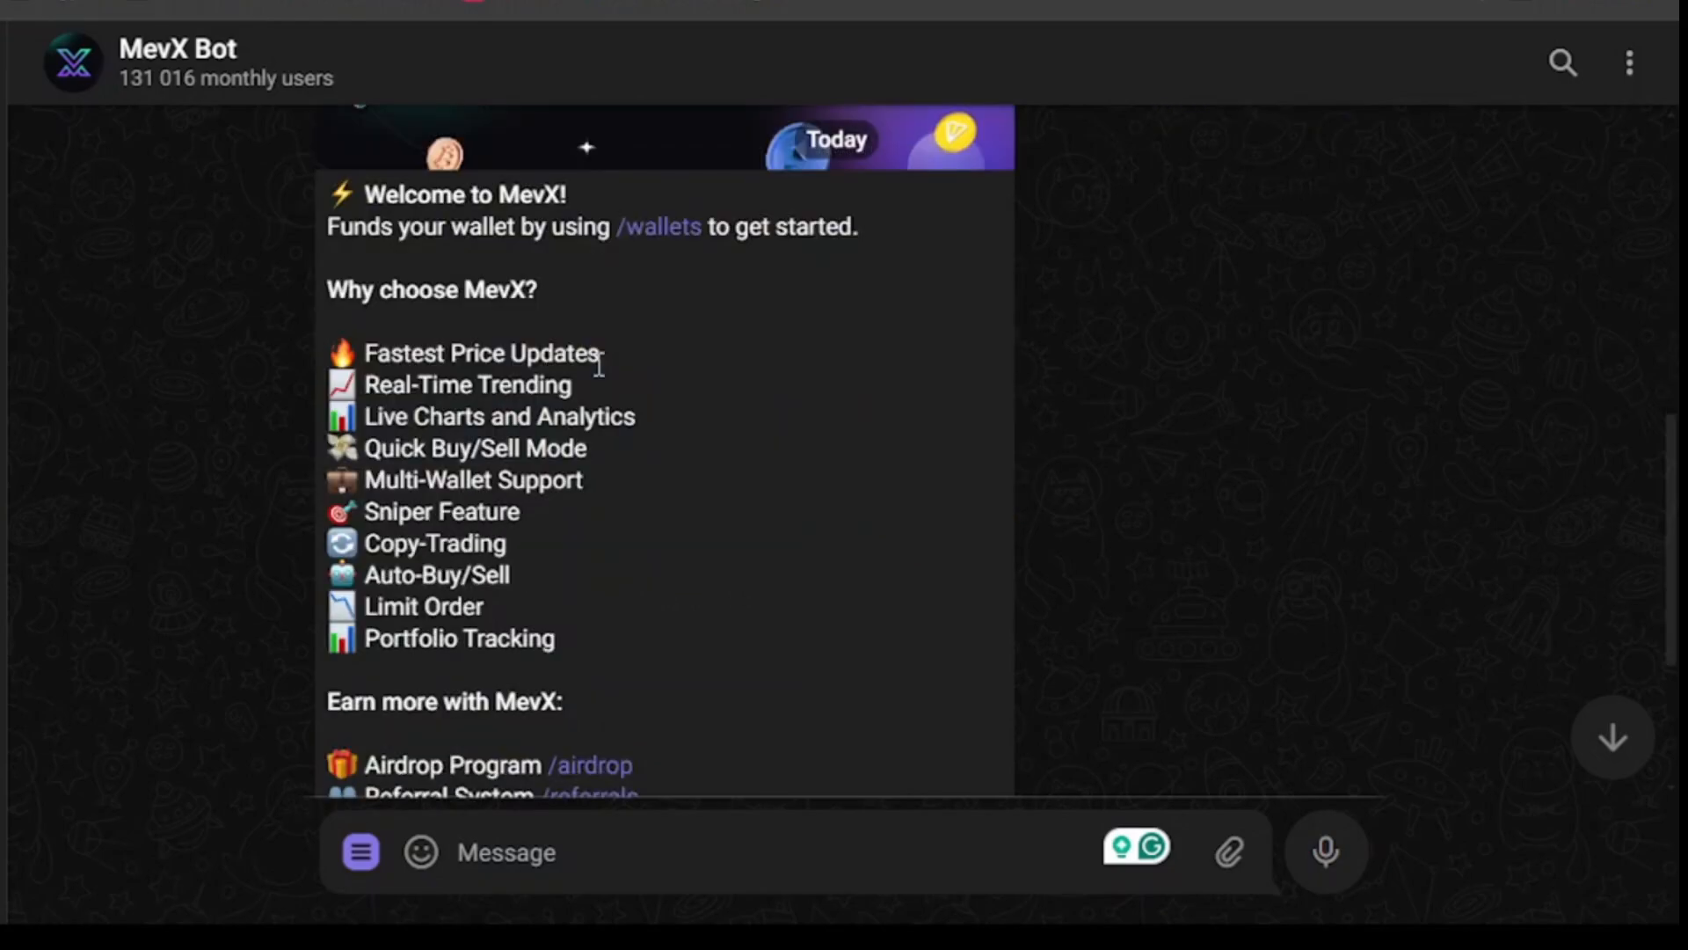
{"action": "scroll", "scroll_direction": "down", "scroll_amount": 3}
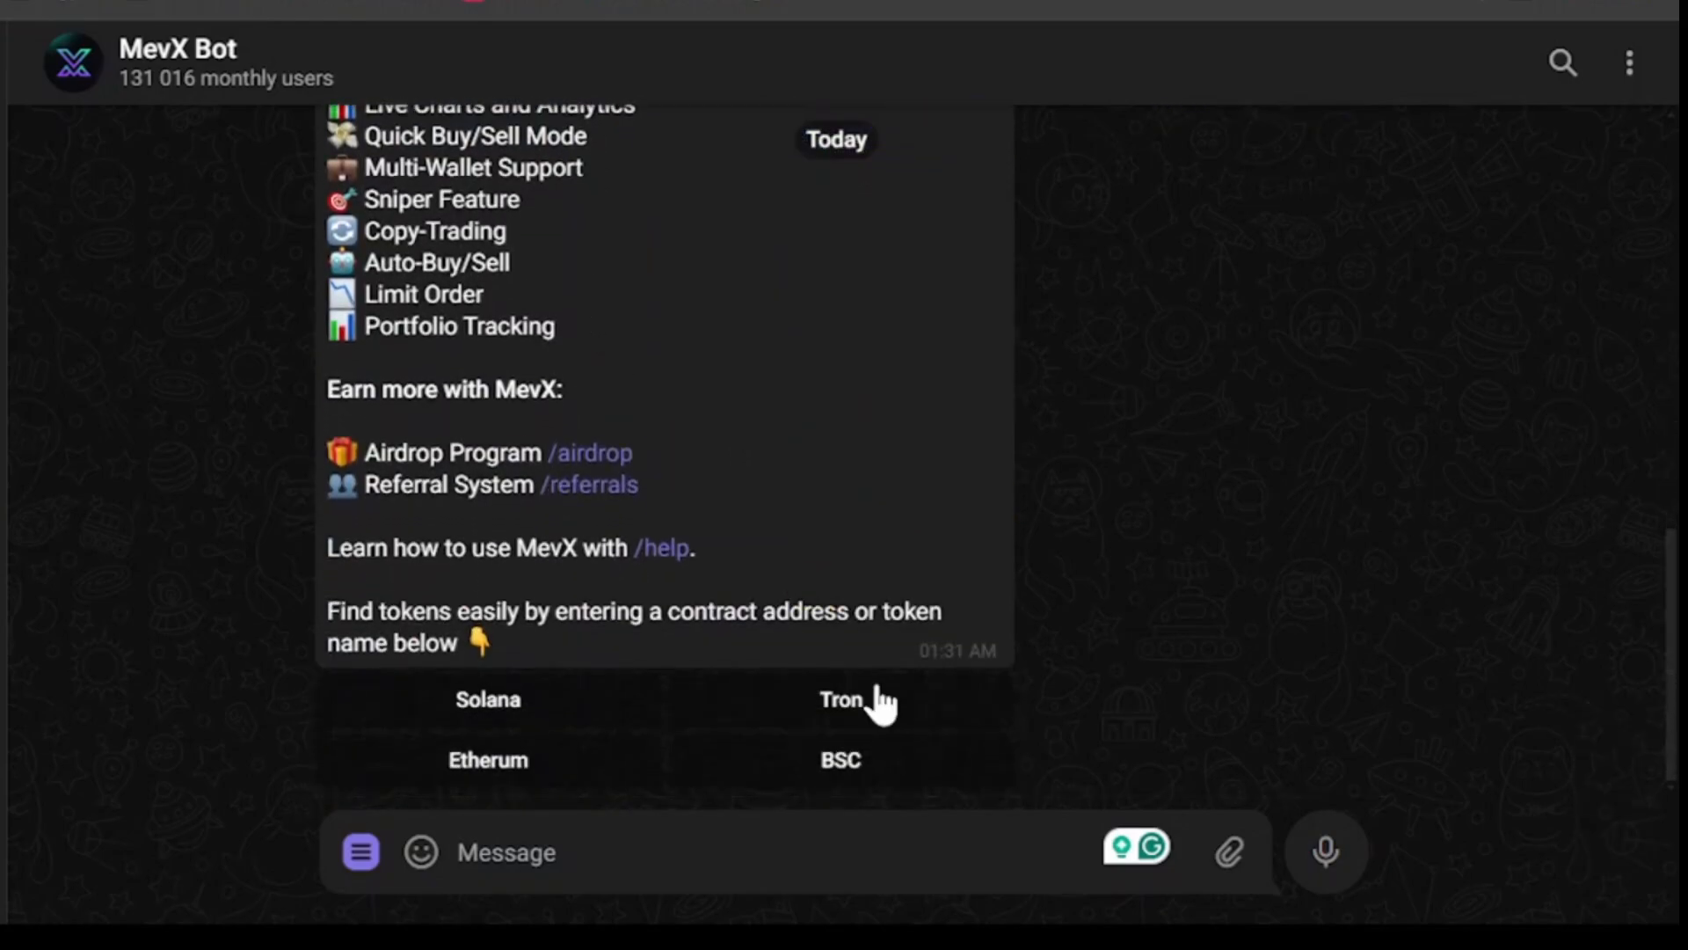
{"action": "mouse_move", "coordinate": [614, 720]}
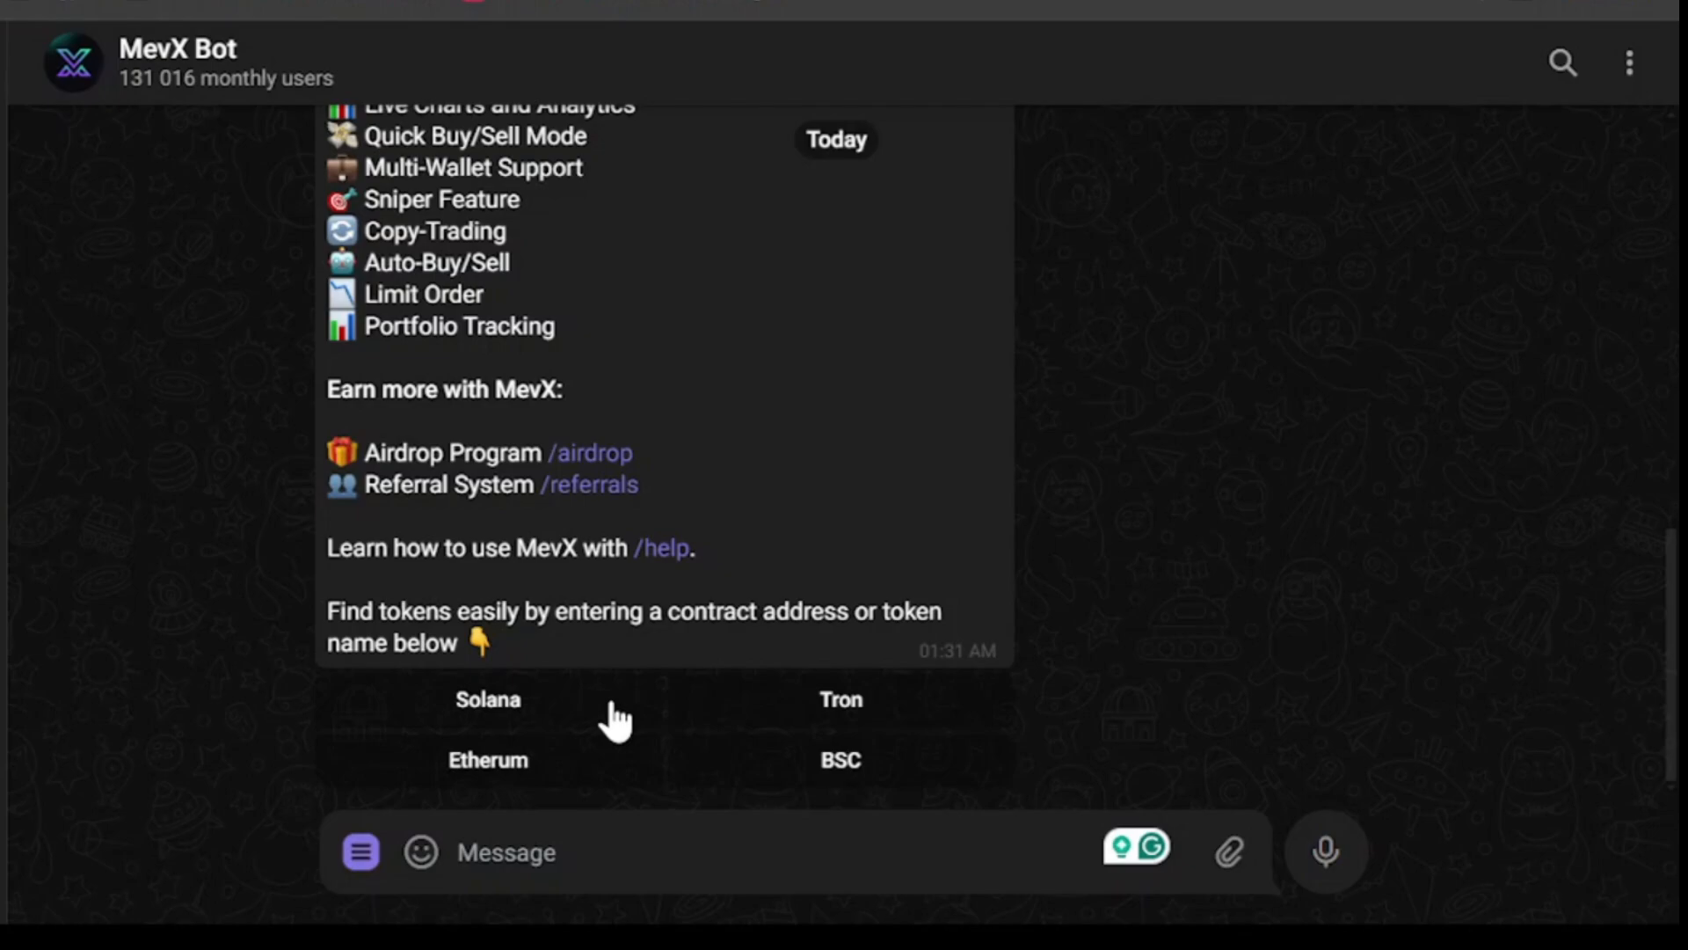
{"action": "mouse_move", "coordinate": [557, 722]}
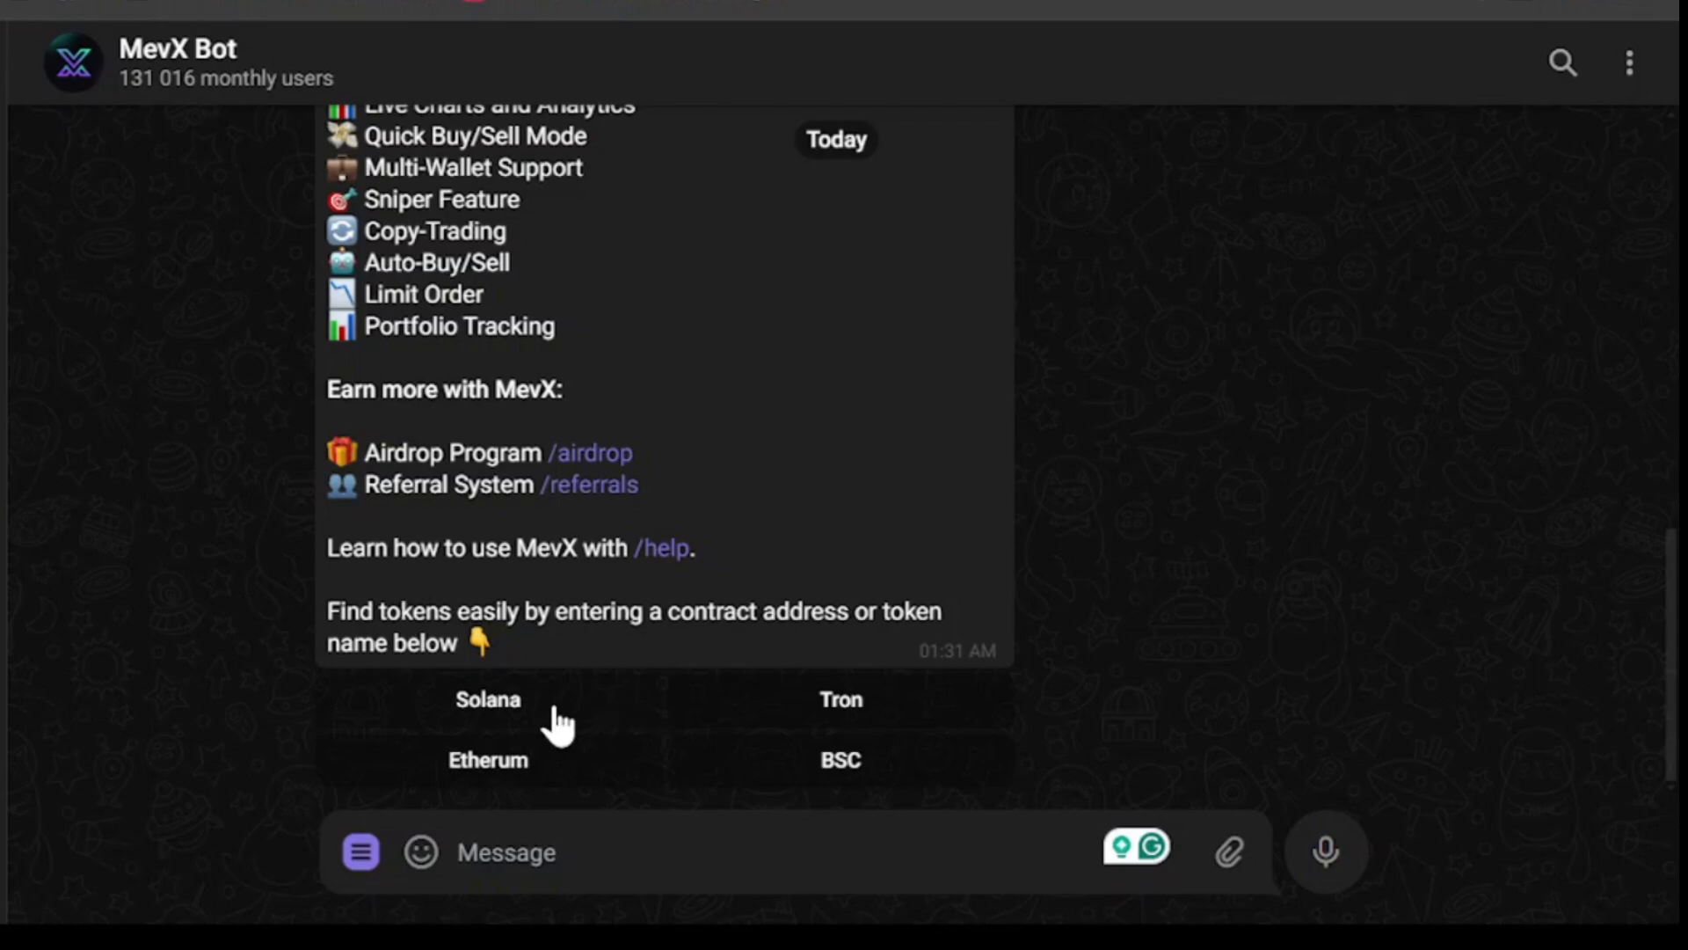
{"action": "mouse_move", "coordinate": [568, 773]}
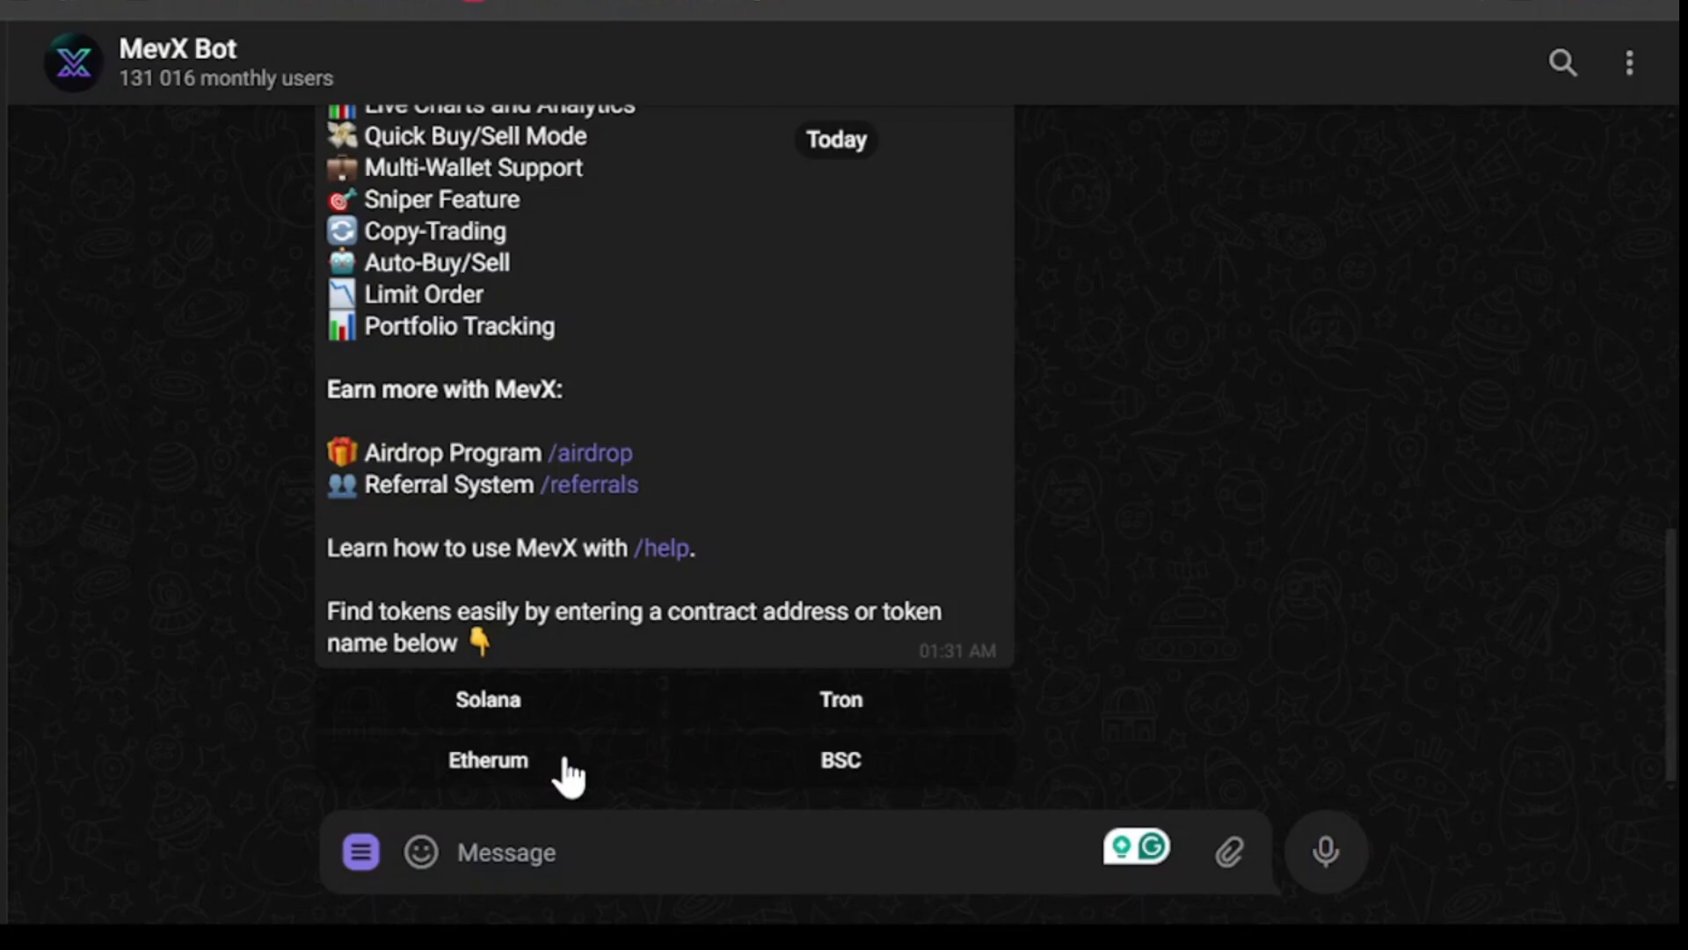
{"action": "mouse_move", "coordinate": [569, 715]}
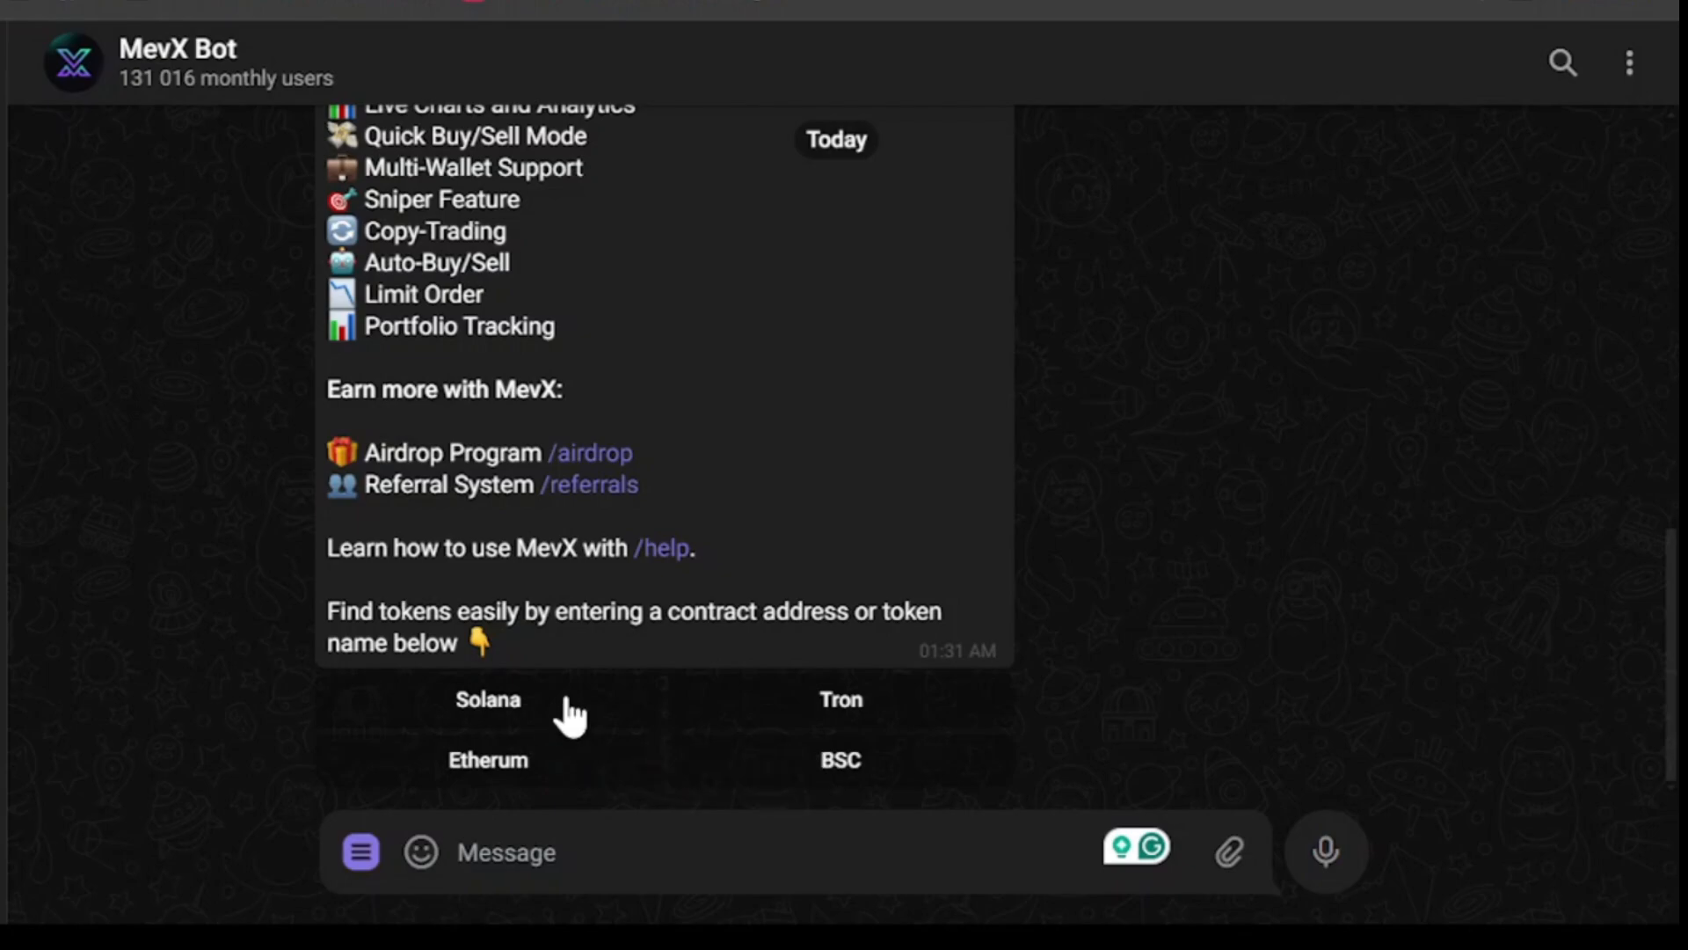
{"action": "mouse_move", "coordinate": [689, 368]}
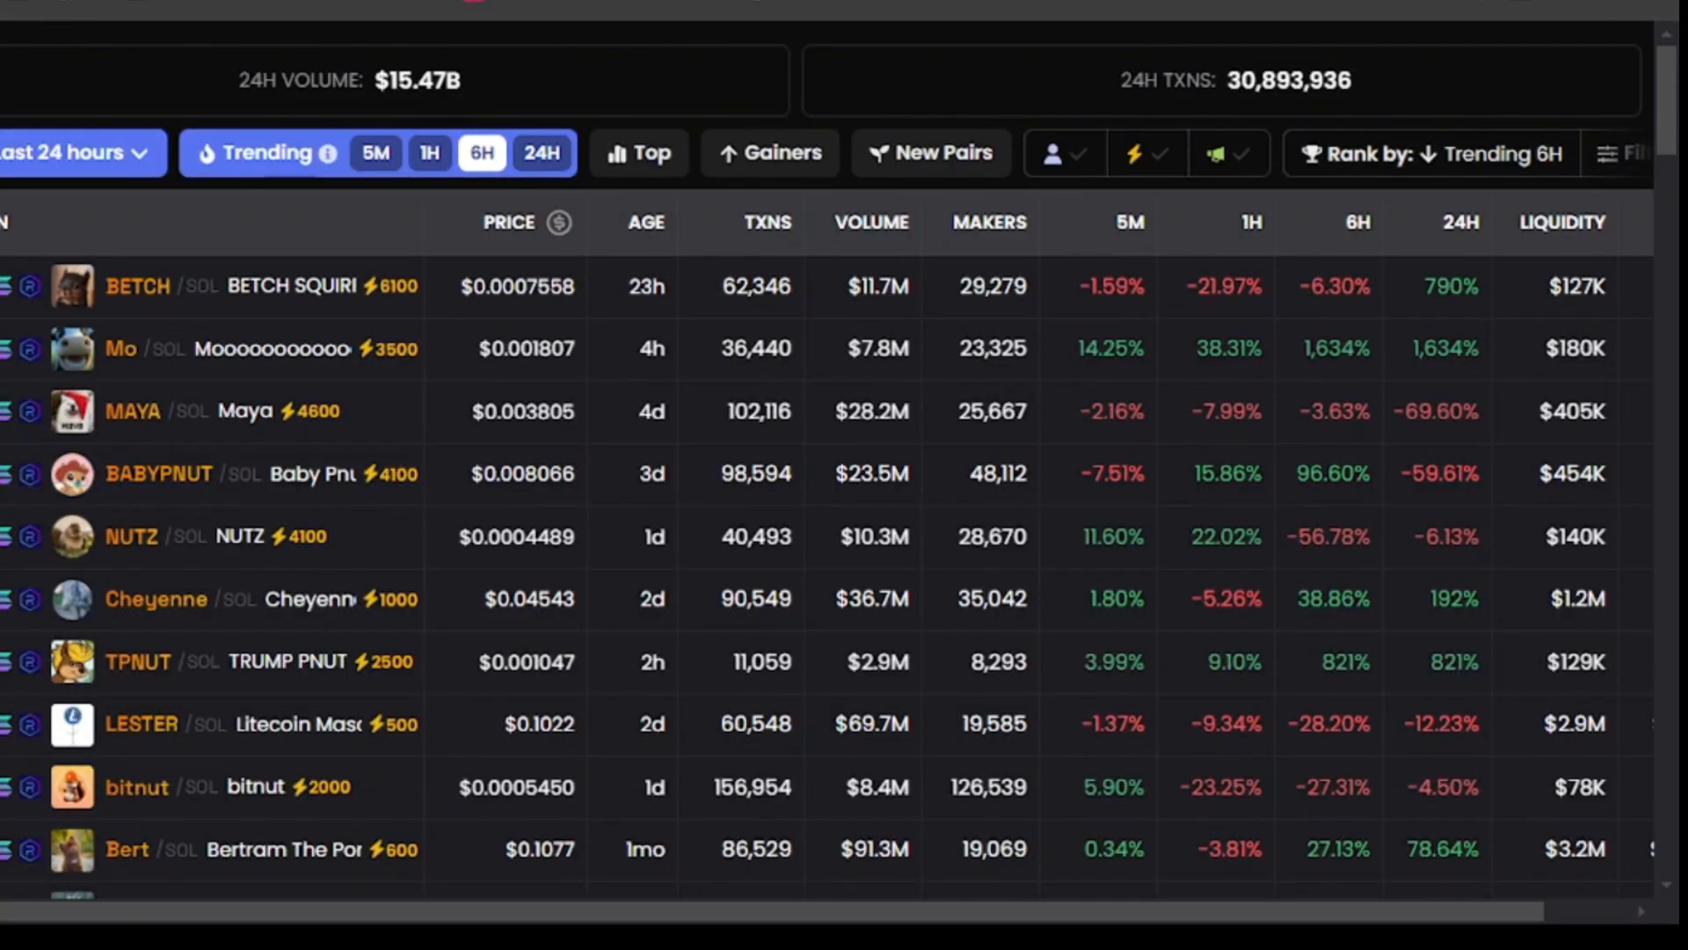
{"action": "mouse_move", "coordinate": [141, 412]}
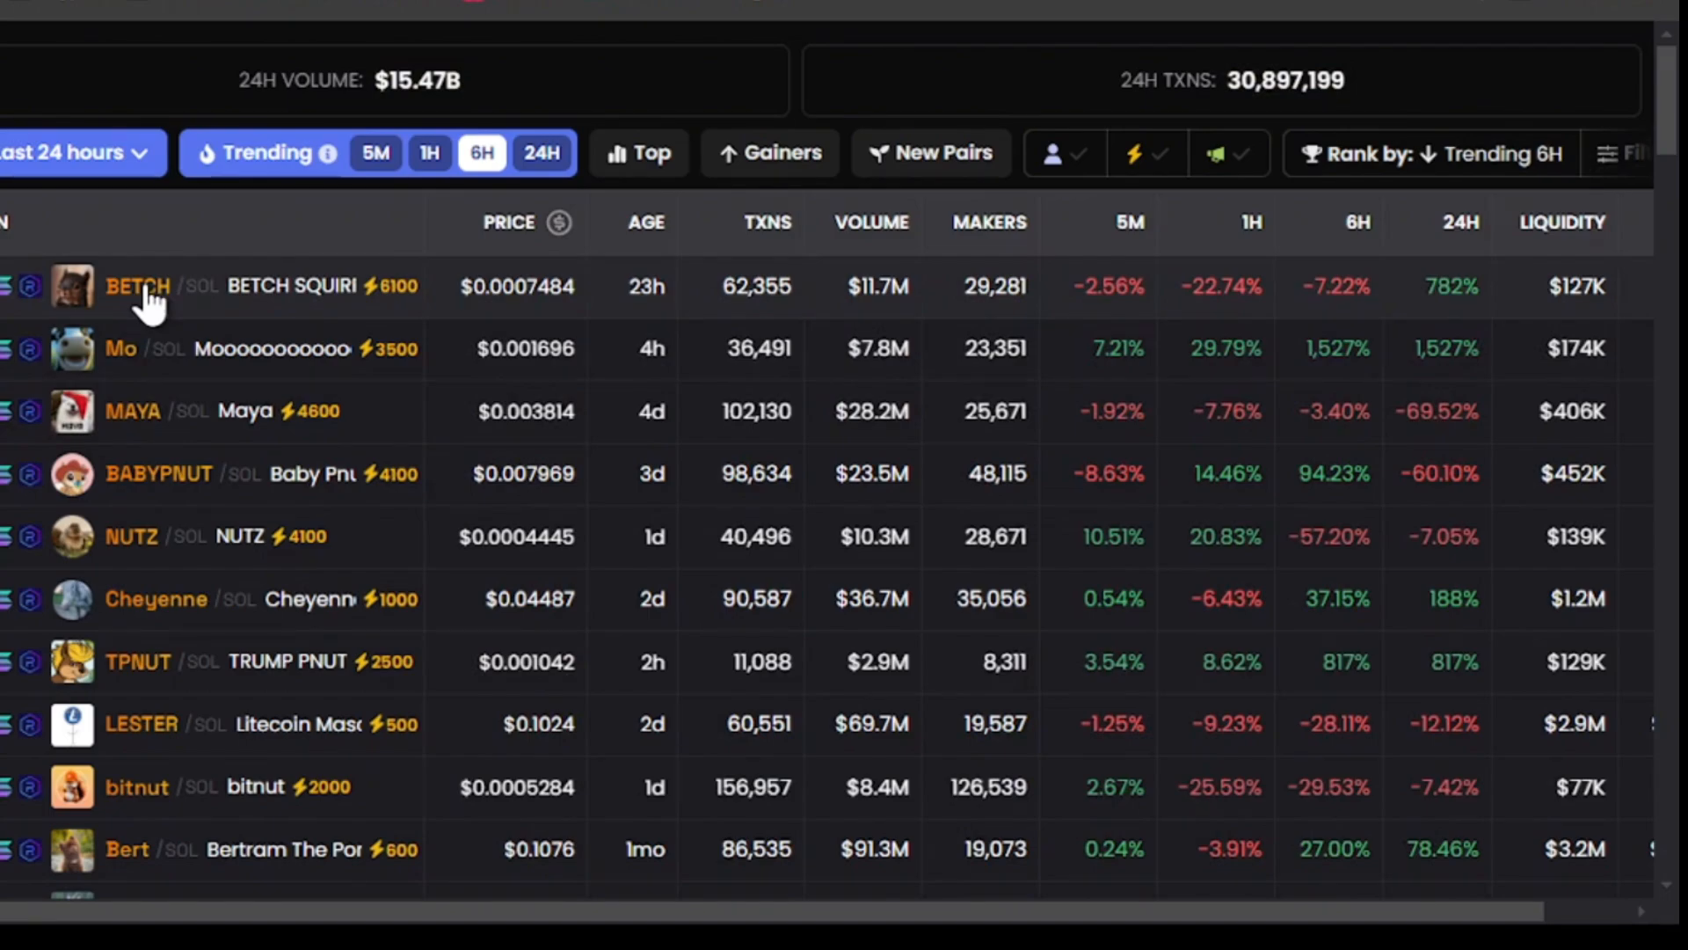
Go to the BETCH/SOL pair from the trending list and copy the BETCH contract address.
{"action": "left_click", "coordinate": [137, 285]}
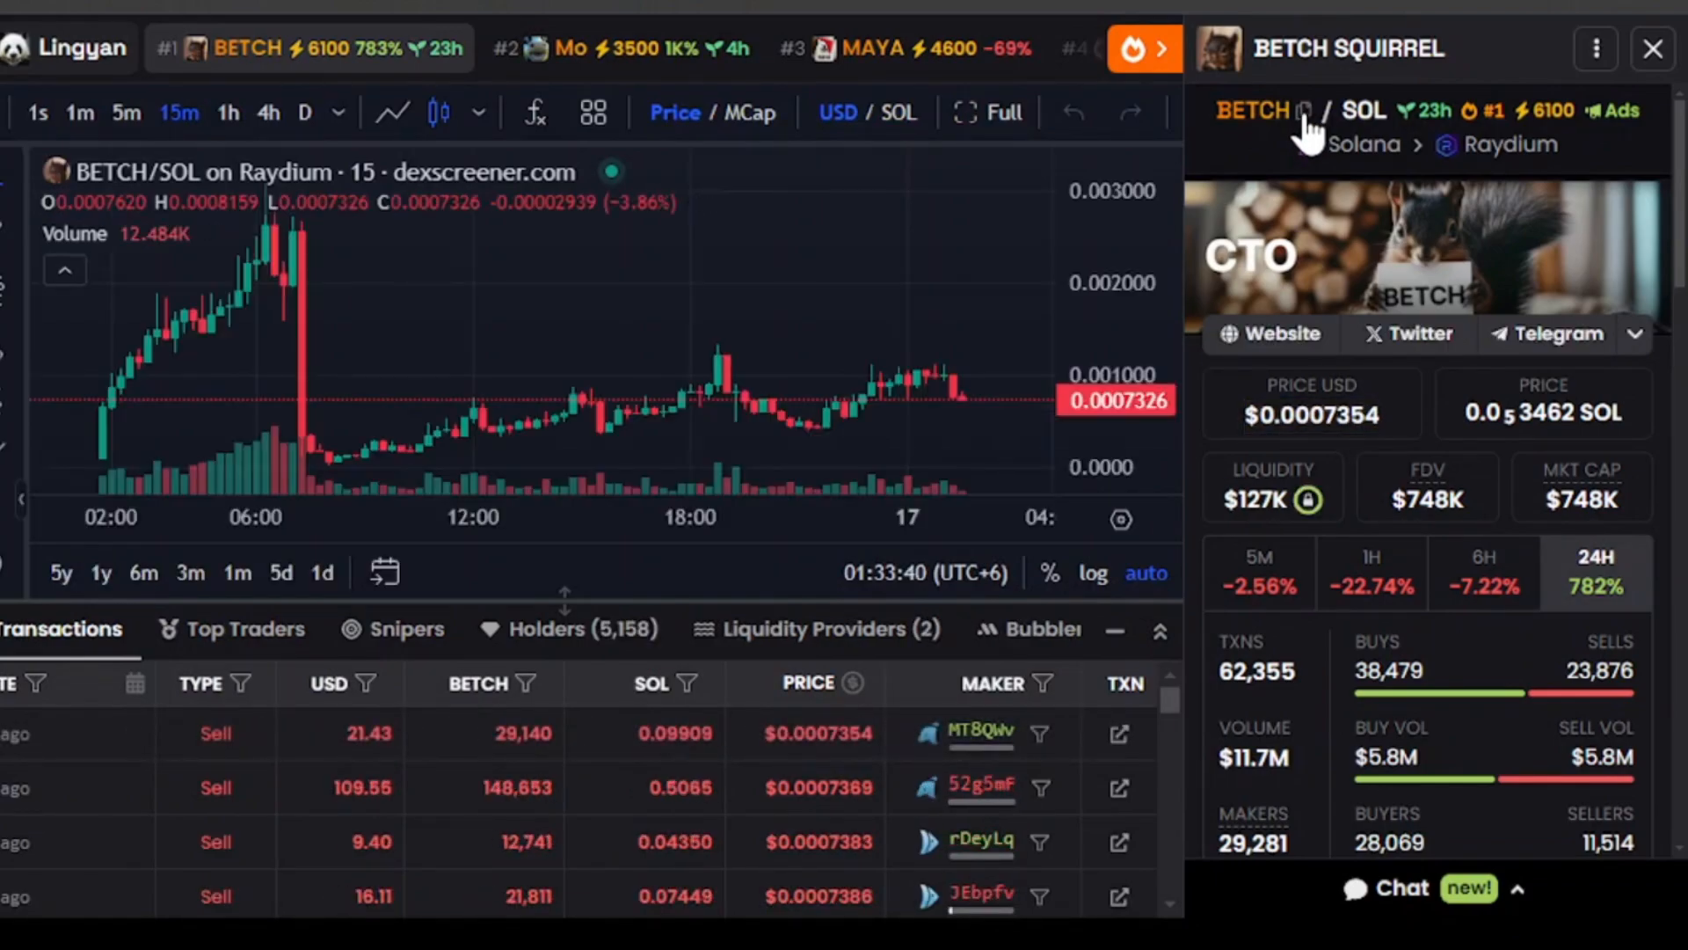
{"action": "left_click", "coordinate": [1303, 109]}
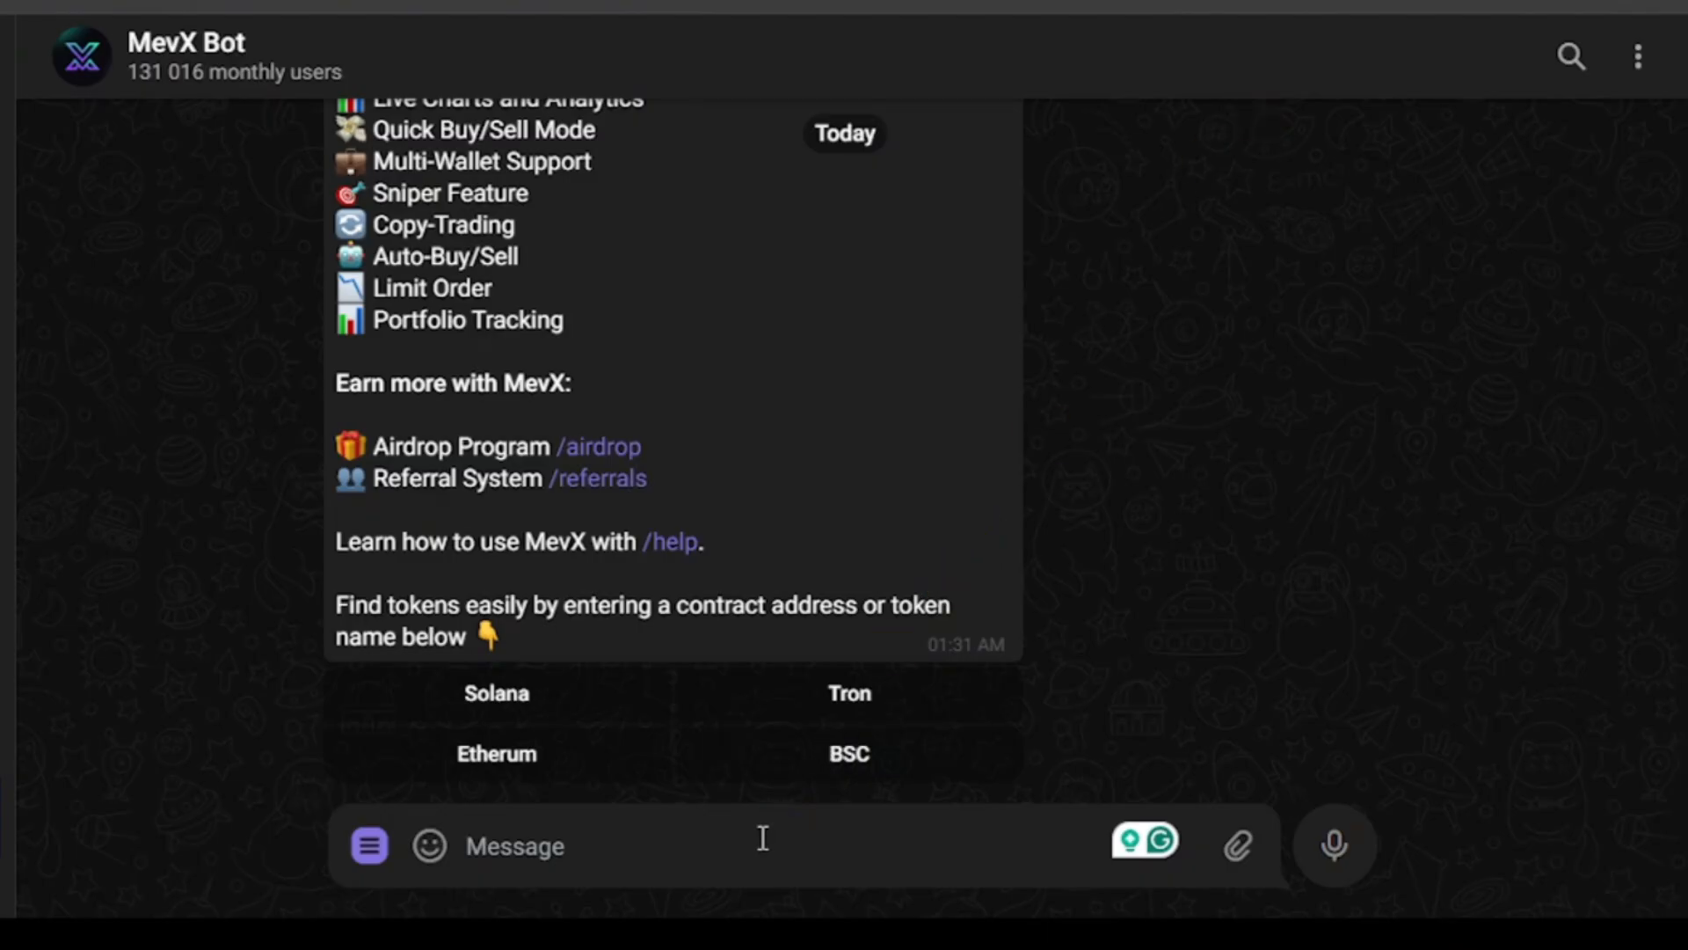
{"action": "mouse_move", "coordinate": [1037, 374]}
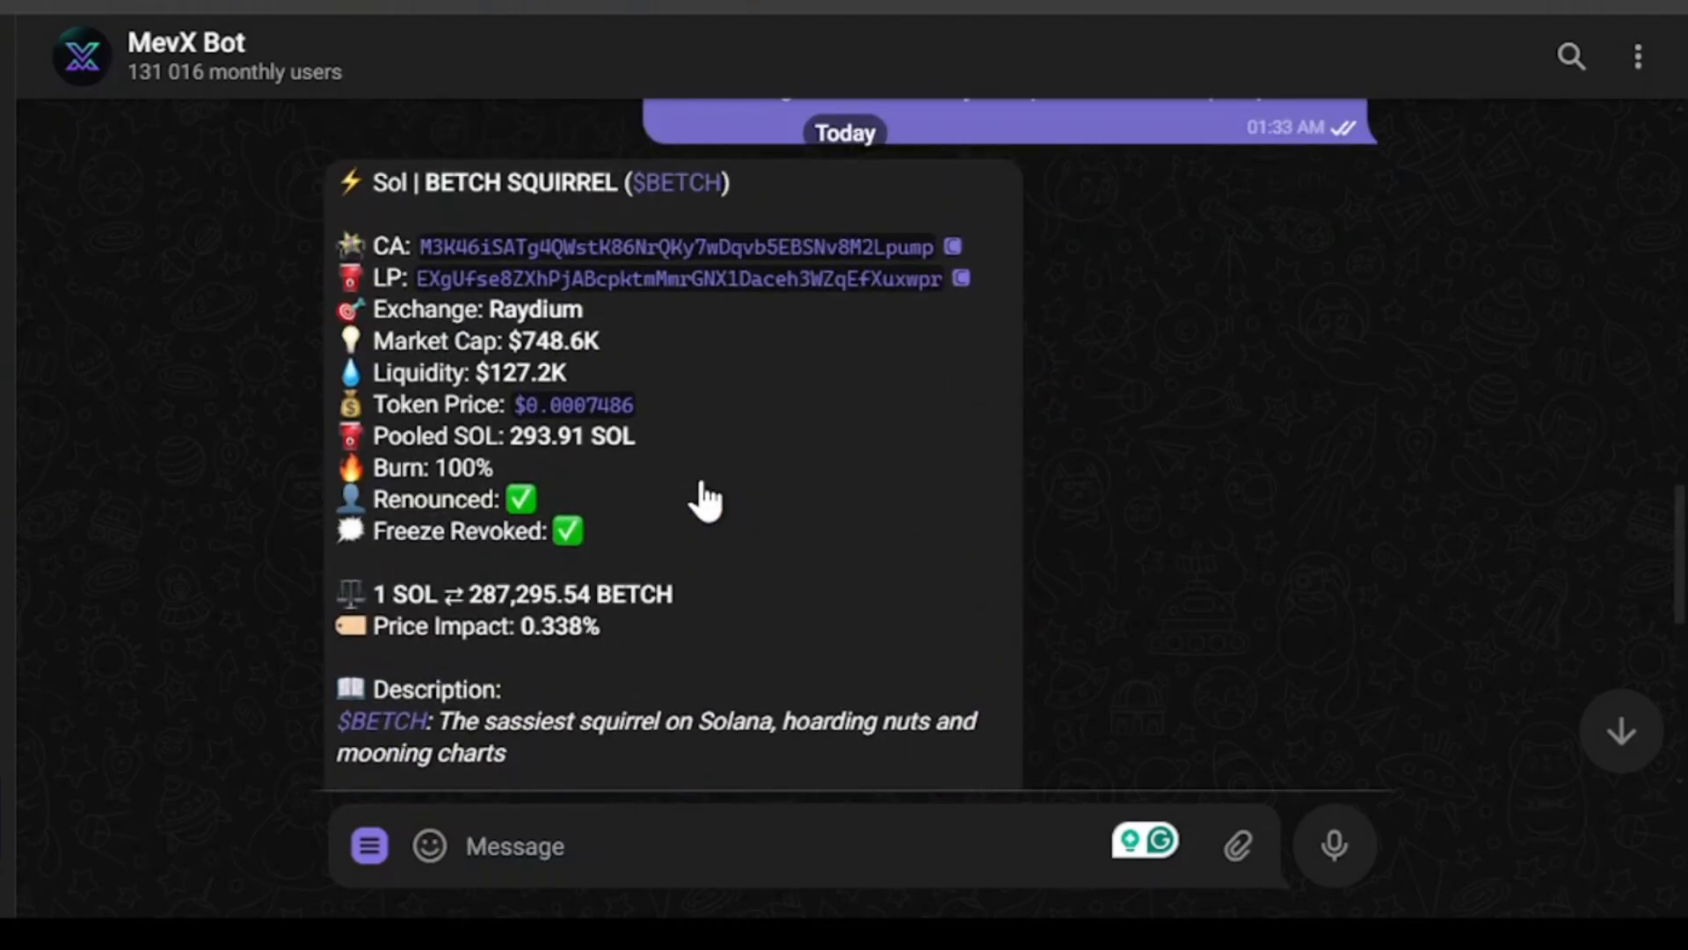
Reply to the 'Enter buy amount' prompt with a custom amount; the buy fails for insufficient balance.
{"action": "scroll", "scroll_direction": "down", "scroll_amount": 3}
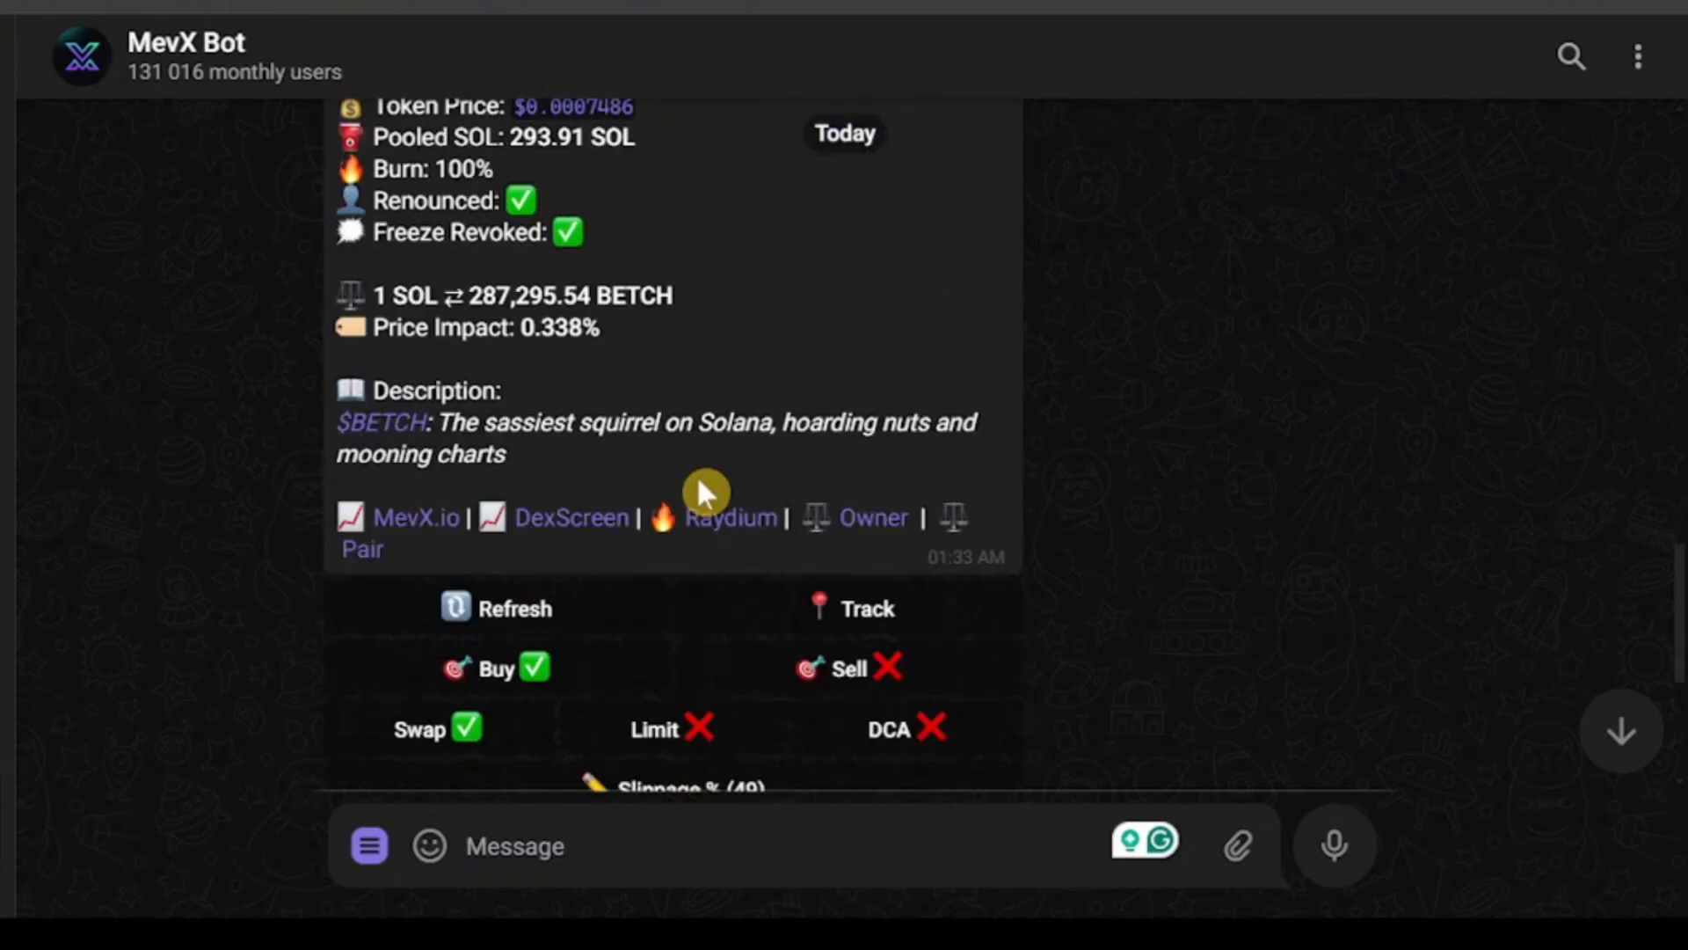
{"action": "scroll", "scroll_direction": "down", "scroll_amount": 3}
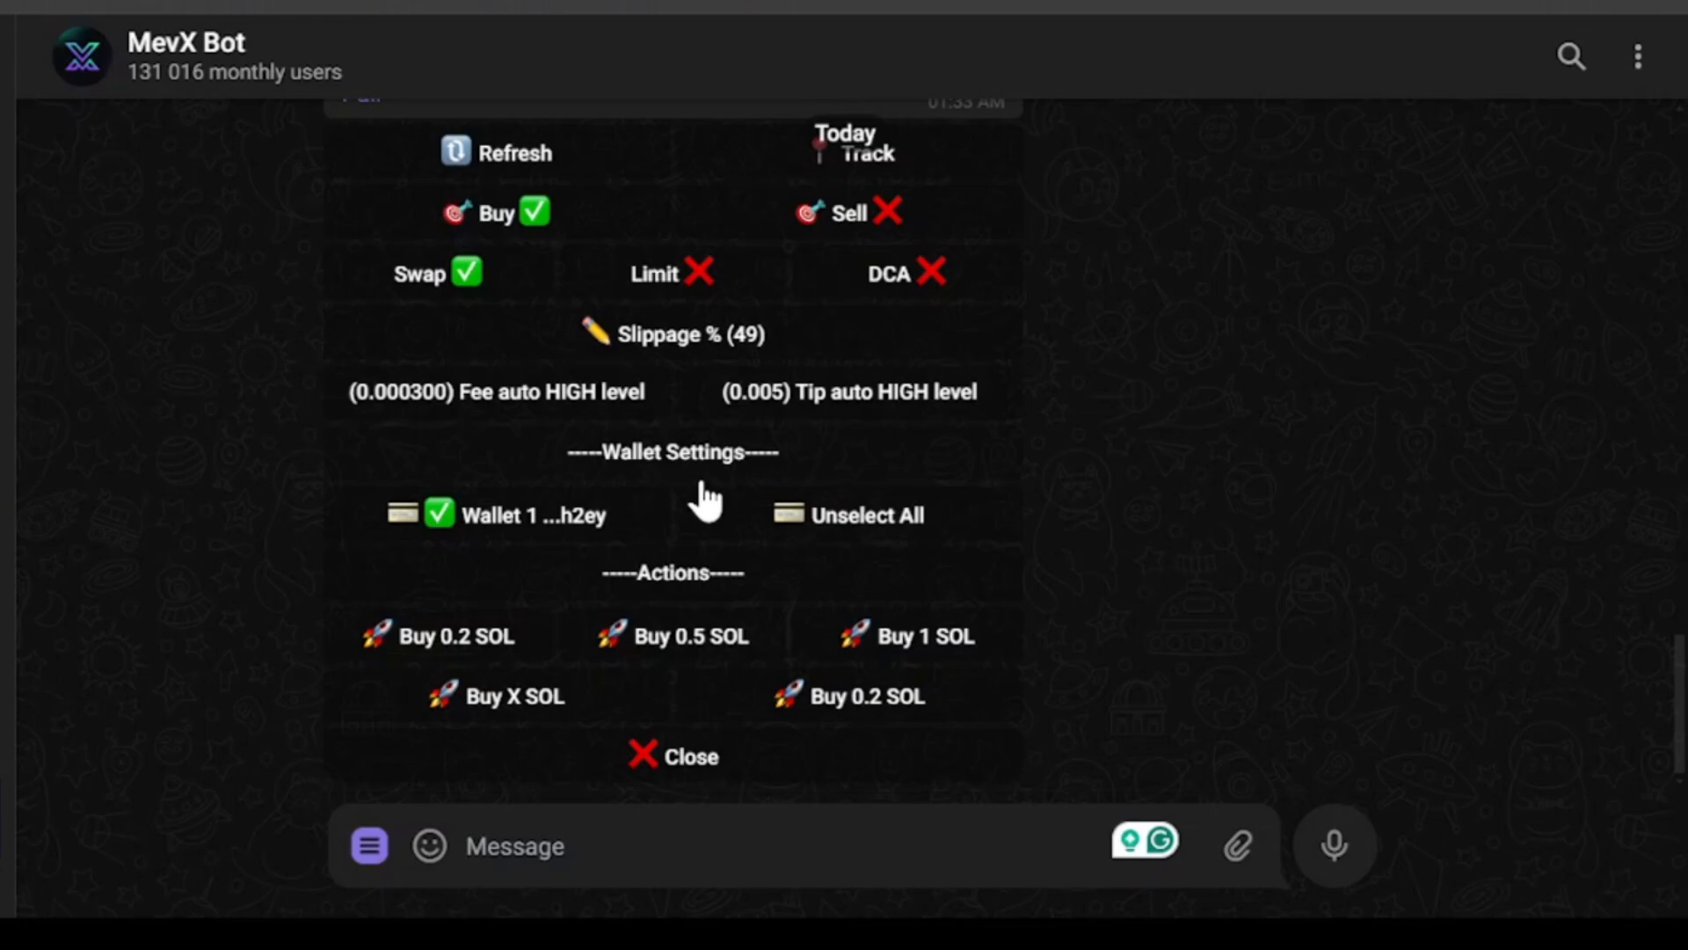
{"action": "scroll", "scroll_direction": "up", "scroll_amount": 3}
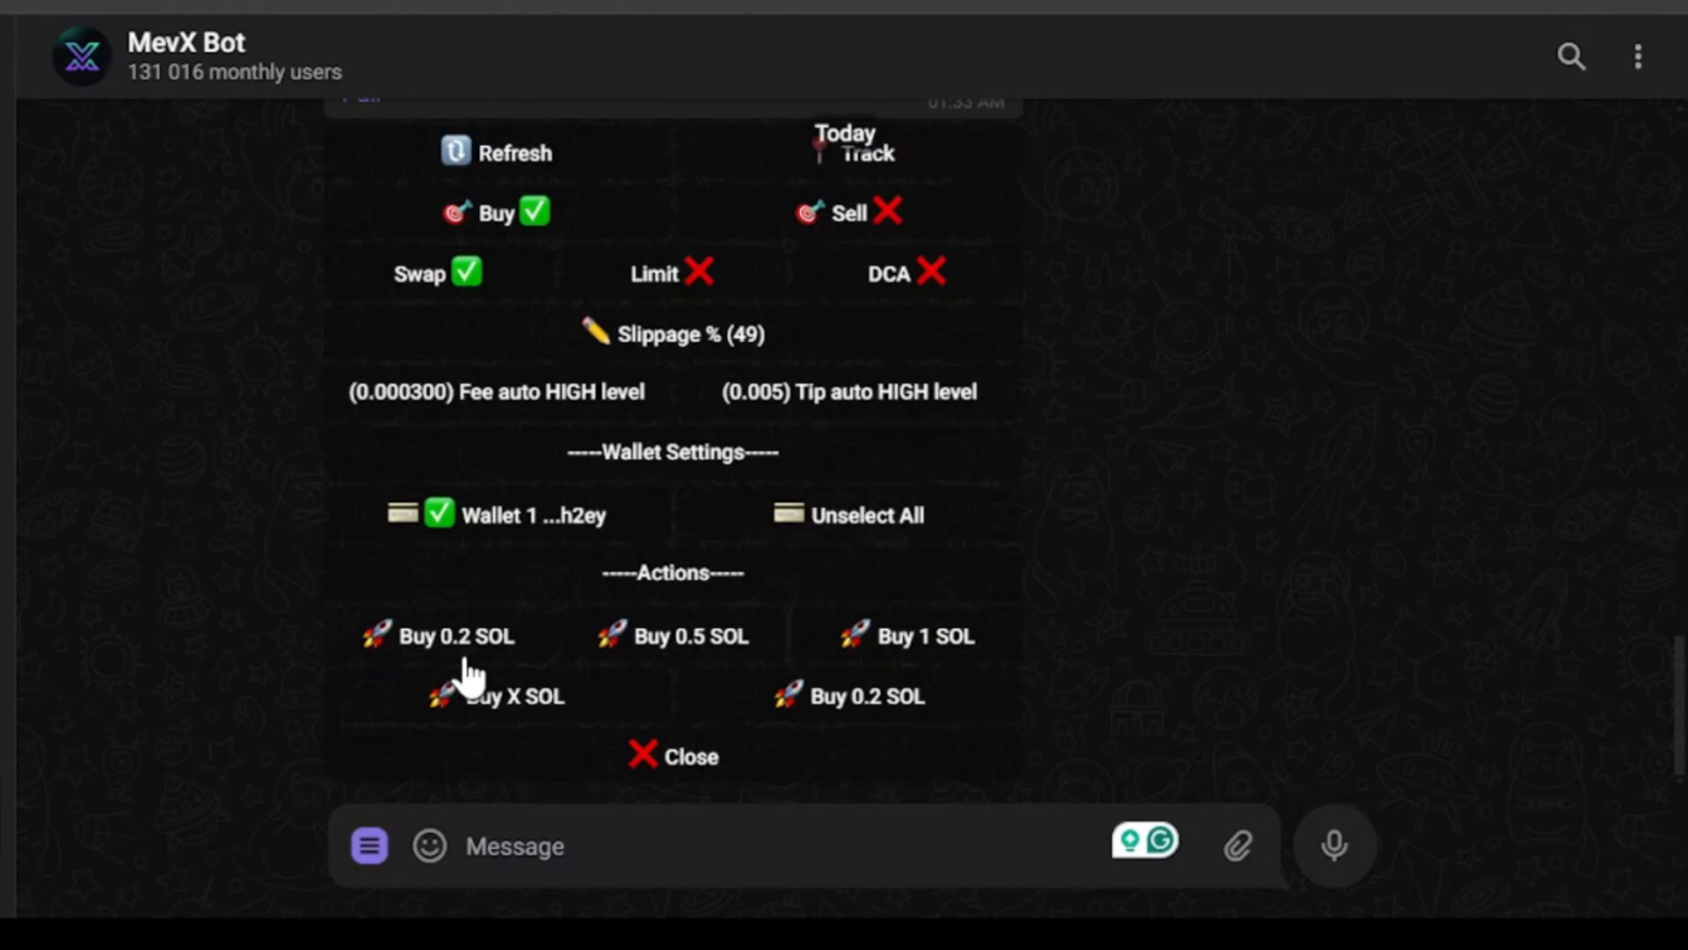
{"action": "mouse_move", "coordinate": [927, 629]}
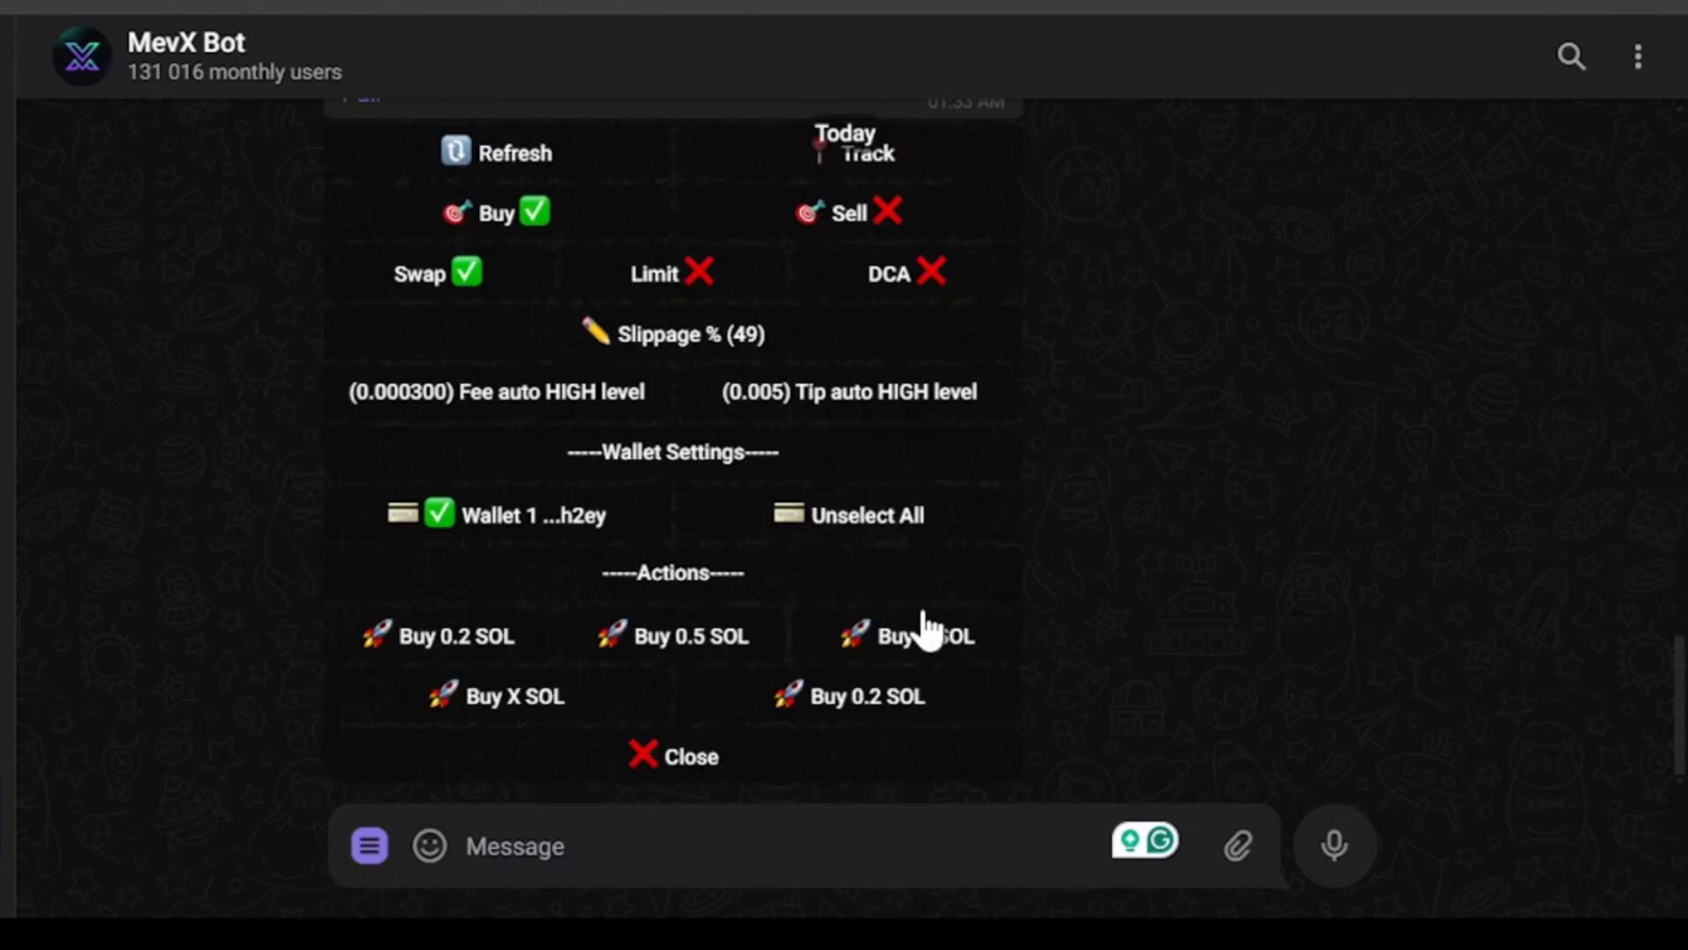
{"action": "mouse_move", "coordinate": [881, 705]}
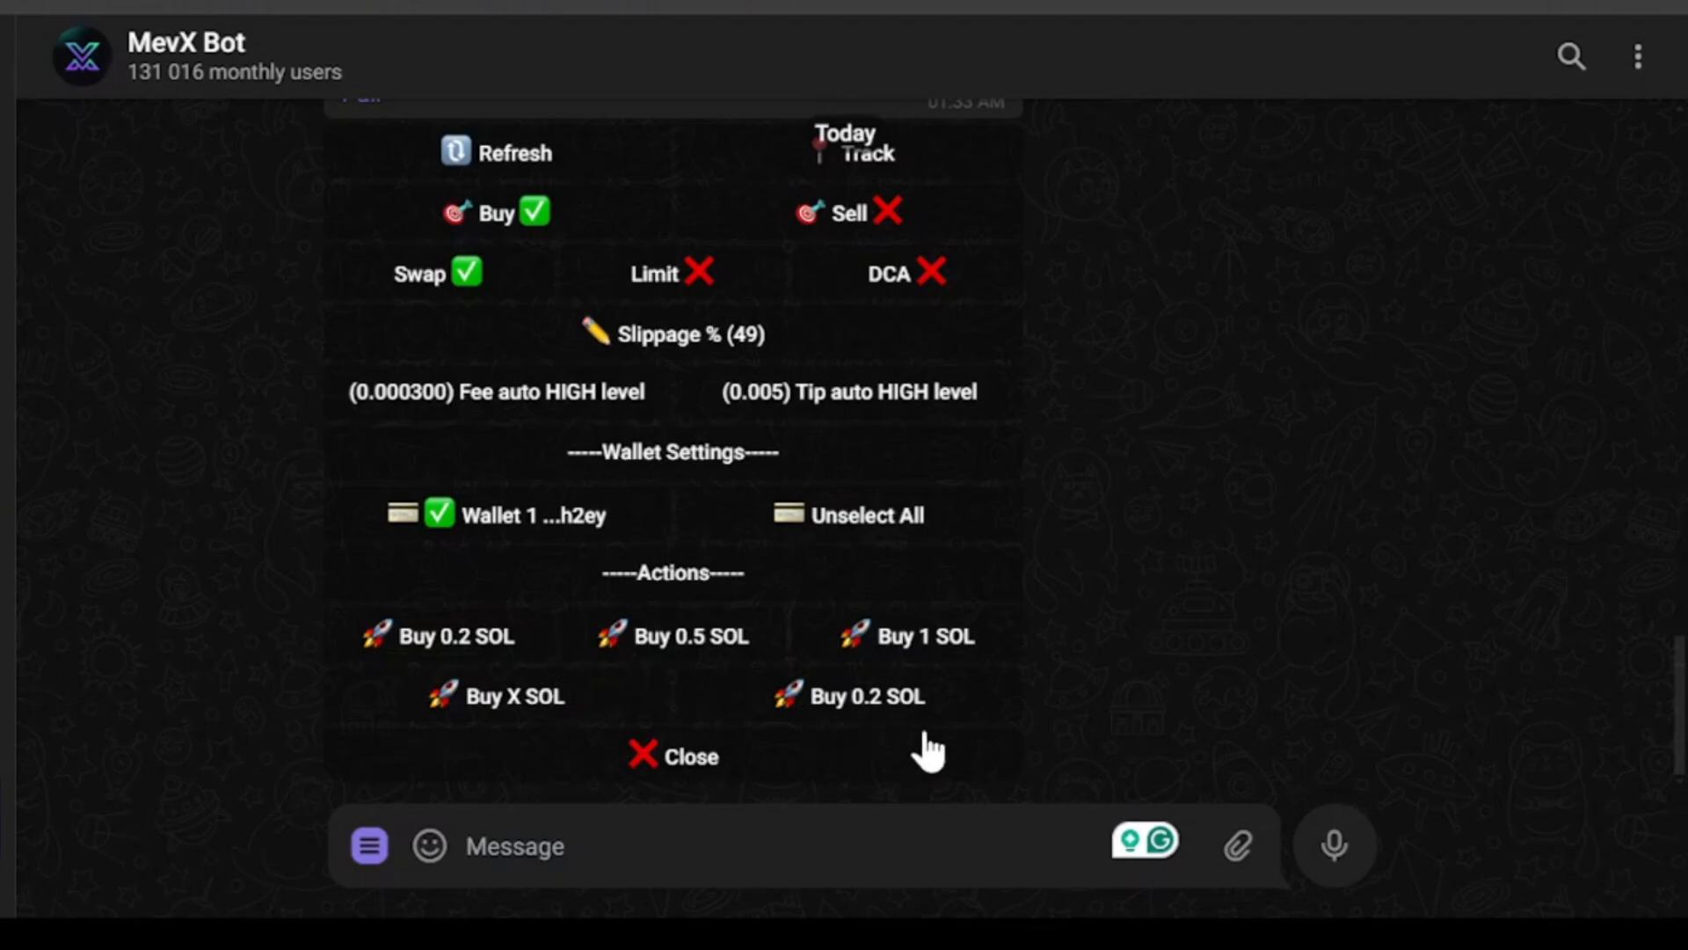
{"action": "mouse_move", "coordinate": [559, 699]}
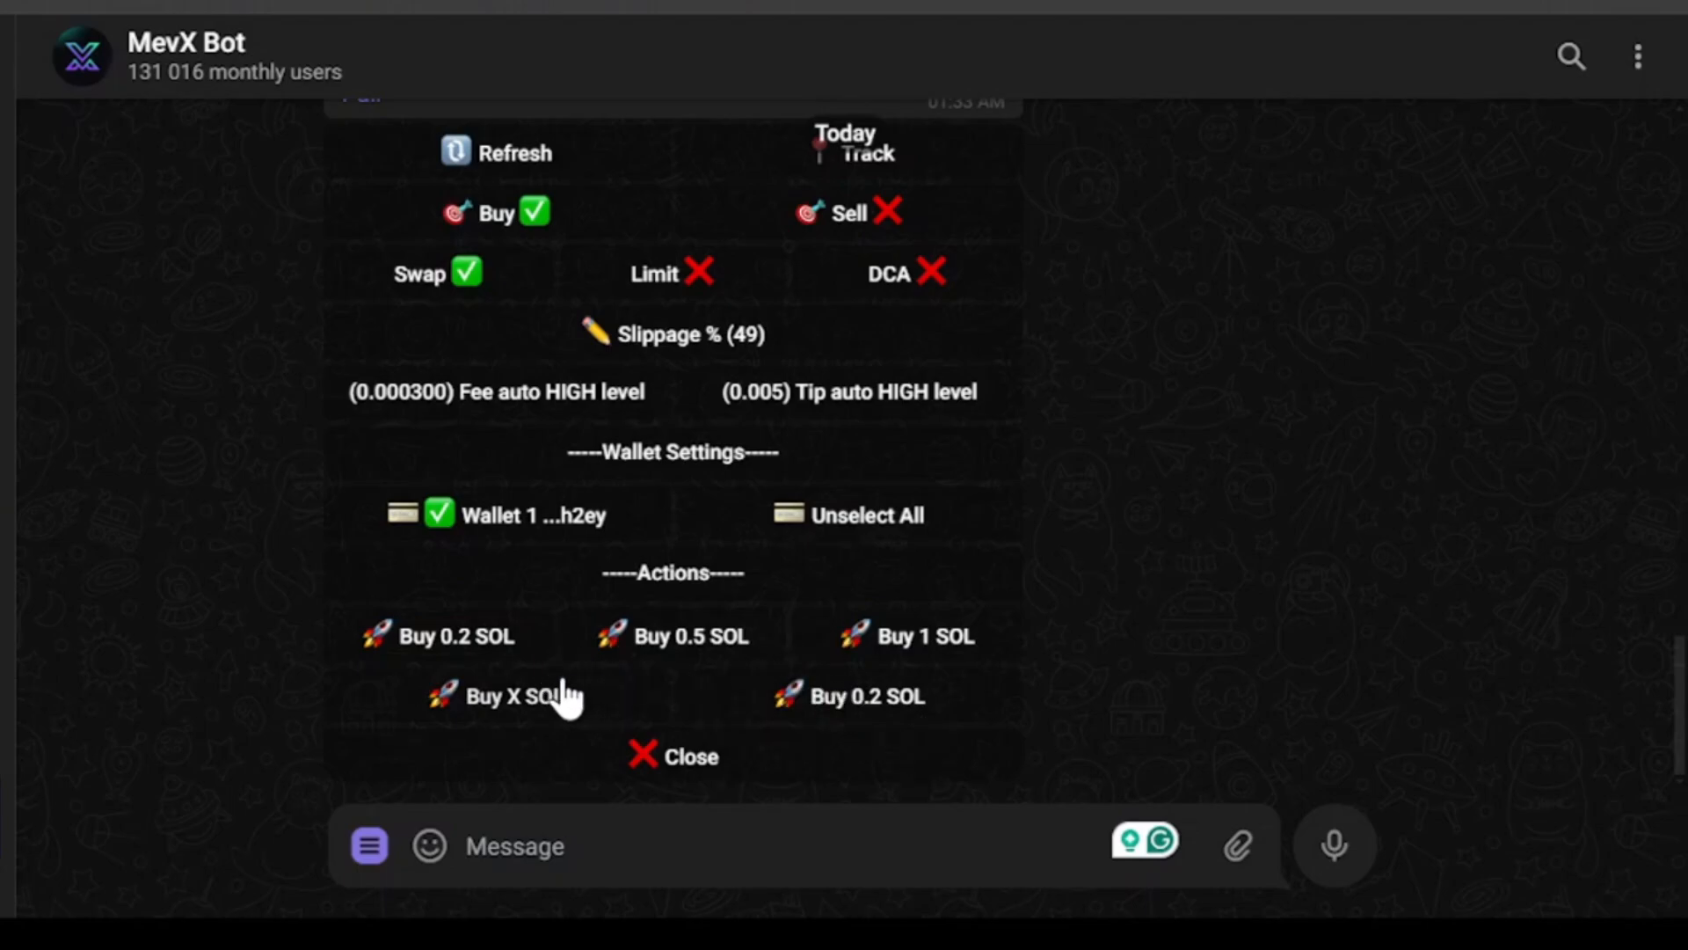
{"action": "right_click", "coordinate": [493, 696]}
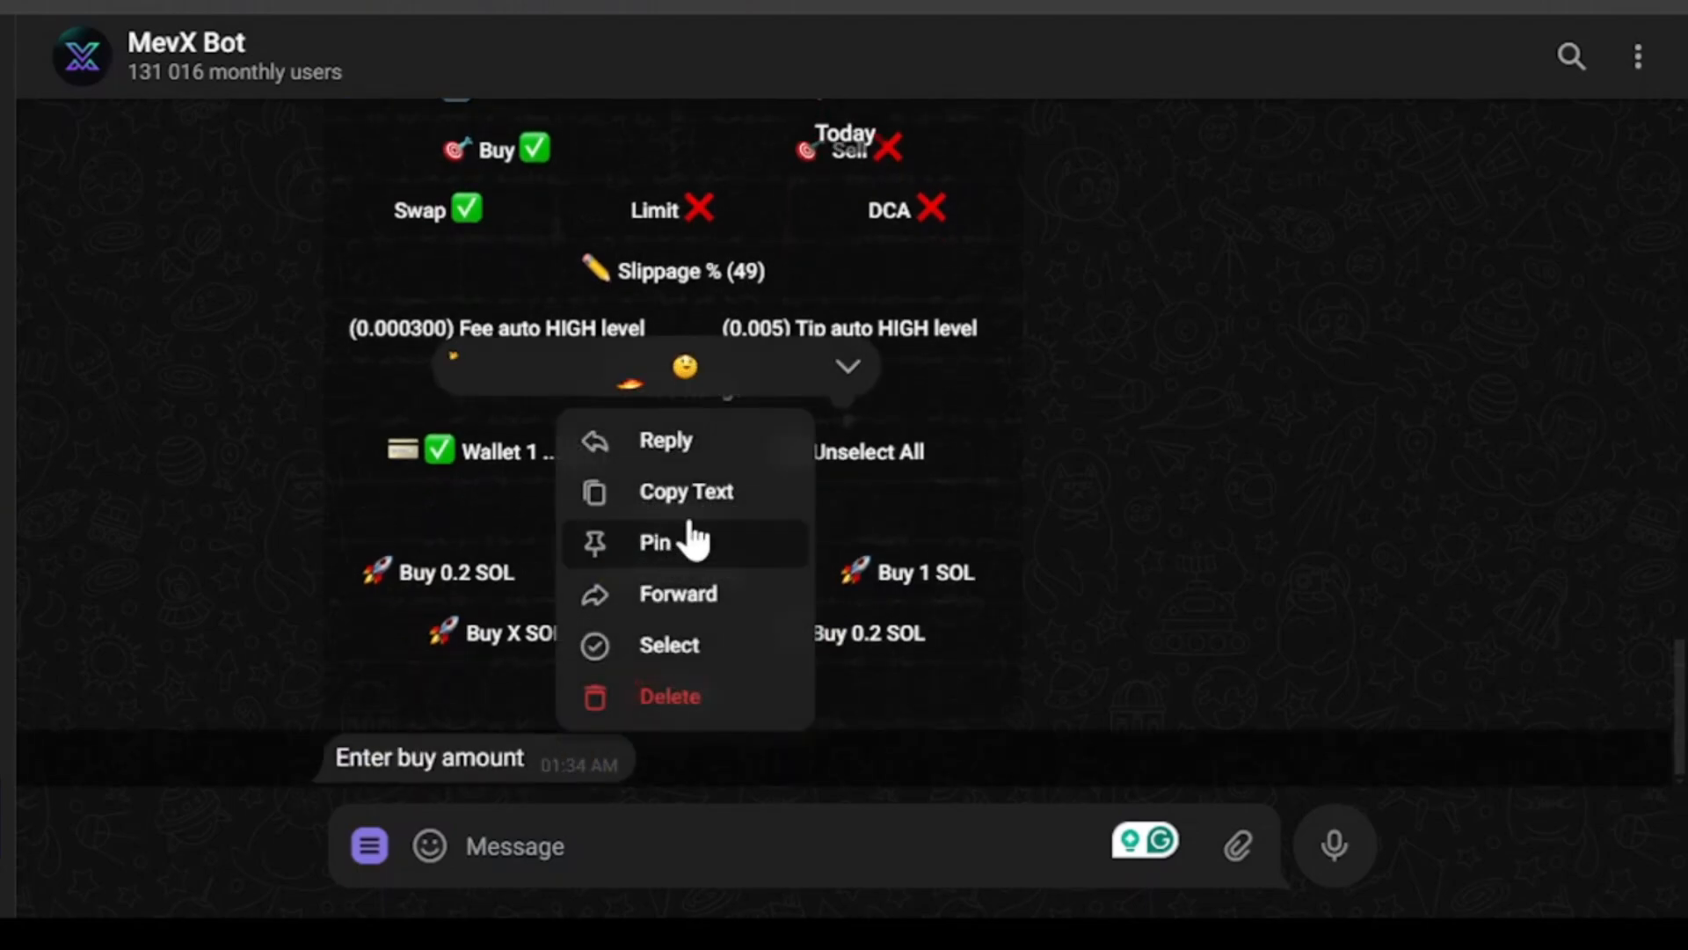
{"action": "left_click", "coordinate": [665, 439]}
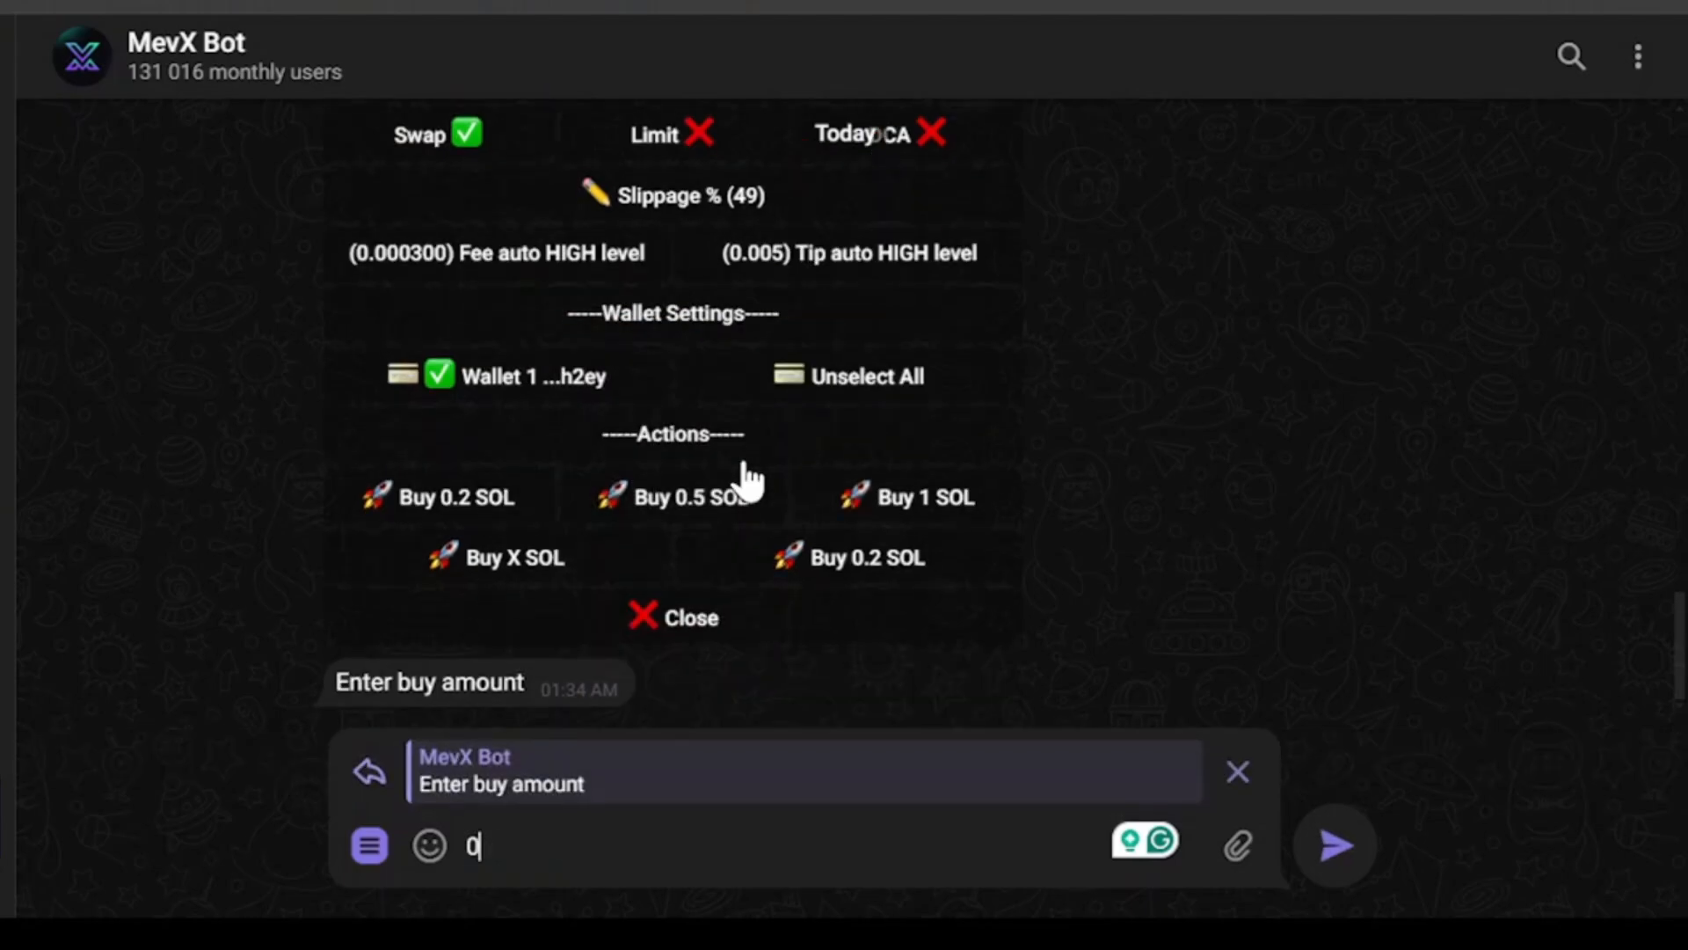
{"action": "left_click", "coordinate": [1333, 846]}
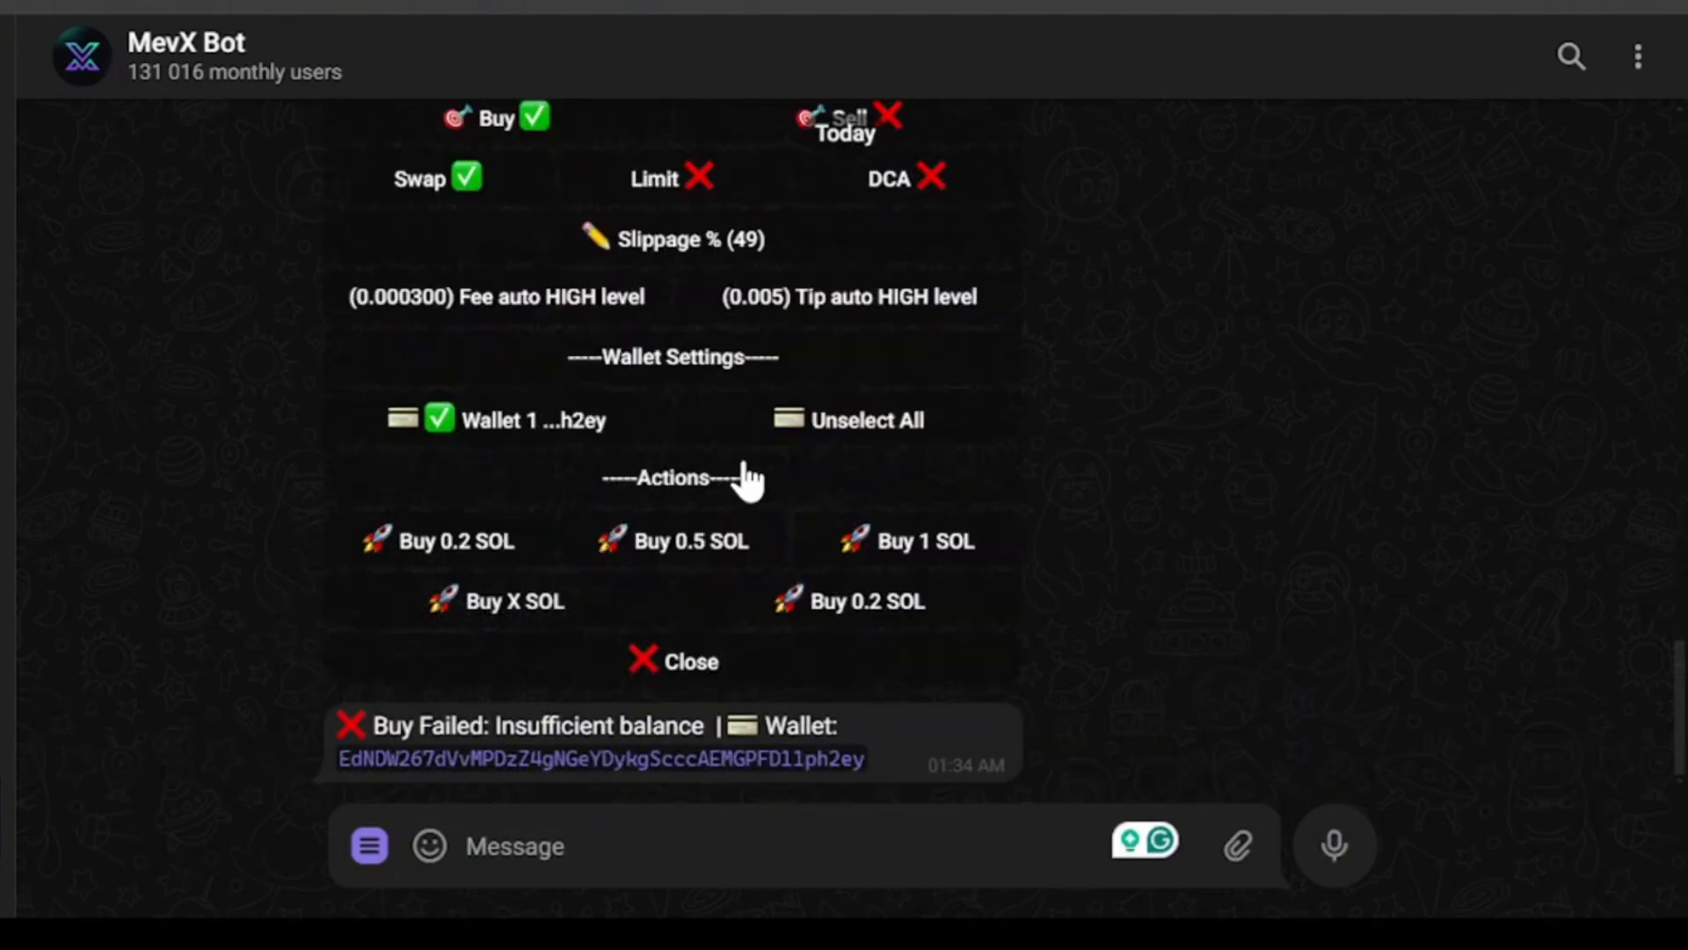
{"action": "mouse_move", "coordinate": [619, 719]}
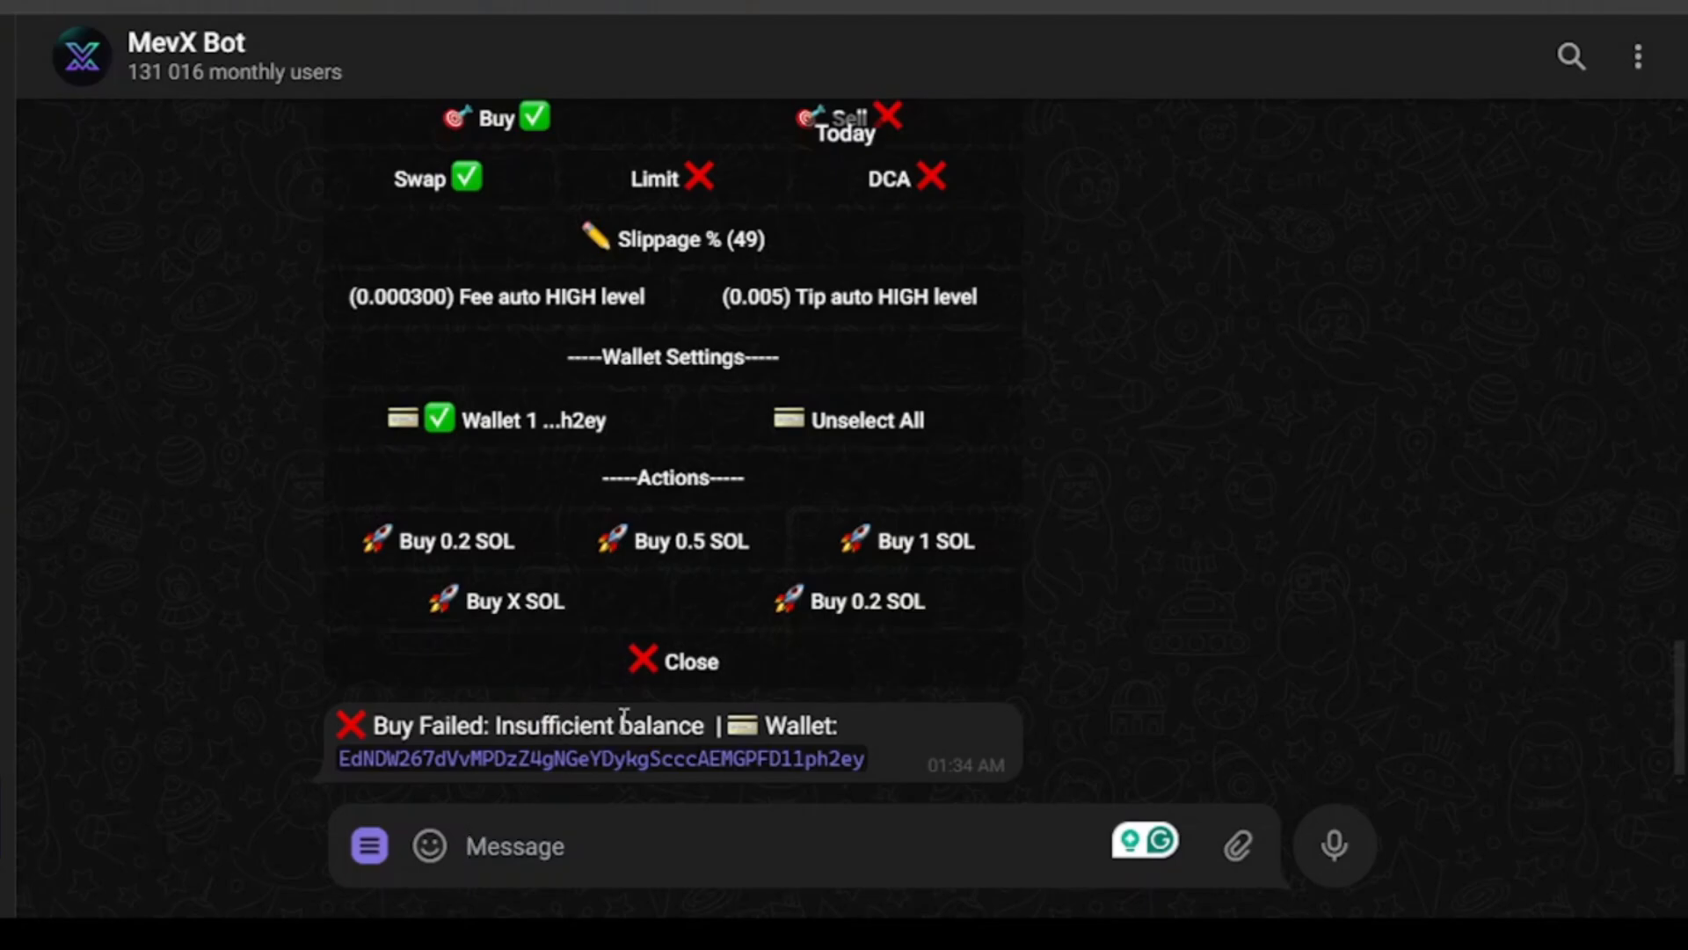
{"action": "scroll", "scroll_direction": "up", "scroll_amount": 3}
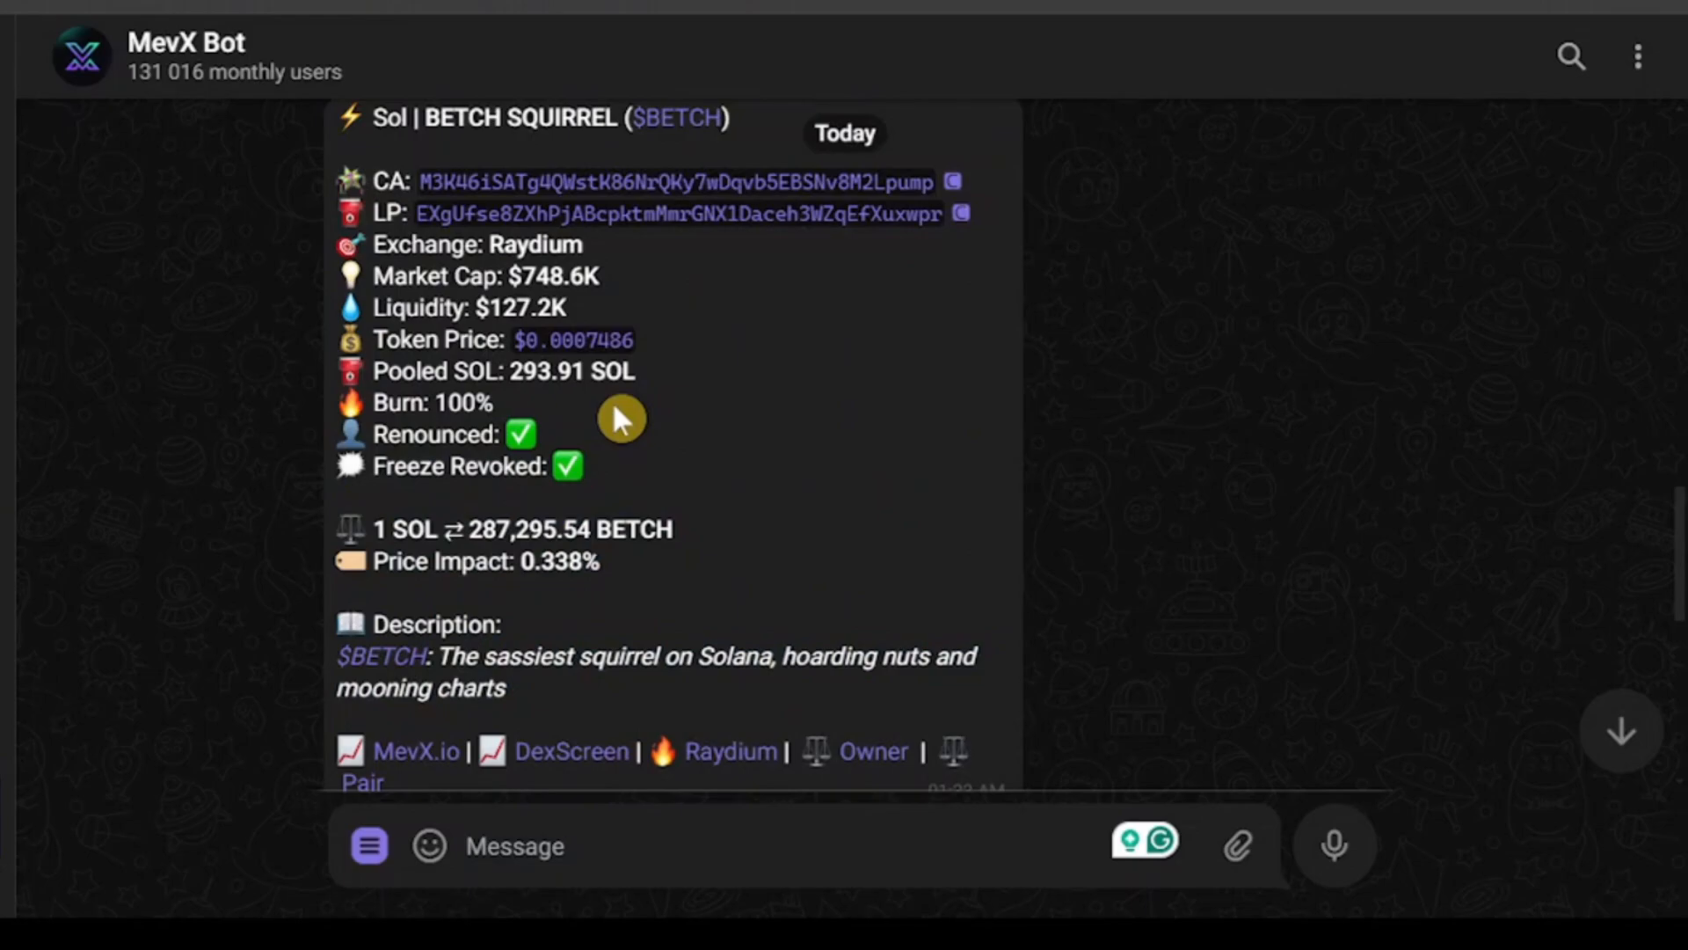
In the bot's settings, toggle AUTO BUY and set AUTO SELL to Active, leaving auto buy inactive.
{"action": "left_click", "coordinate": [368, 846]}
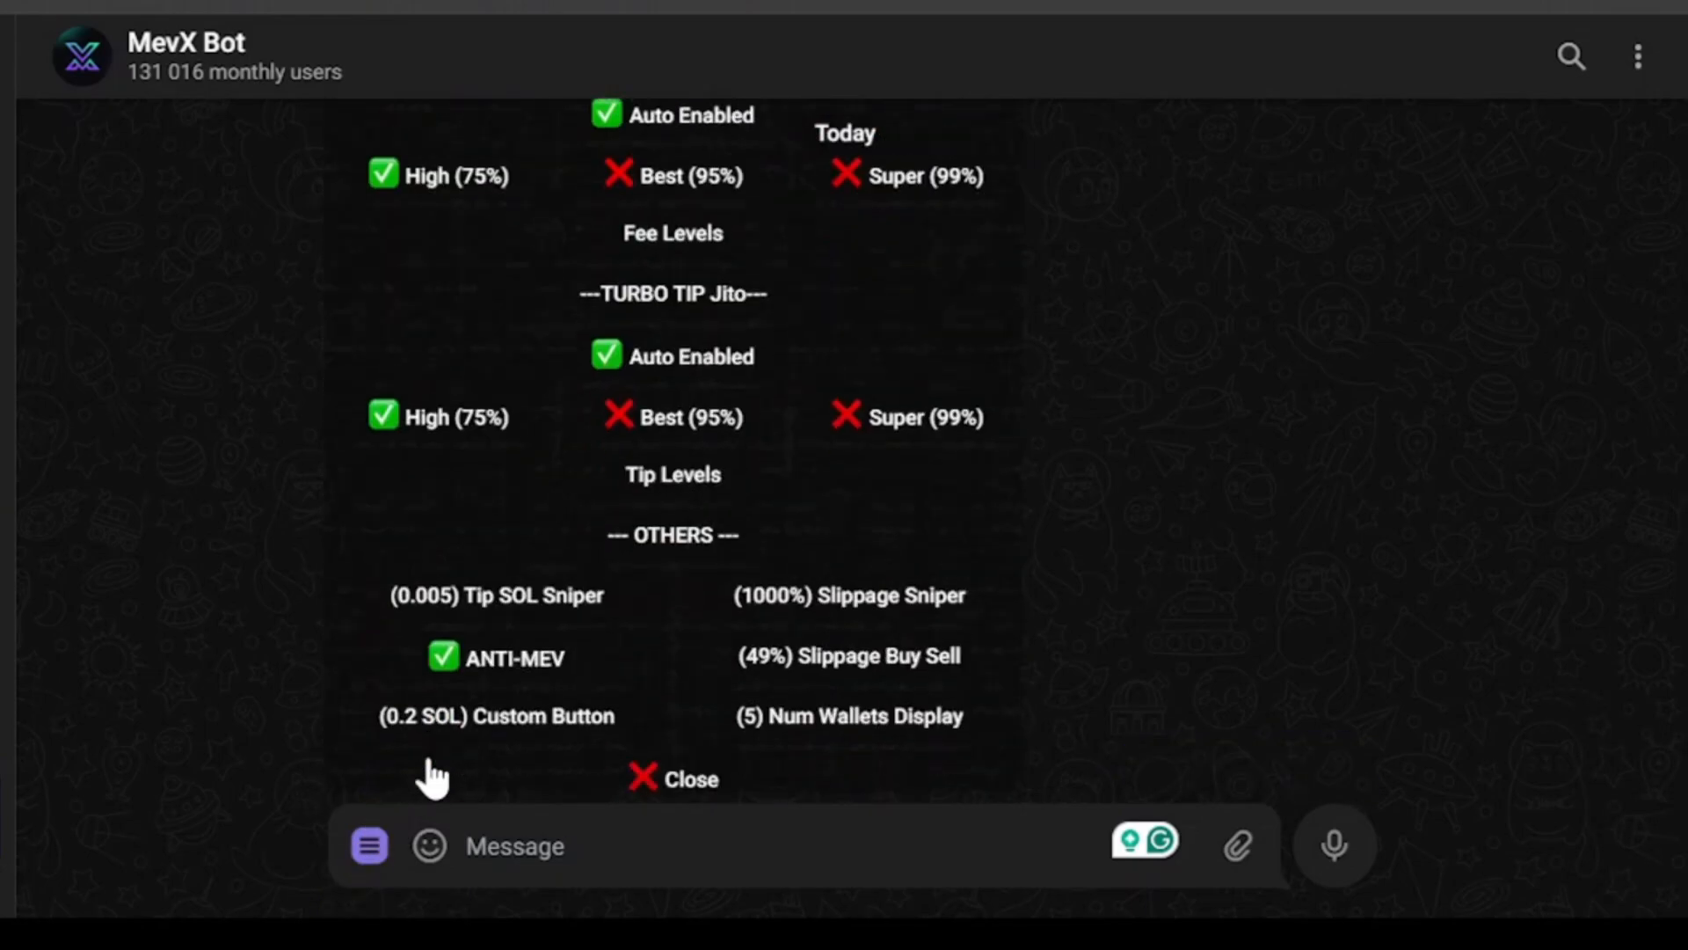
{"action": "scroll", "scroll_direction": "up", "scroll_amount": 3}
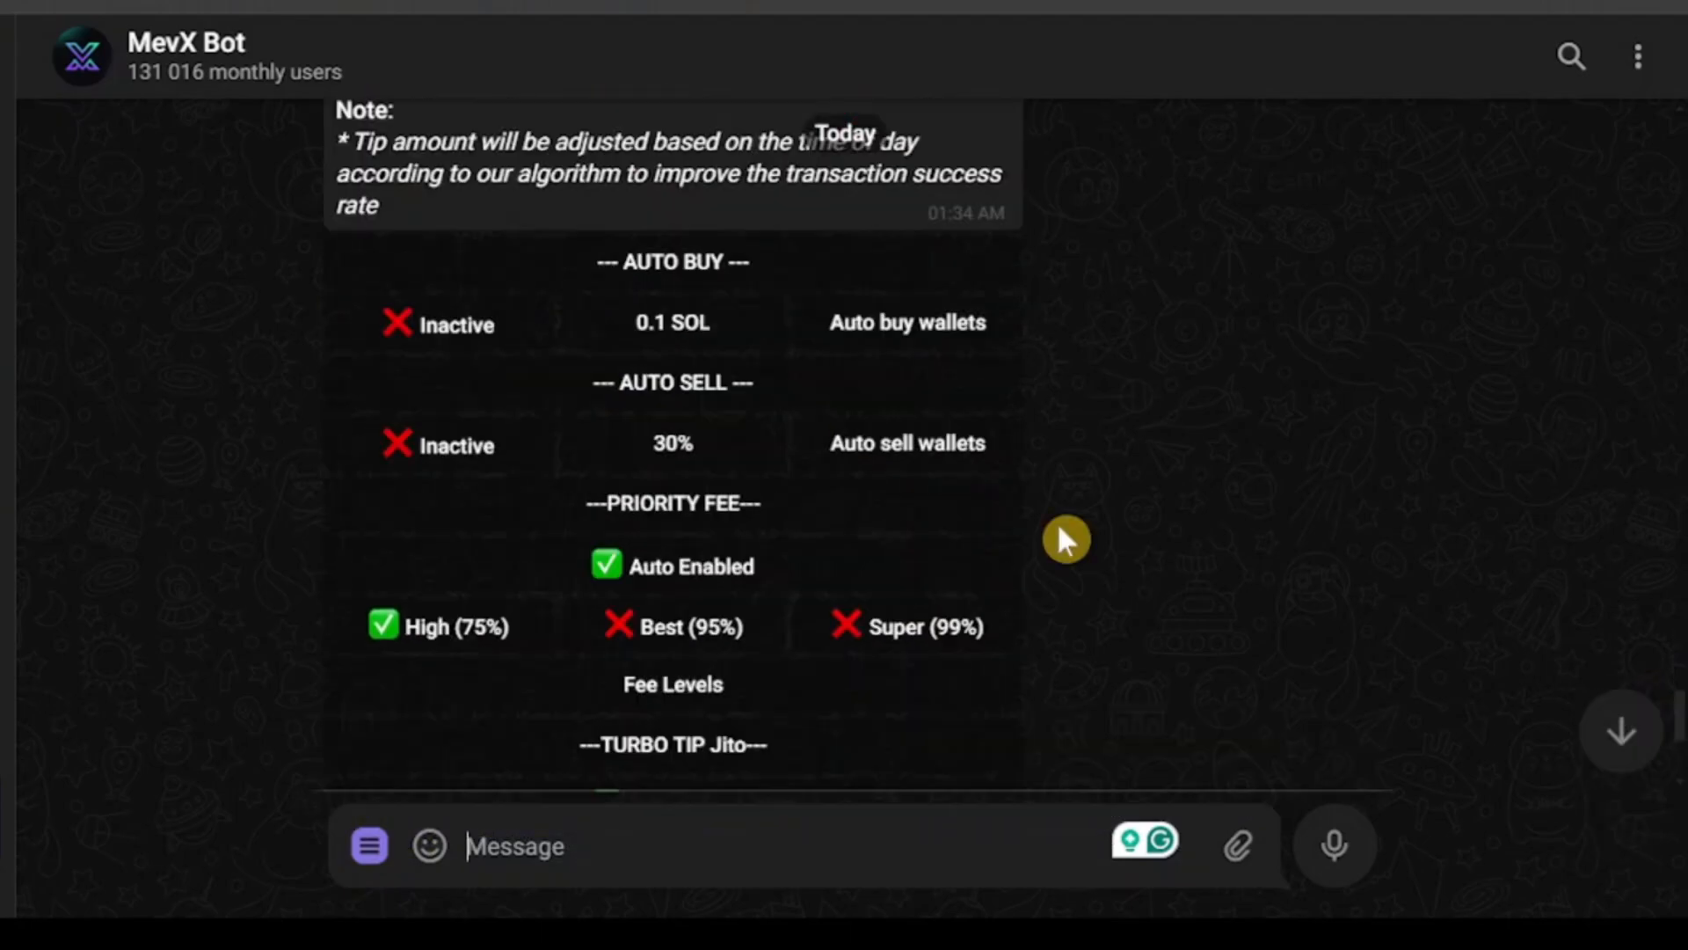
{"action": "mouse_move", "coordinate": [598, 362]}
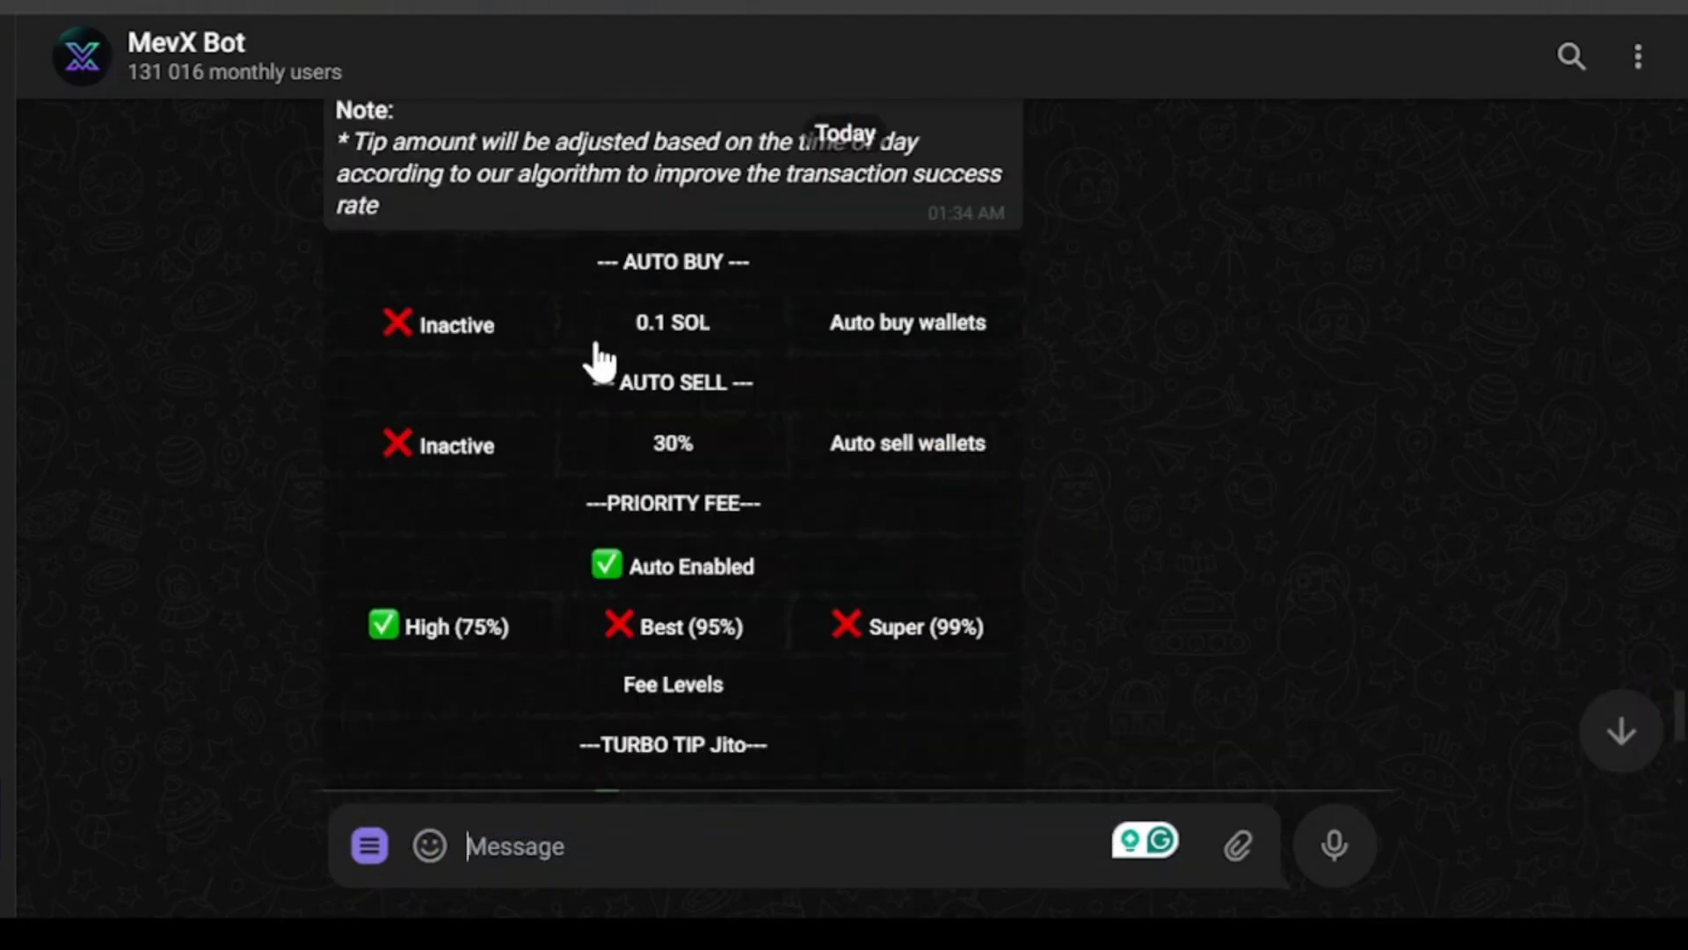
{"action": "mouse_move", "coordinate": [460, 353]}
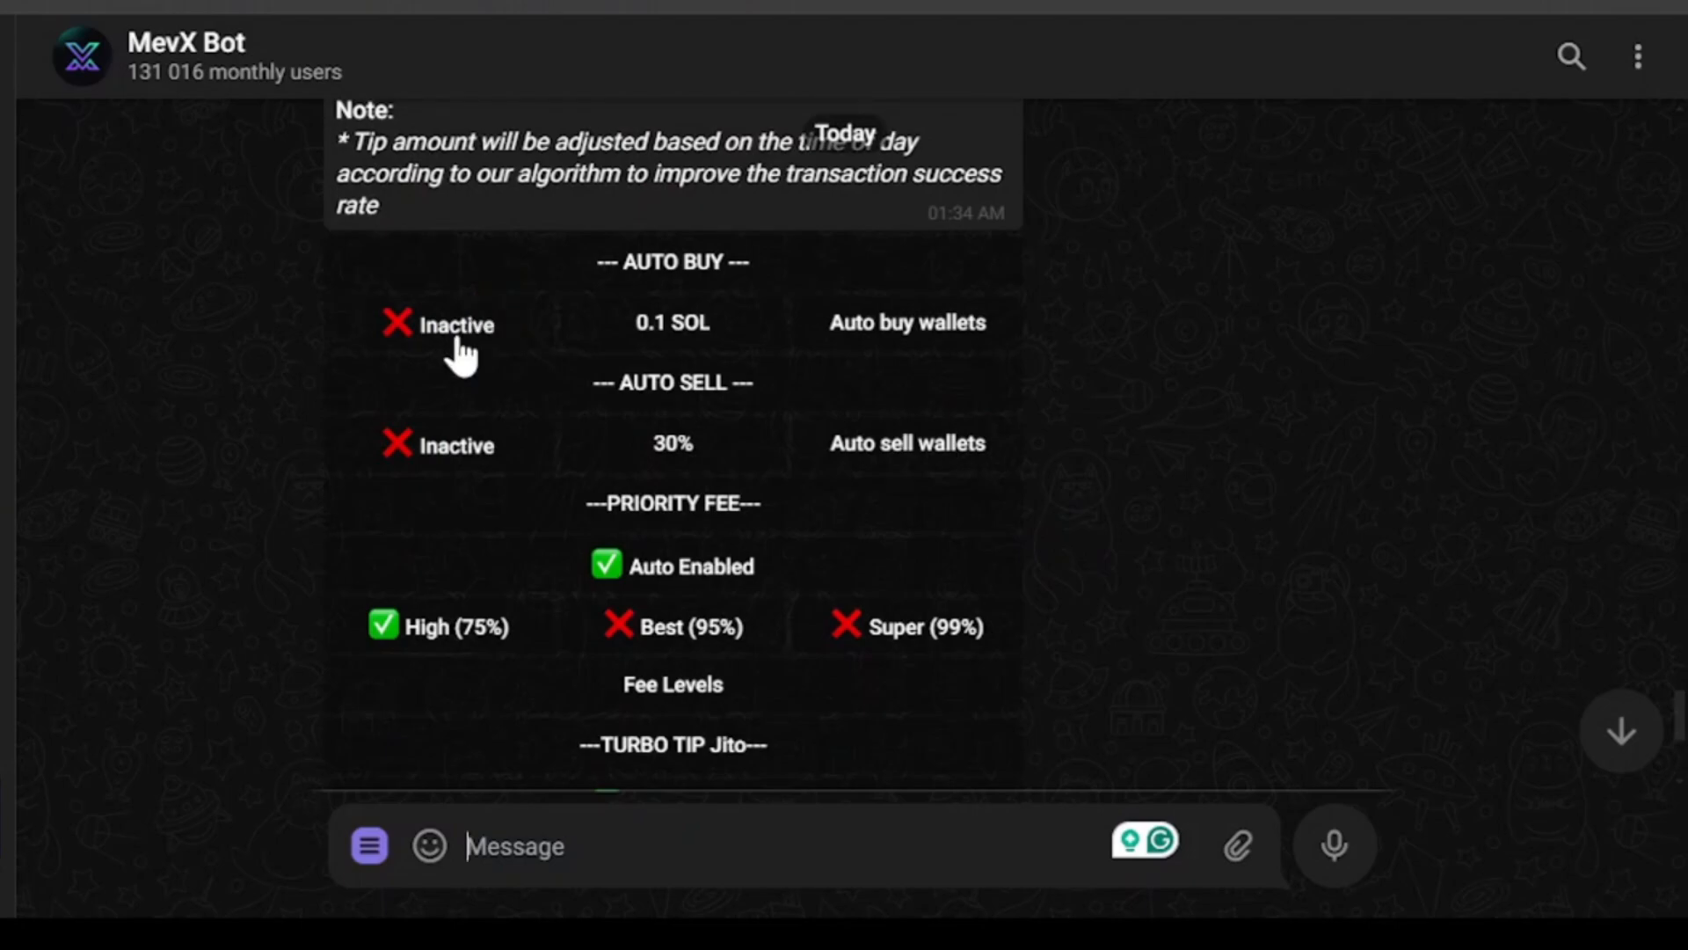
{"action": "left_click", "coordinate": [436, 323]}
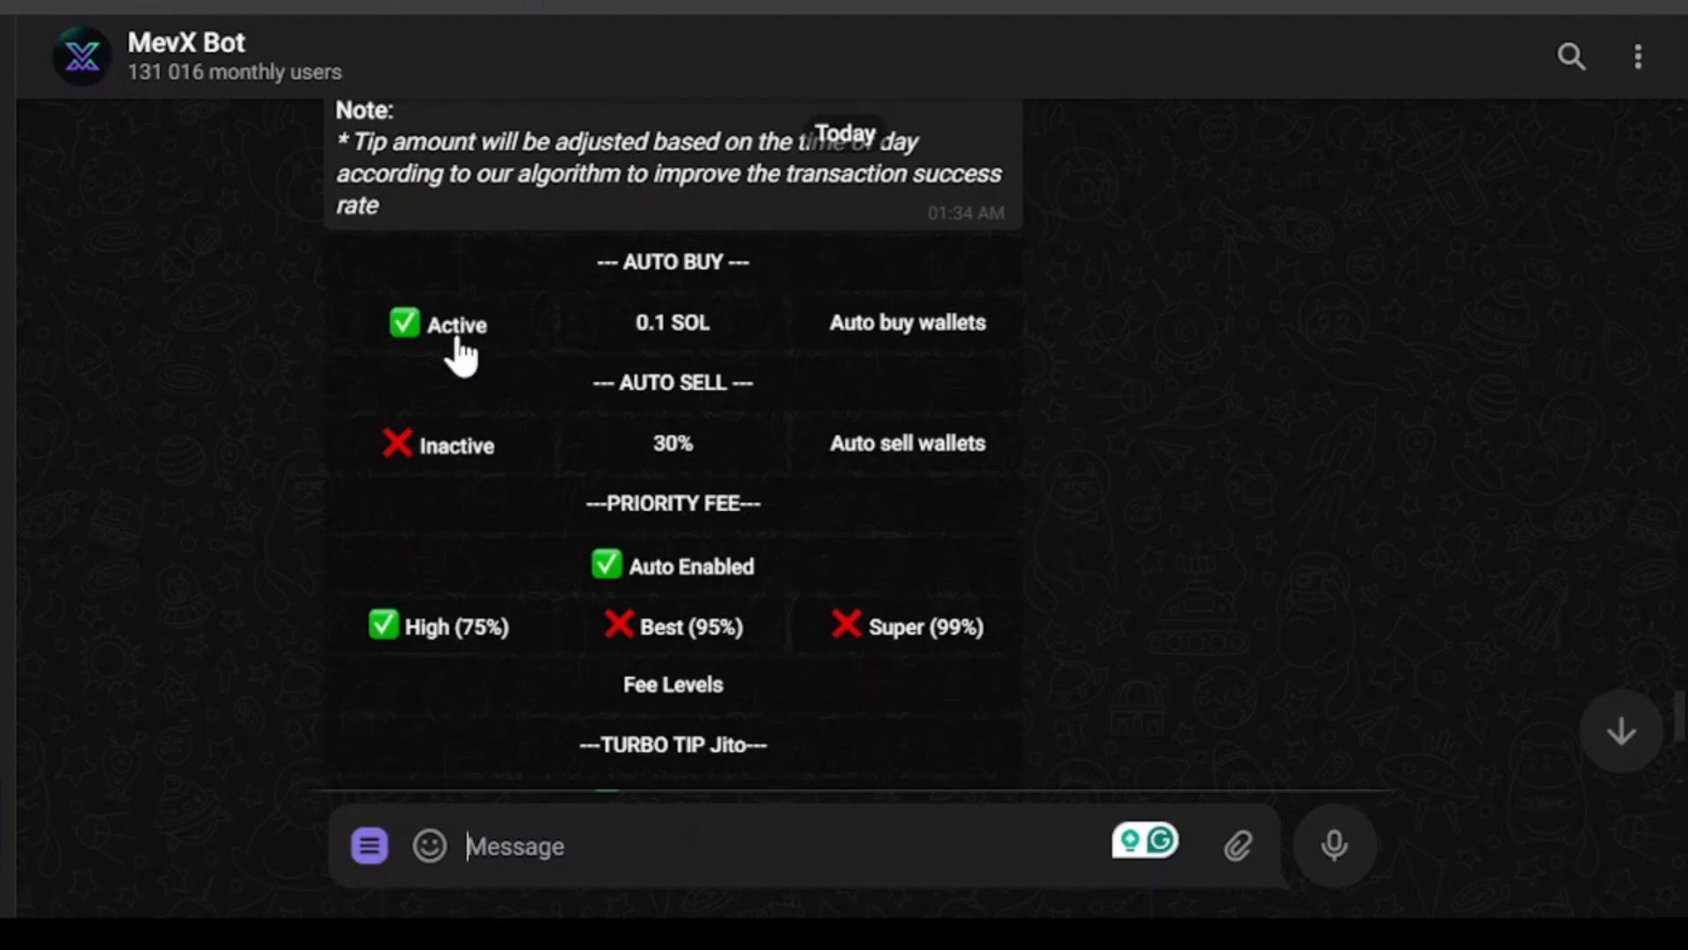
{"action": "mouse_move", "coordinate": [486, 458]}
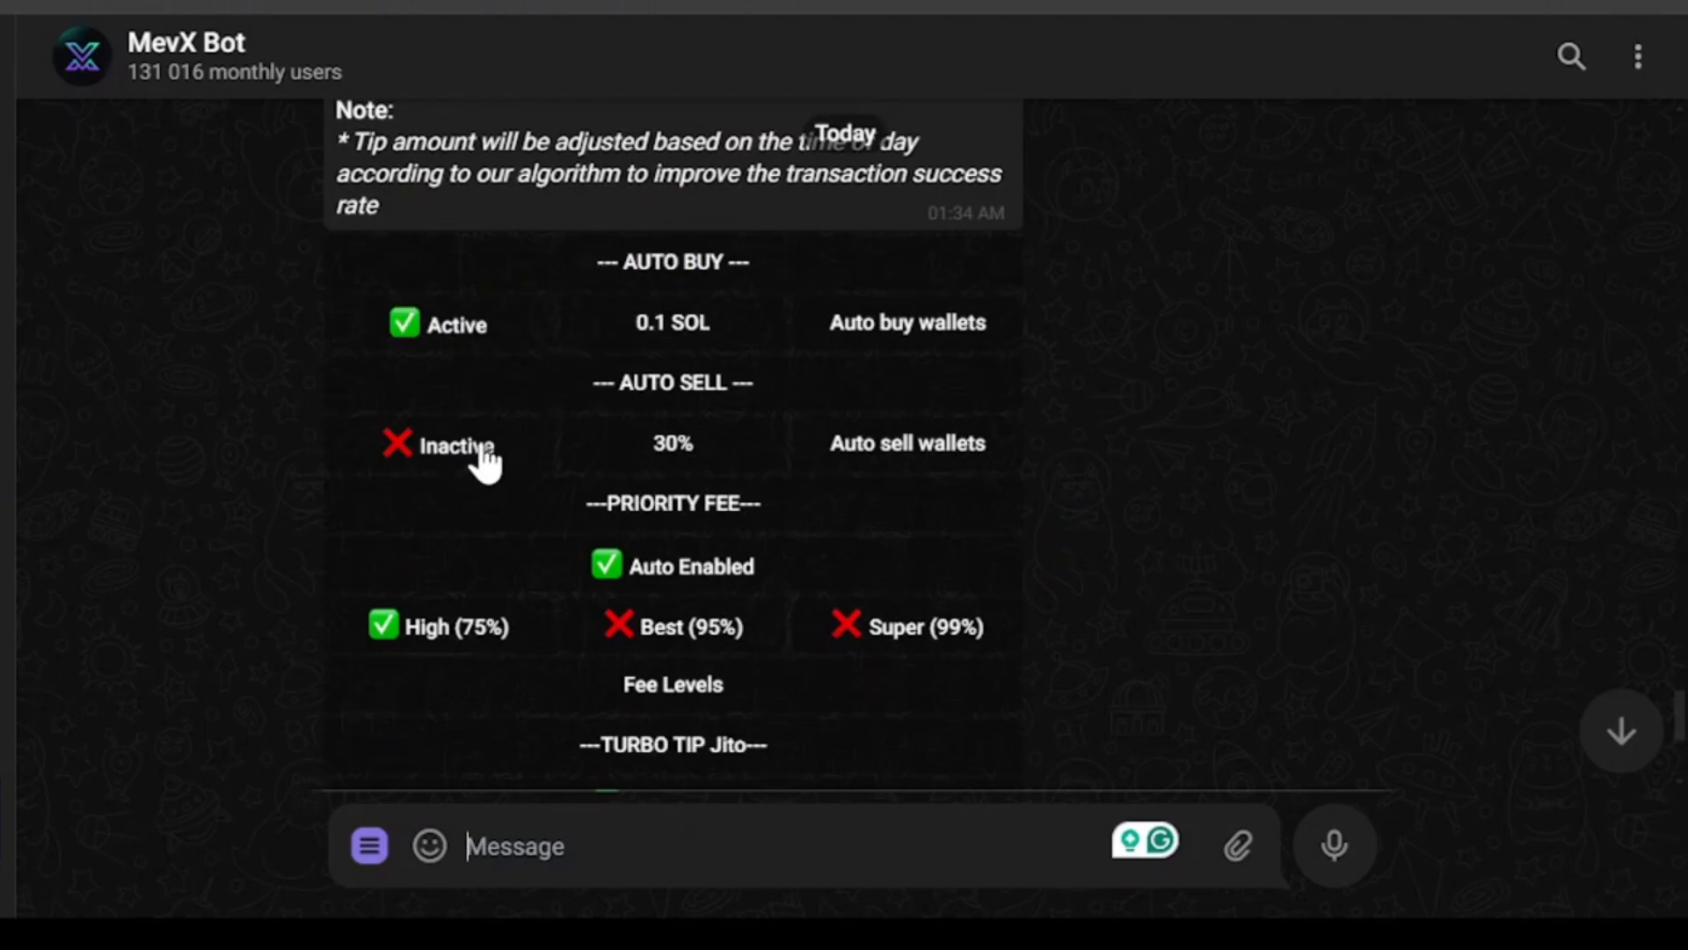
{"action": "left_click", "coordinate": [452, 445]}
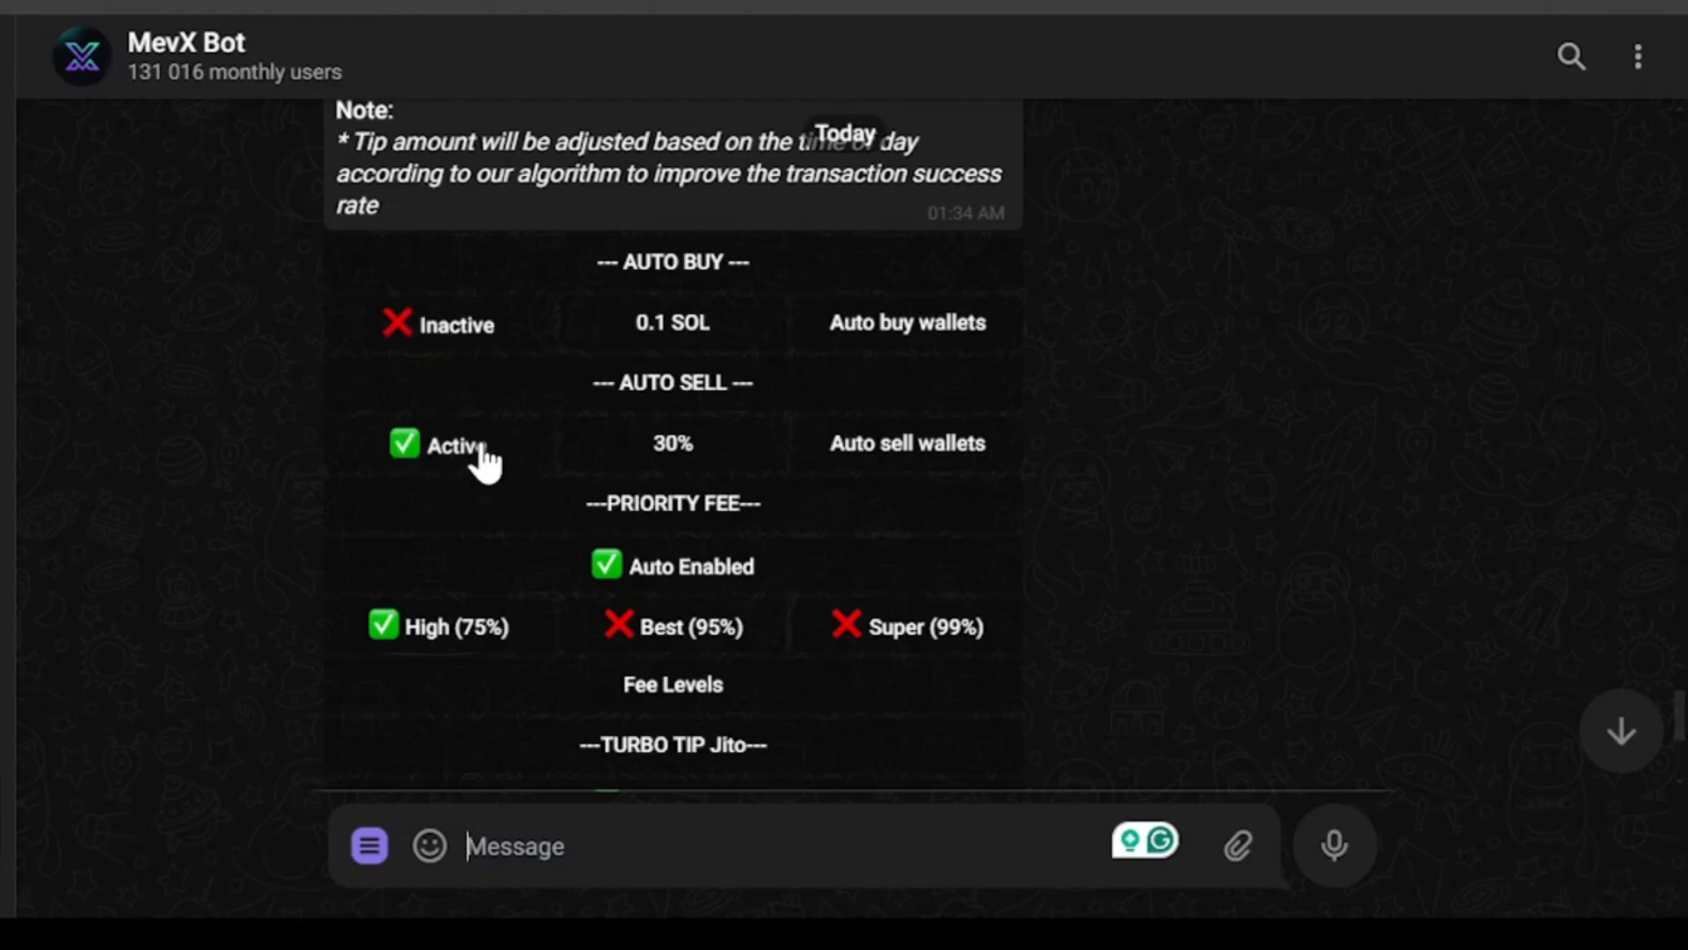
{"action": "mouse_move", "coordinate": [538, 541]}
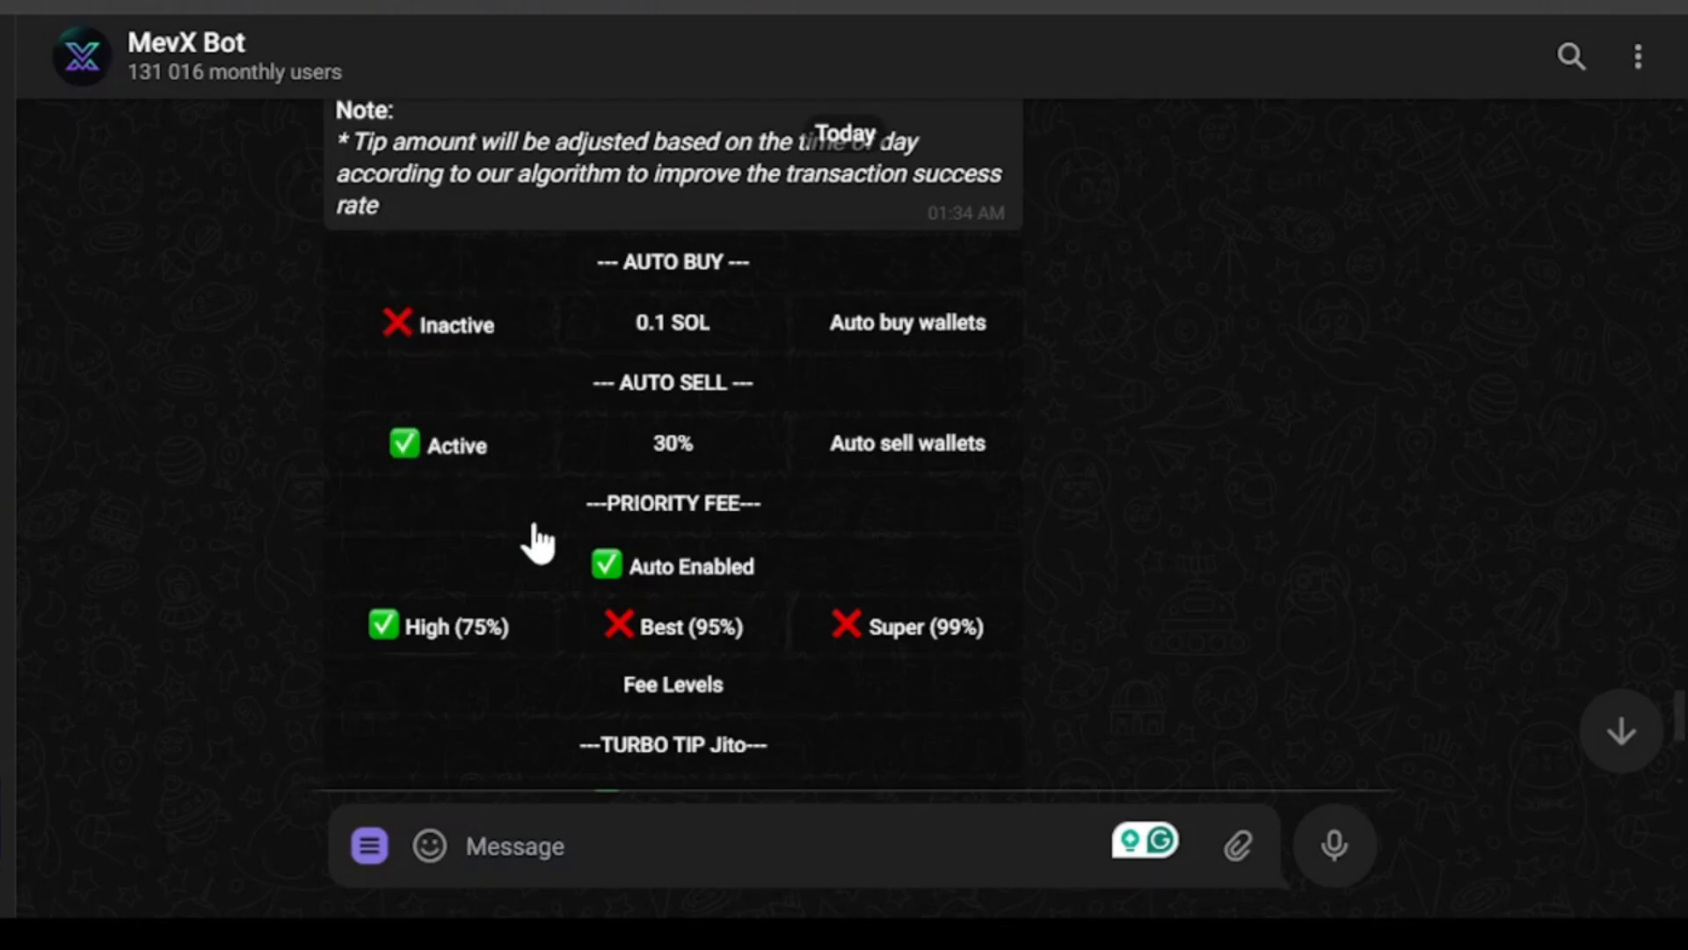
{"action": "mouse_move", "coordinate": [582, 598]}
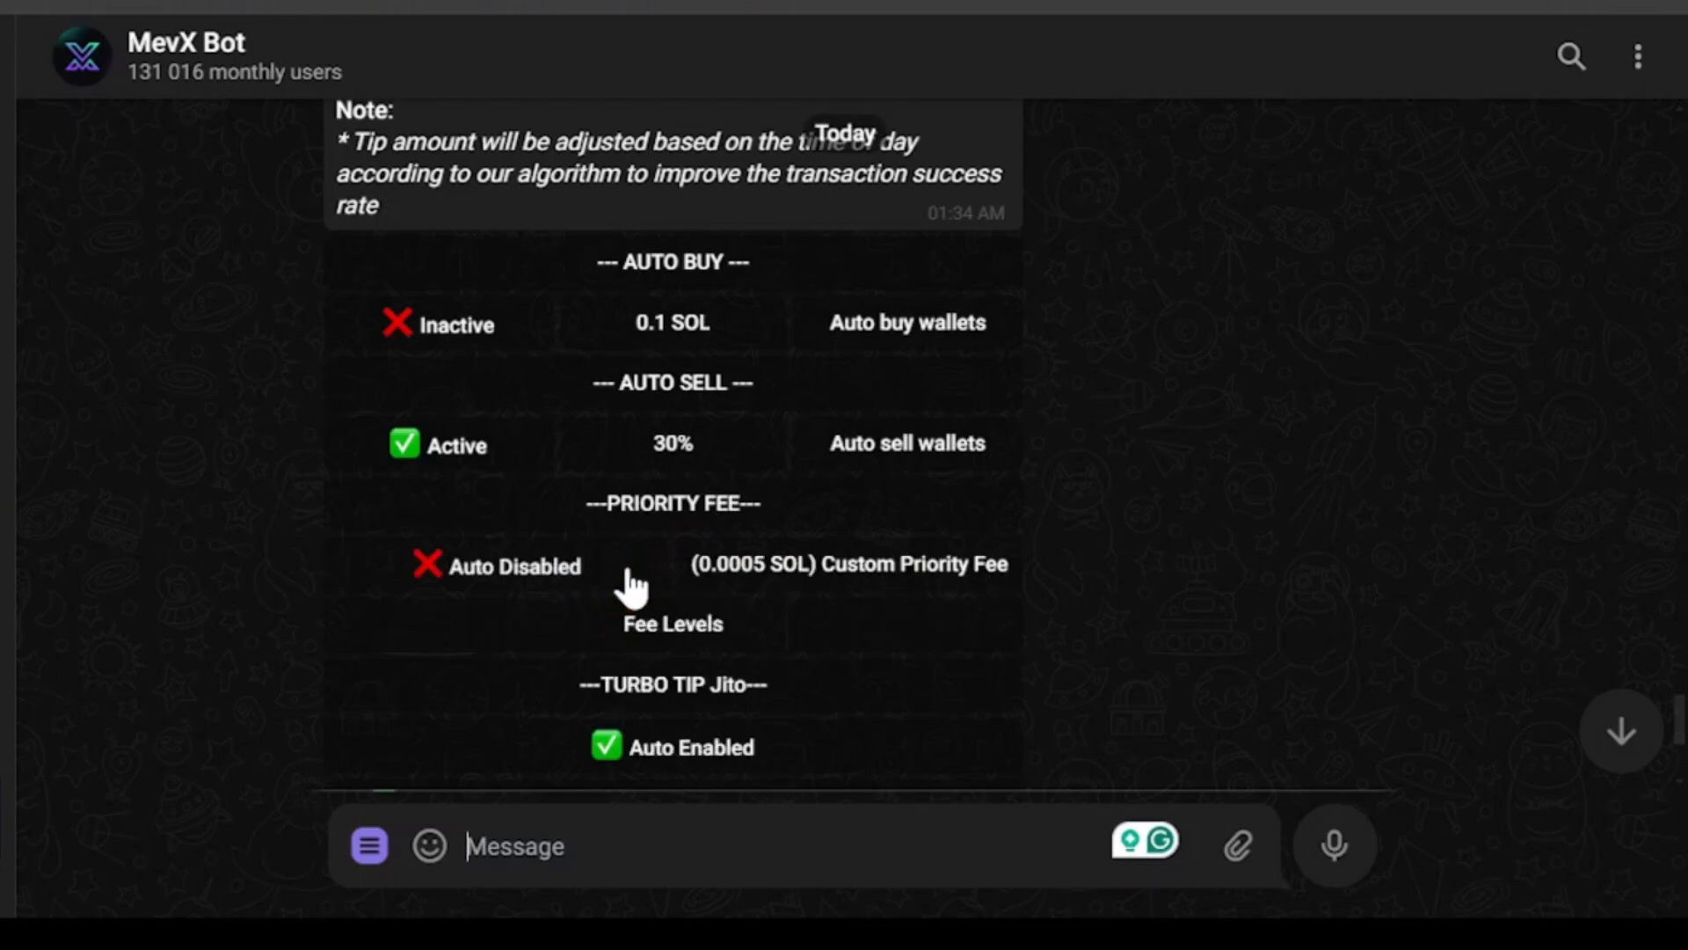
{"action": "mouse_move", "coordinate": [828, 577]}
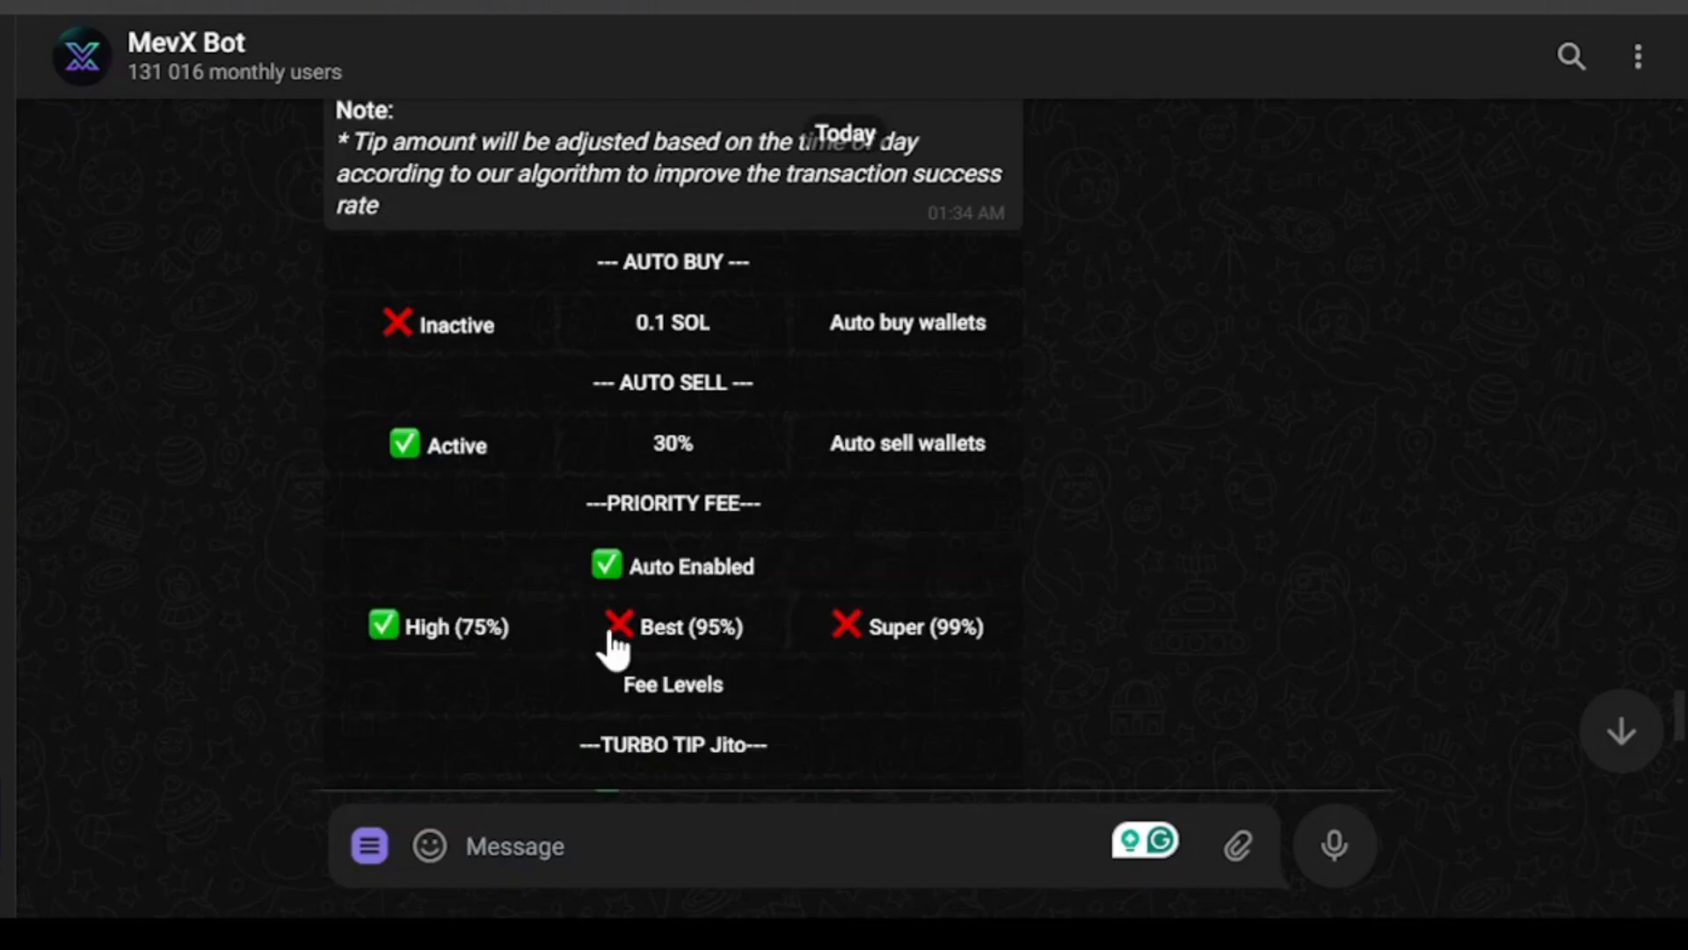
Try the priority fee levels Best (95%) and Super (99%), then return to High (75%).
{"action": "left_click", "coordinate": [673, 626]}
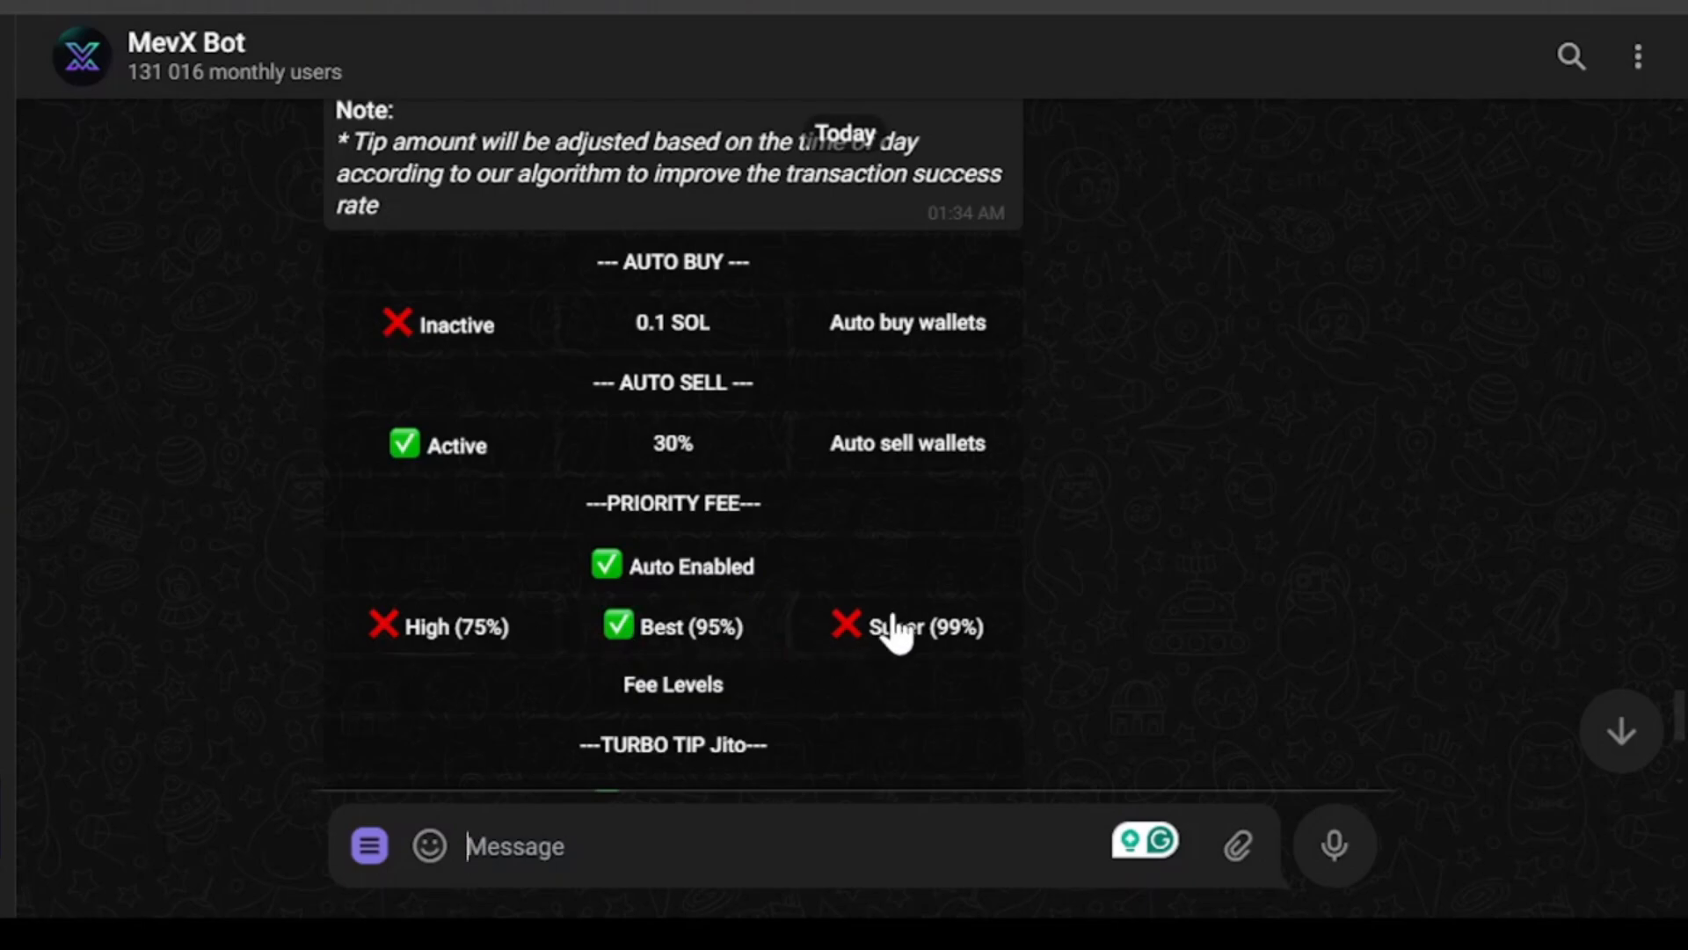
{"action": "left_click", "coordinate": [907, 626]}
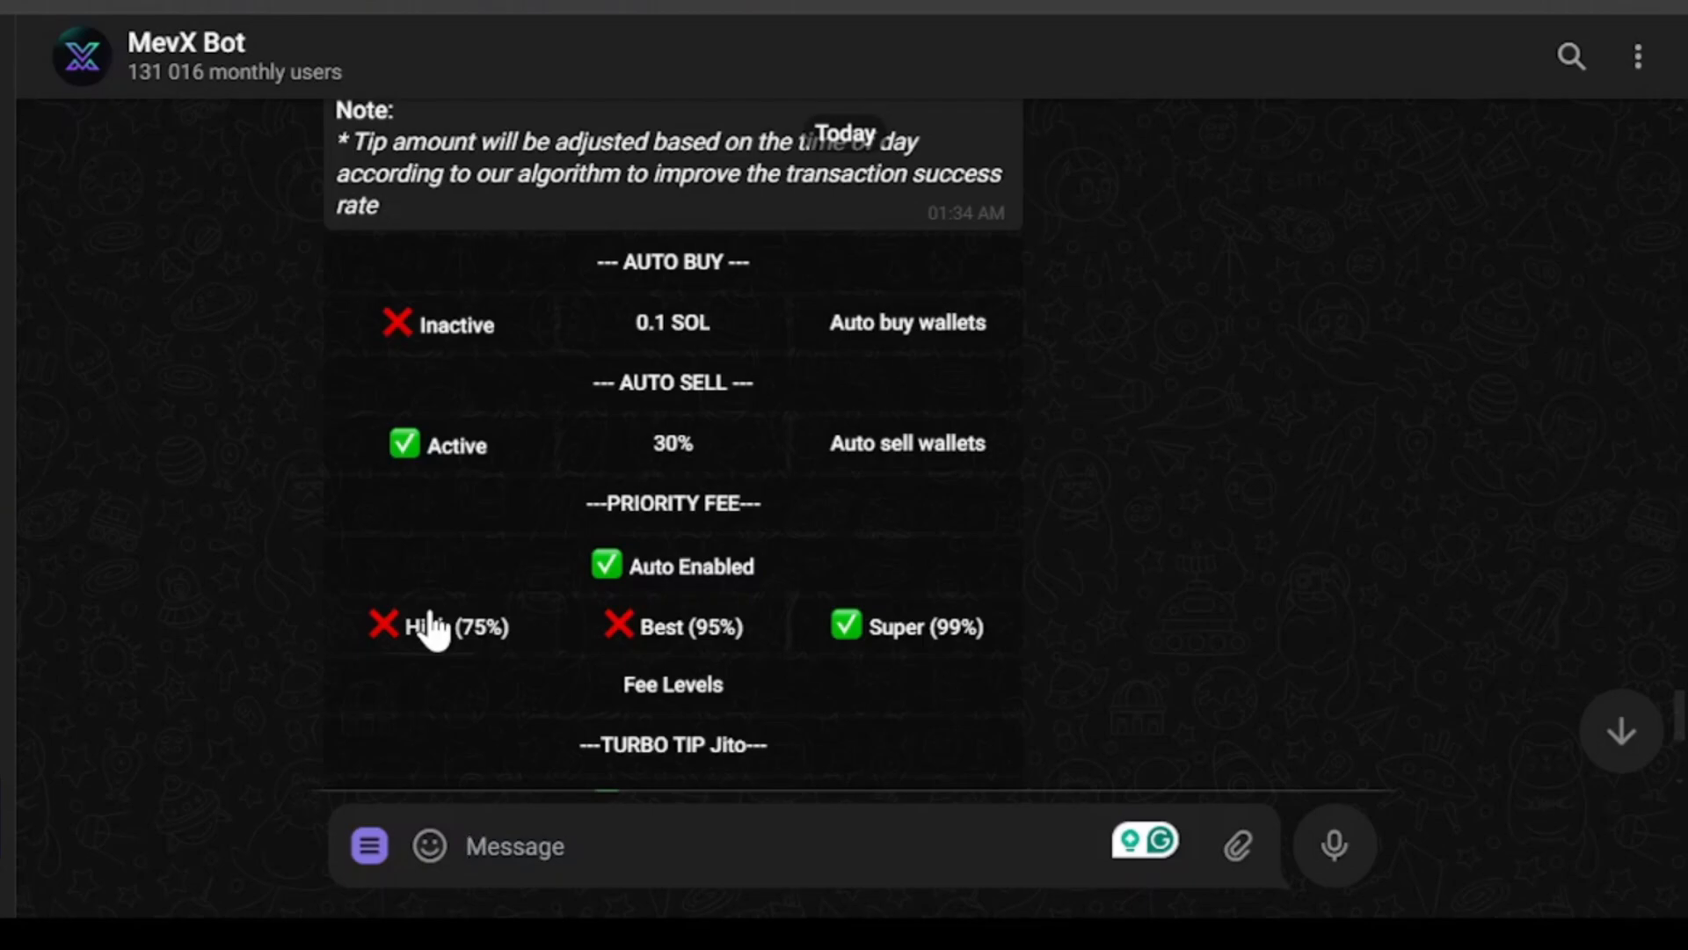
{"action": "left_click", "coordinate": [436, 626]}
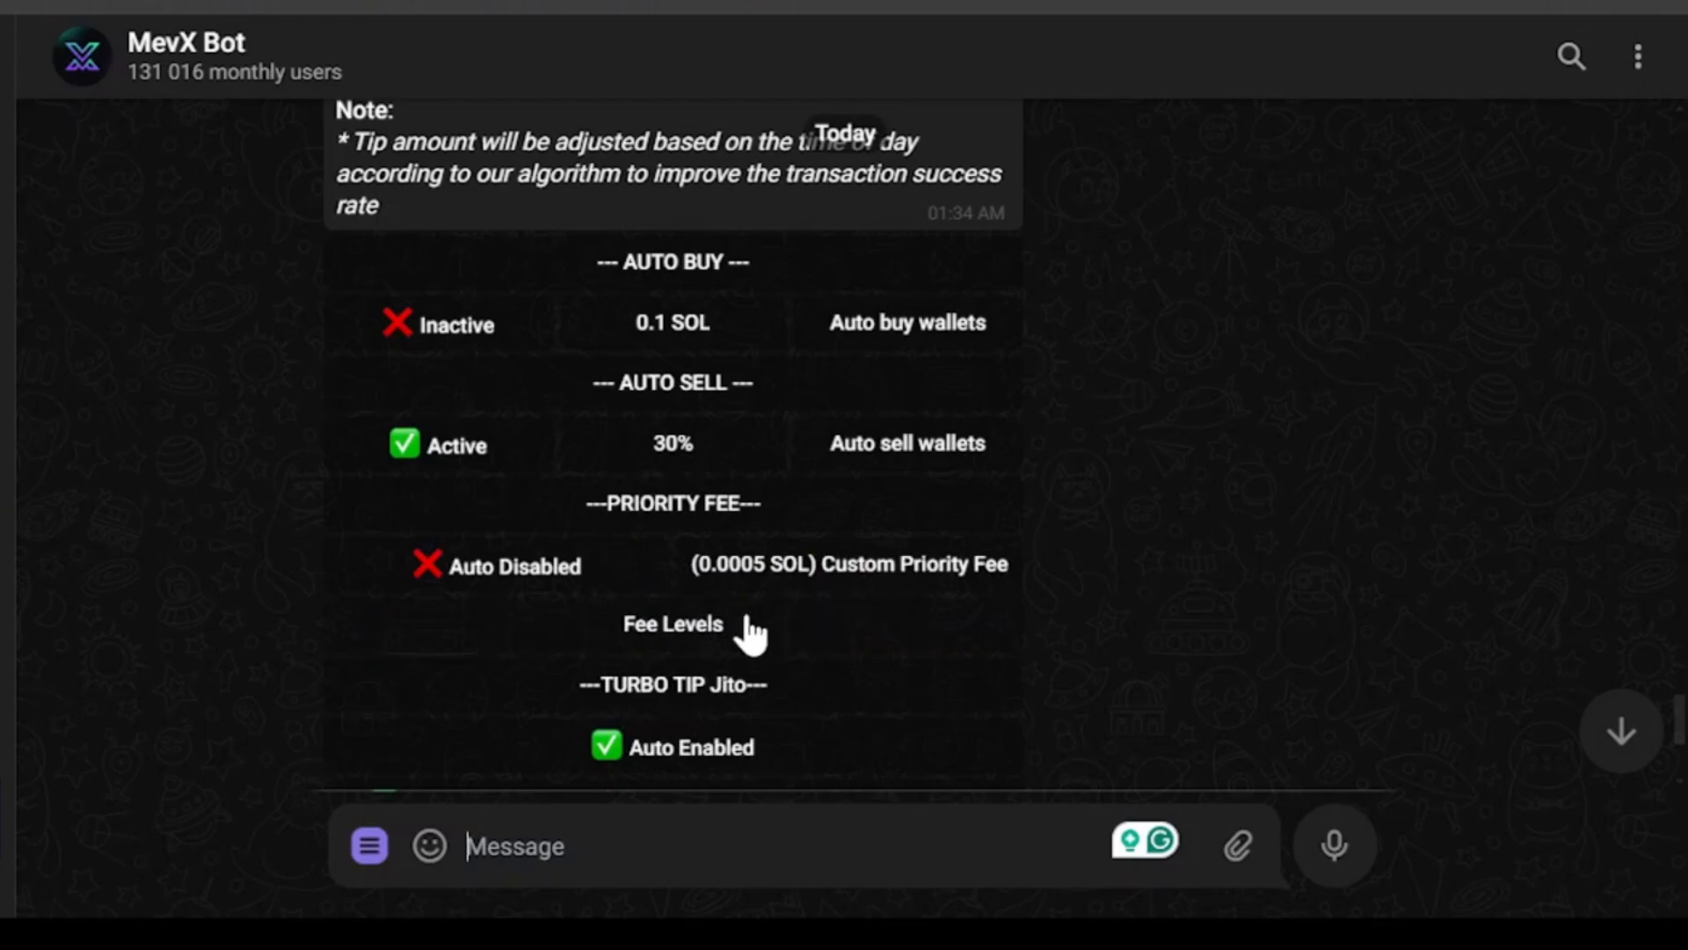
{"action": "mouse_move", "coordinate": [781, 576]}
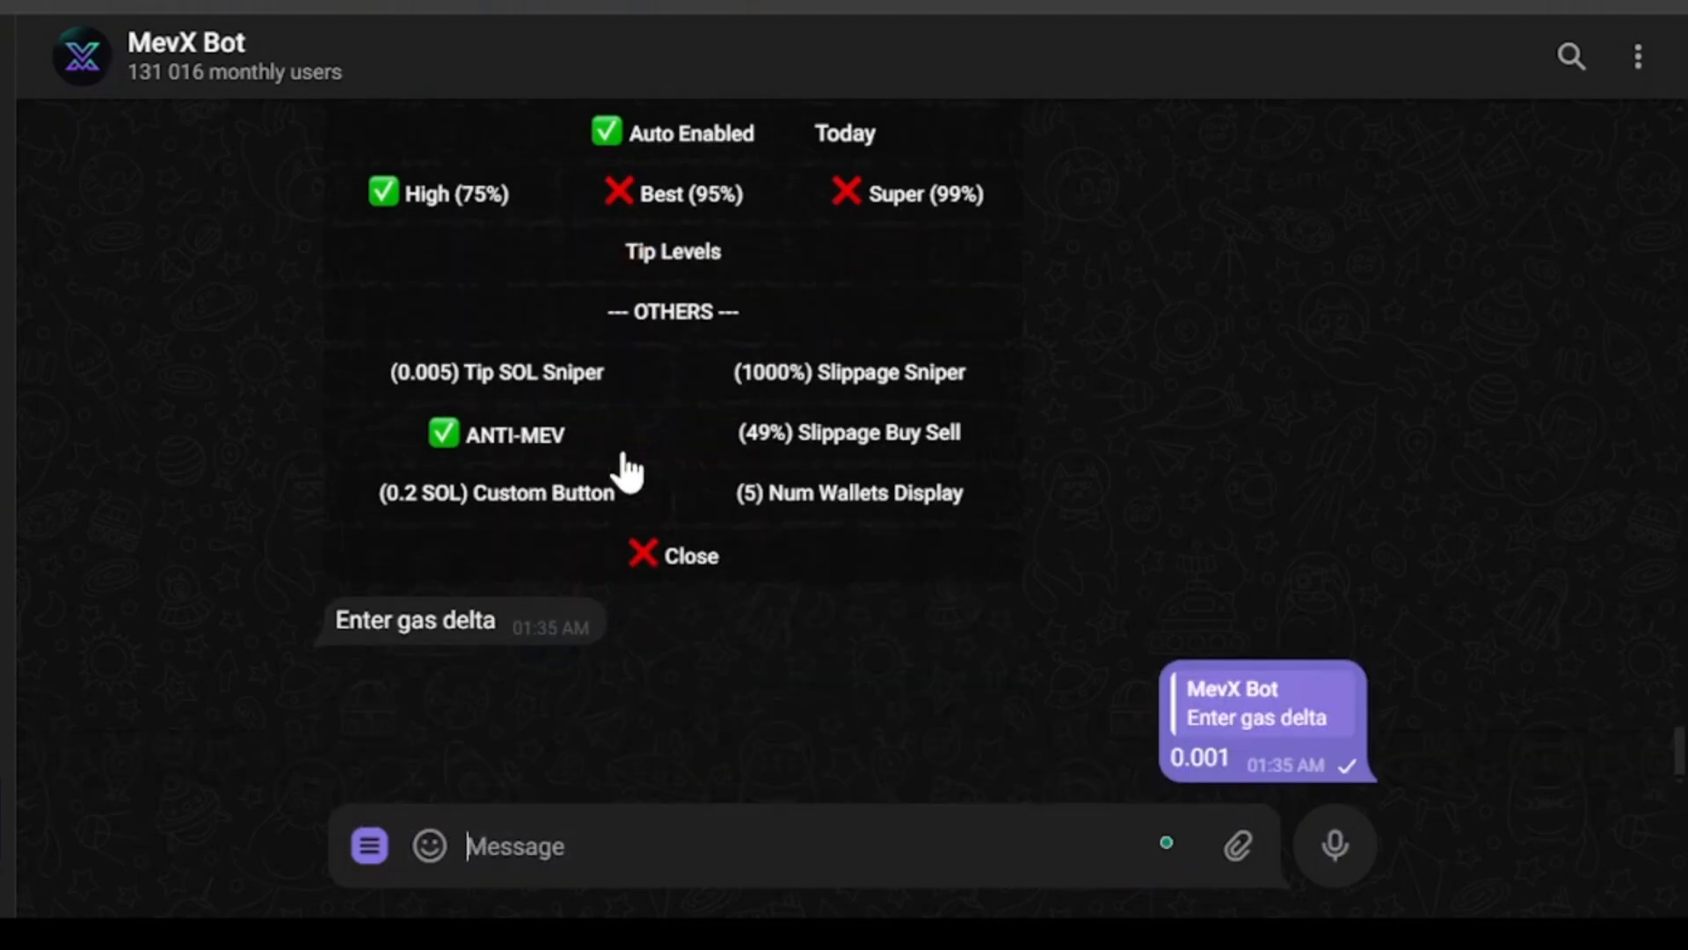
Scroll the Jito TURBO TIP settings and request the Tip Levels explanation from the bot.
{"action": "scroll", "scroll_direction": "up", "scroll_amount": 3}
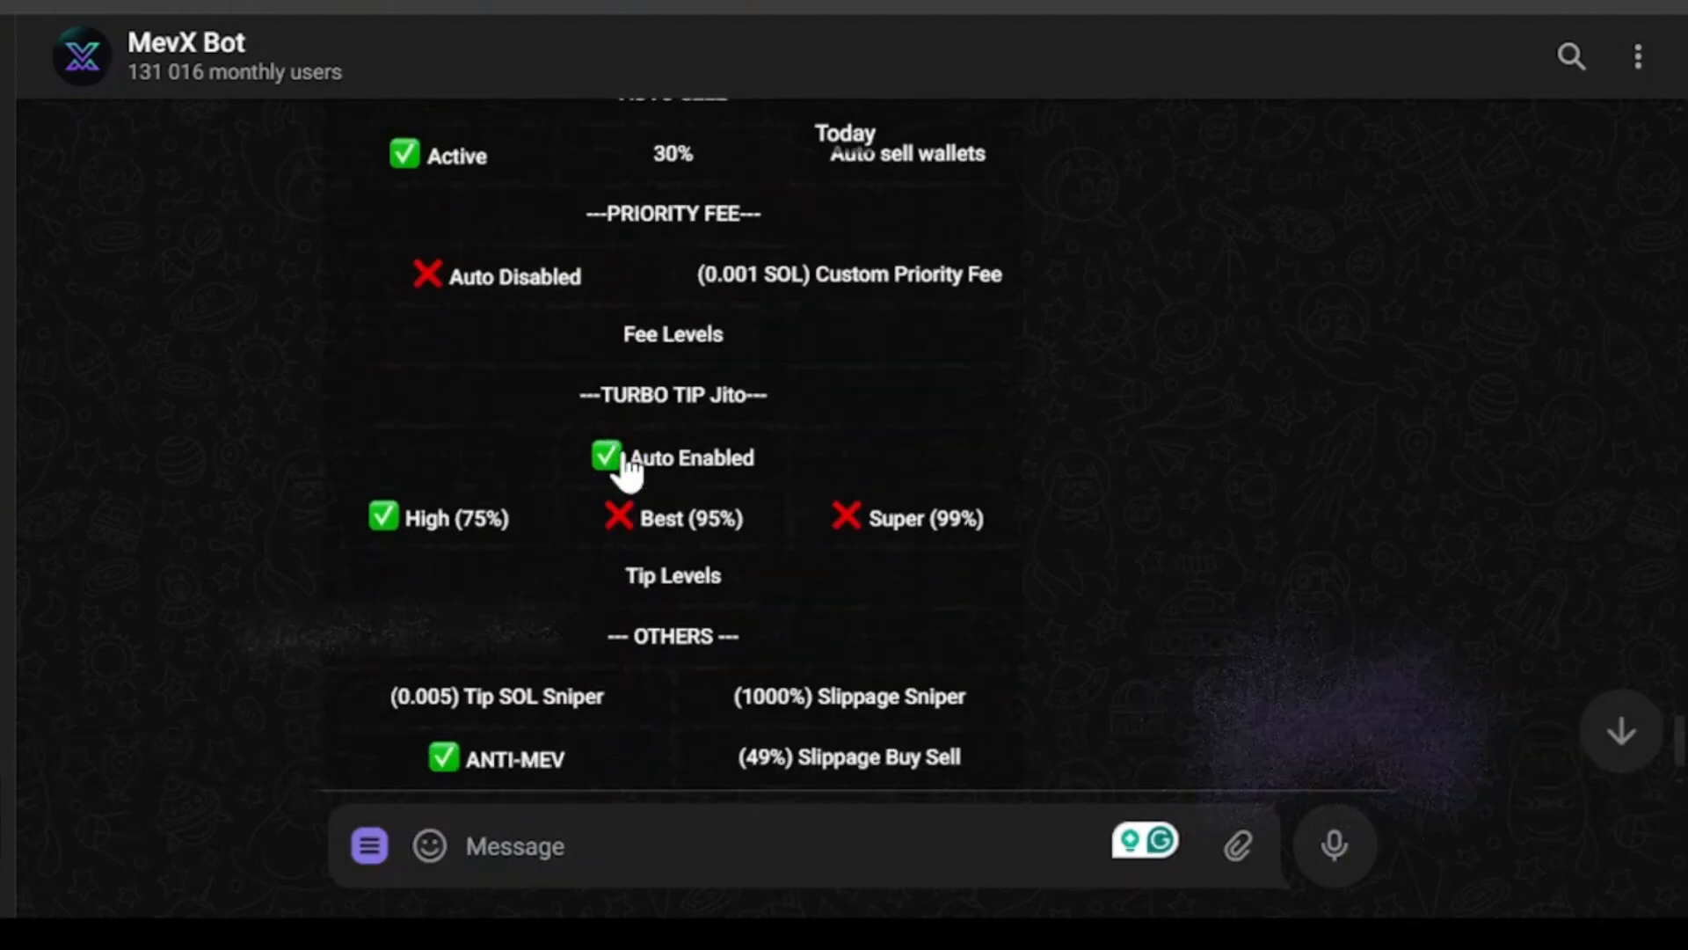
{"action": "scroll", "scroll_direction": "up", "scroll_amount": 3}
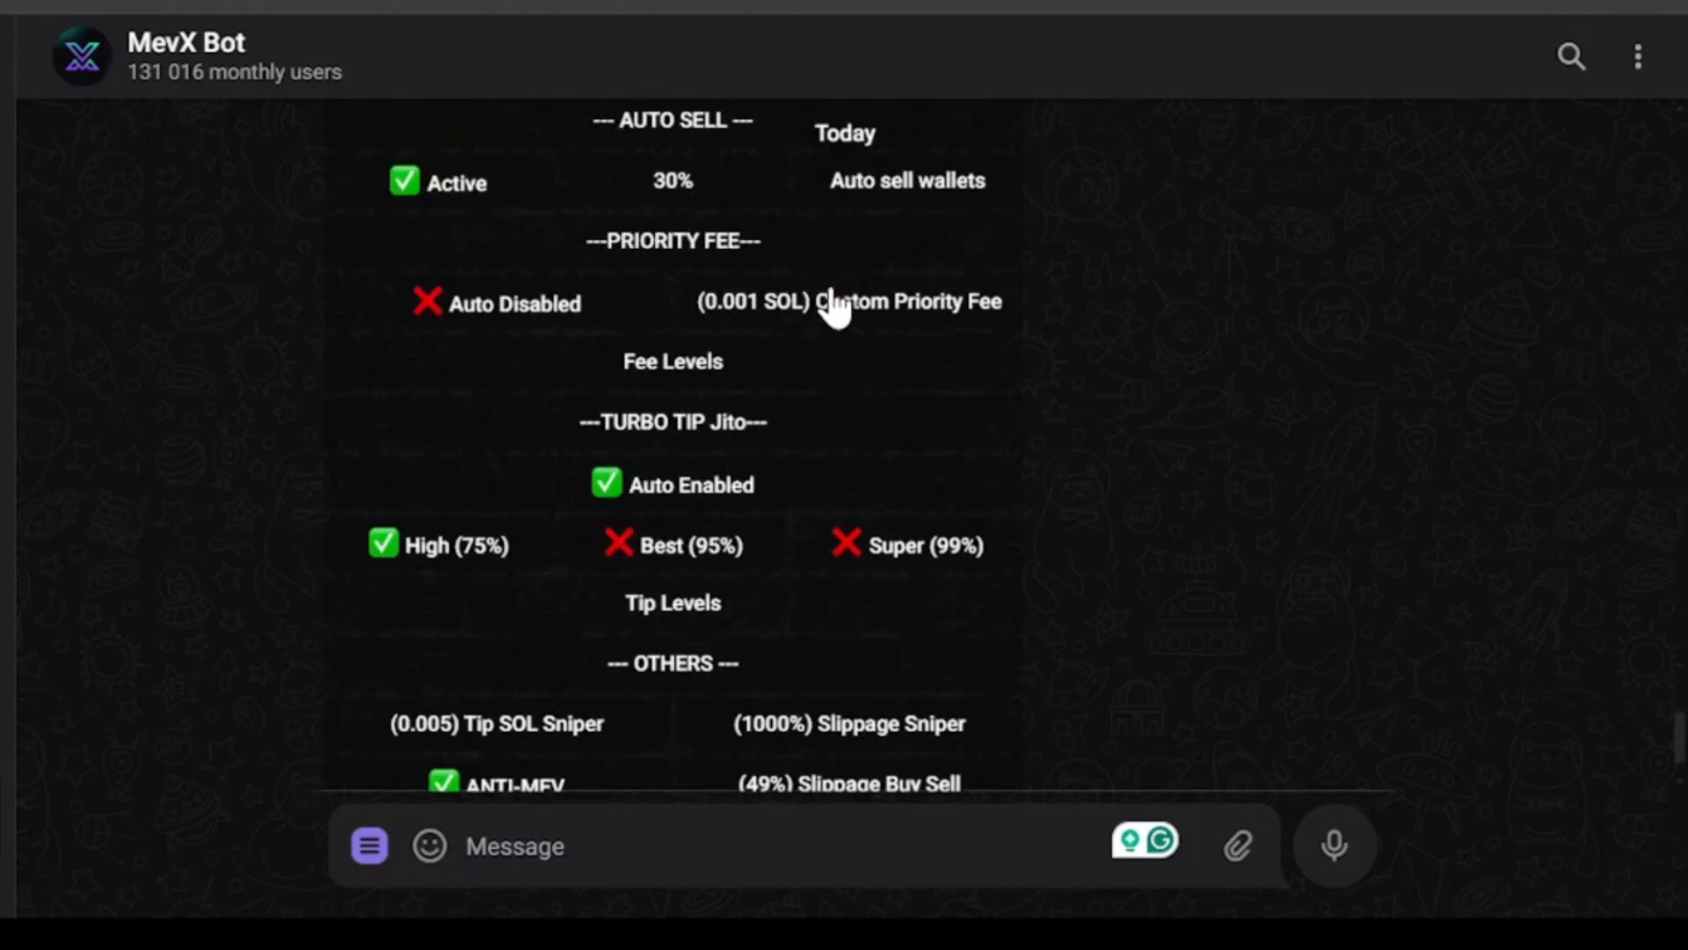
{"action": "mouse_move", "coordinate": [833, 425]}
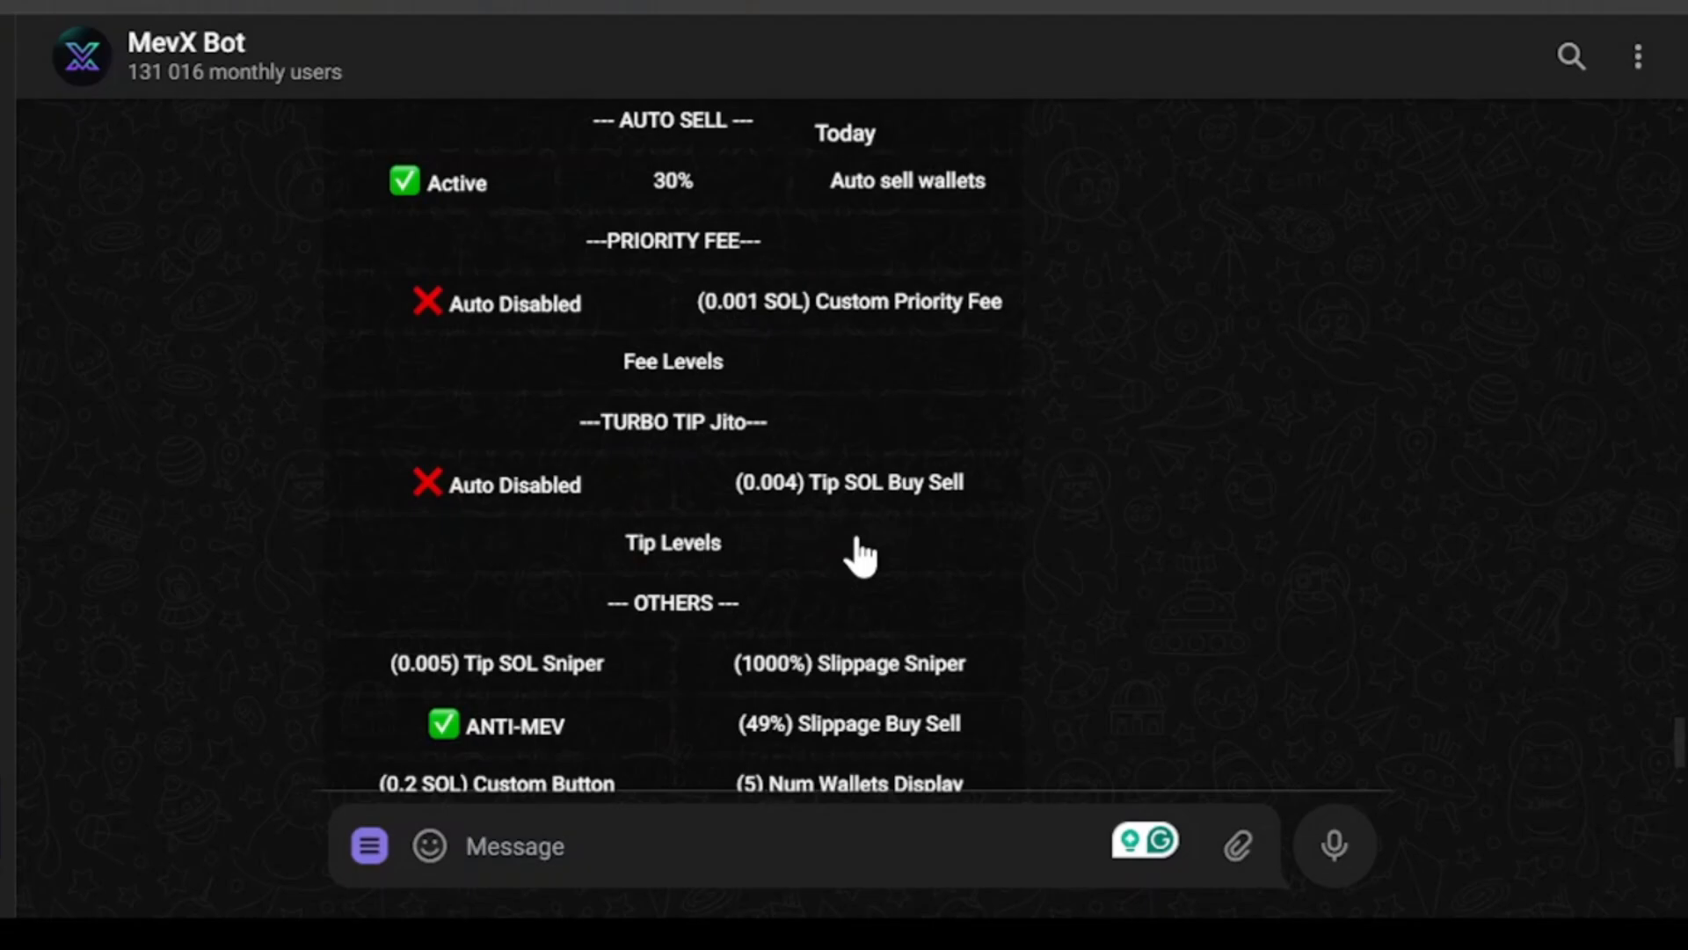
{"action": "scroll", "scroll_direction": "down", "scroll_amount": 3}
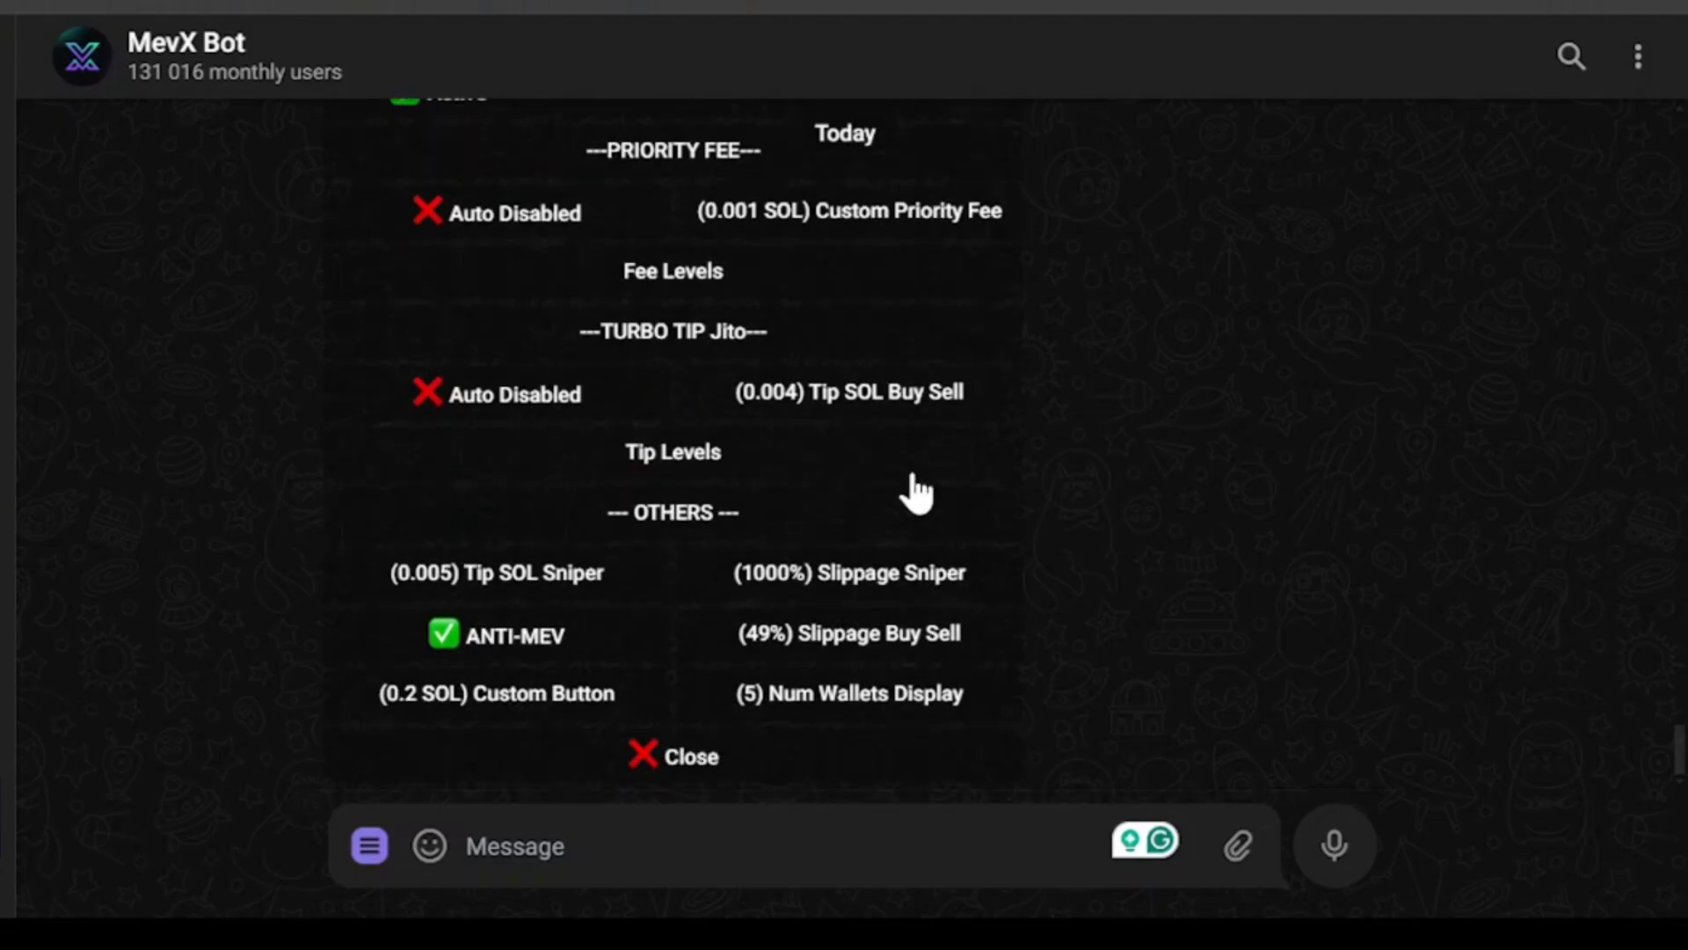
{"action": "mouse_move", "coordinate": [791, 462]}
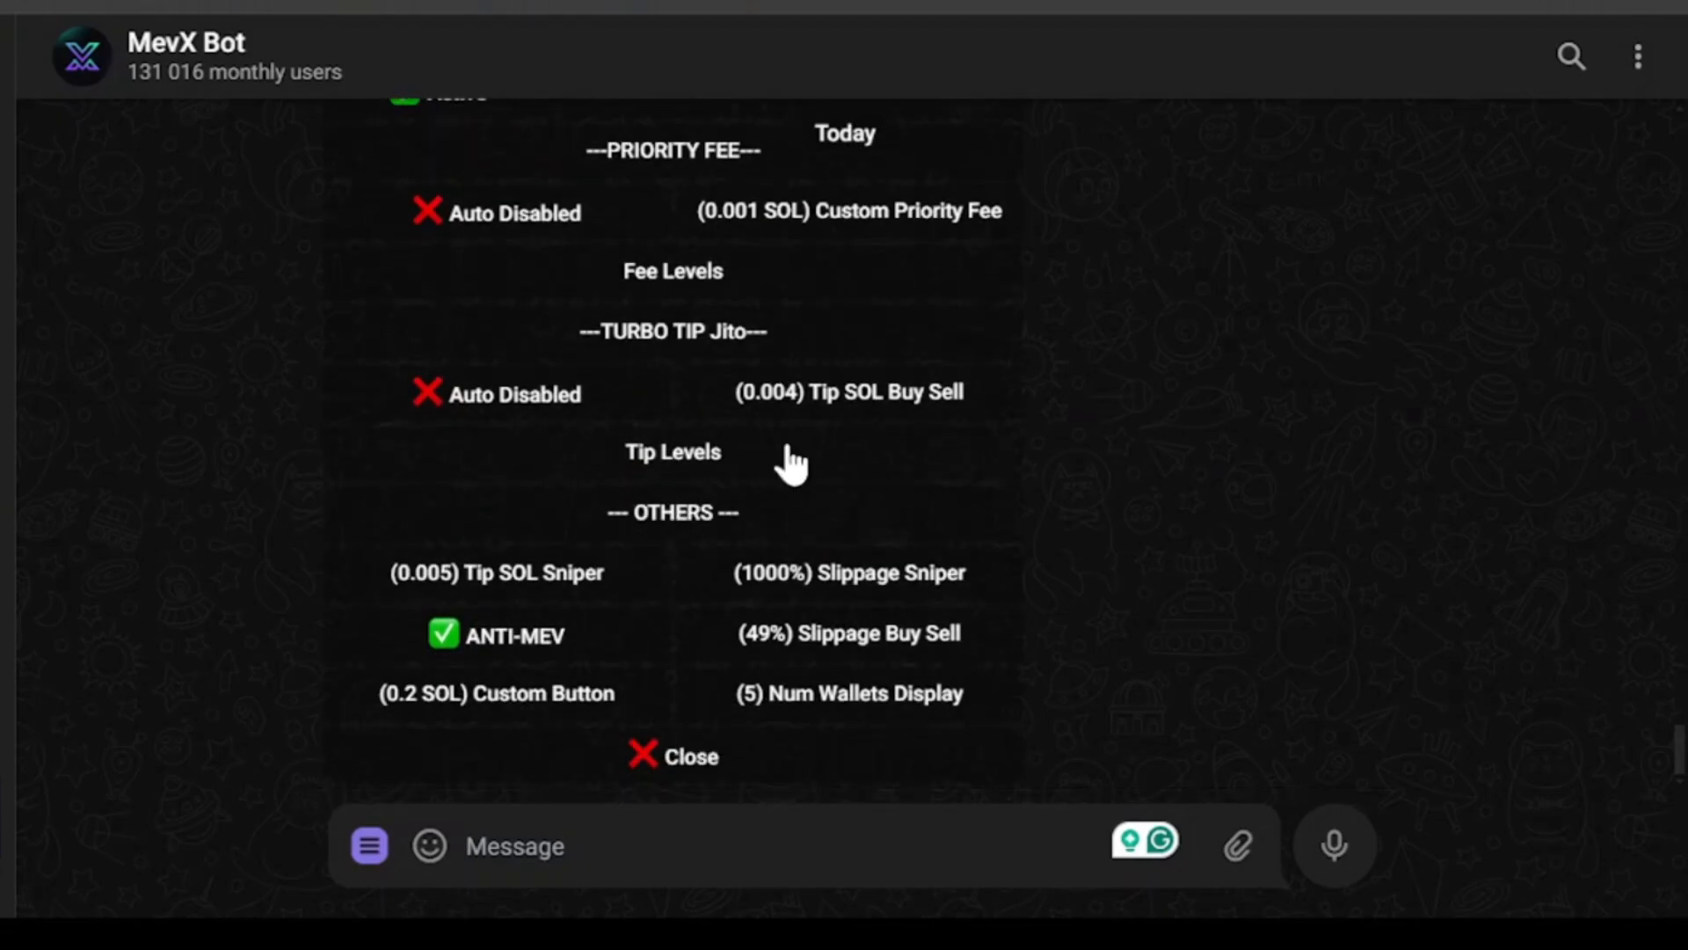
{"action": "left_click", "coordinate": [672, 452]}
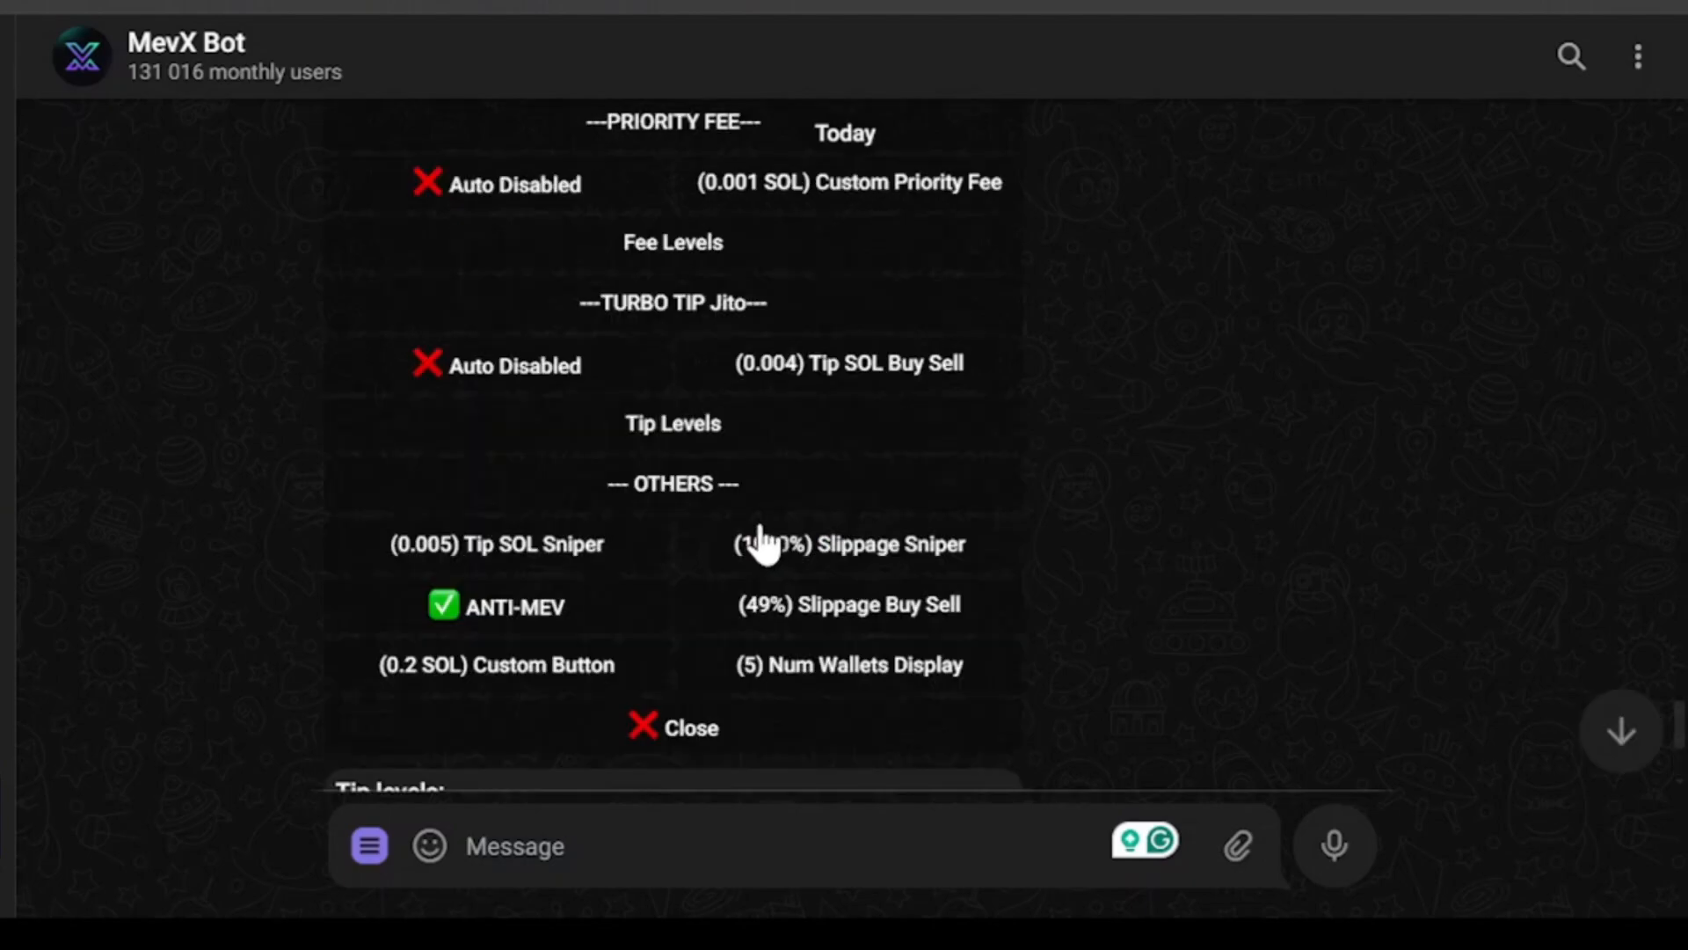
{"action": "mouse_move", "coordinate": [603, 553]}
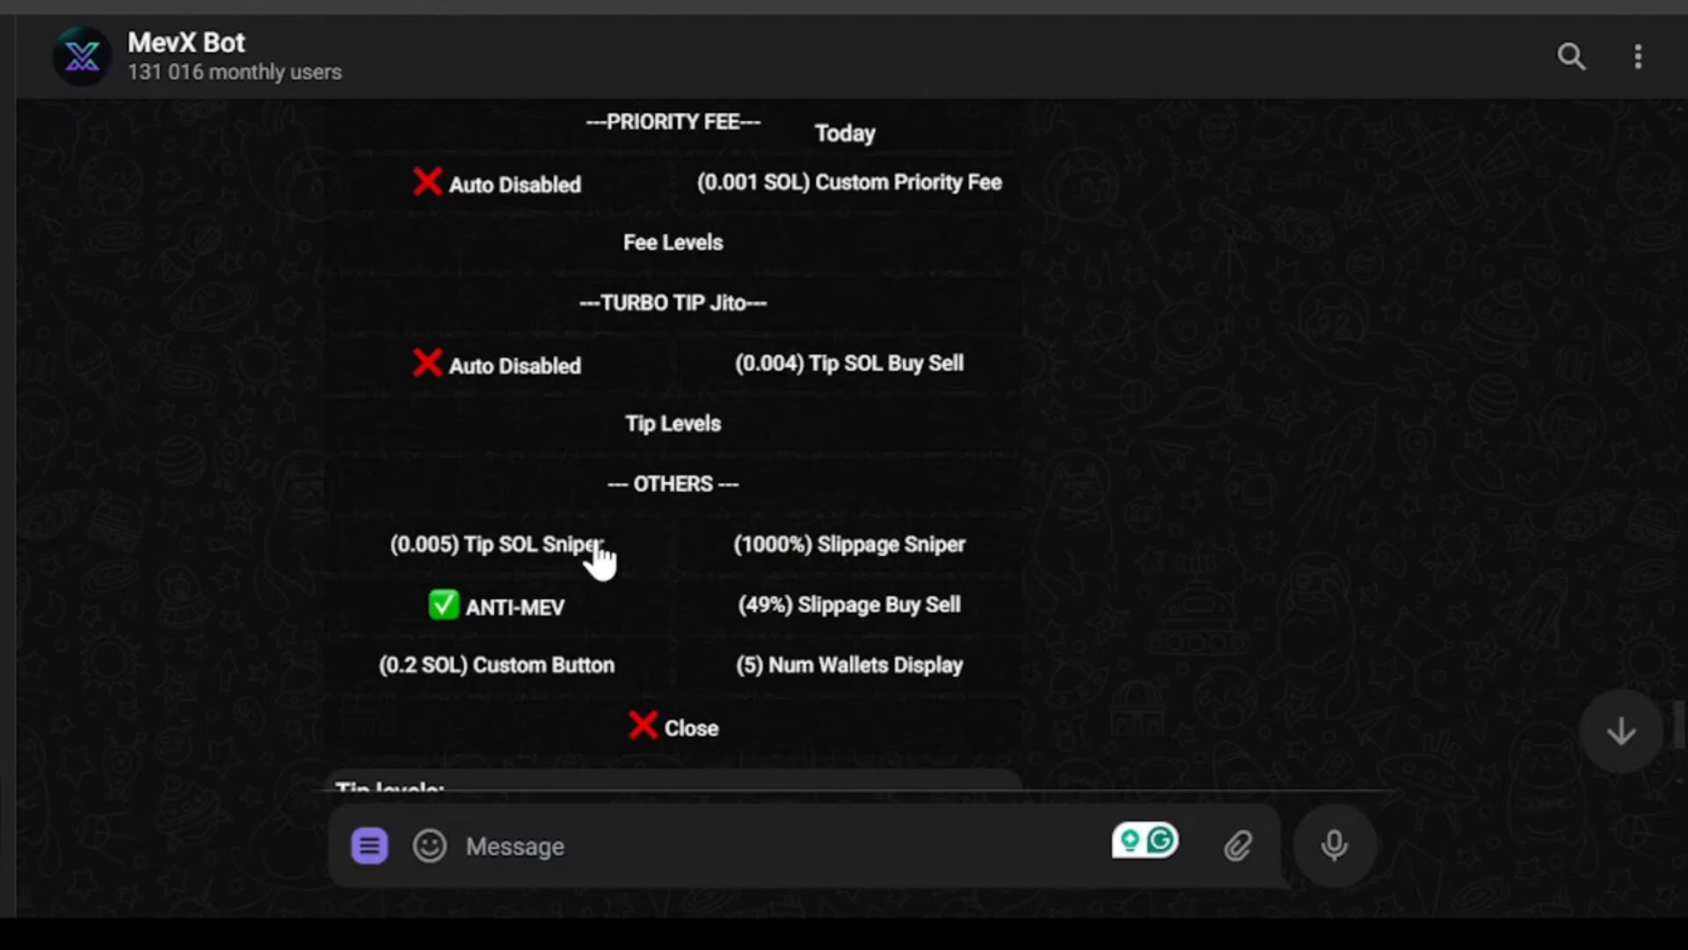
{"action": "mouse_move", "coordinate": [625, 554]}
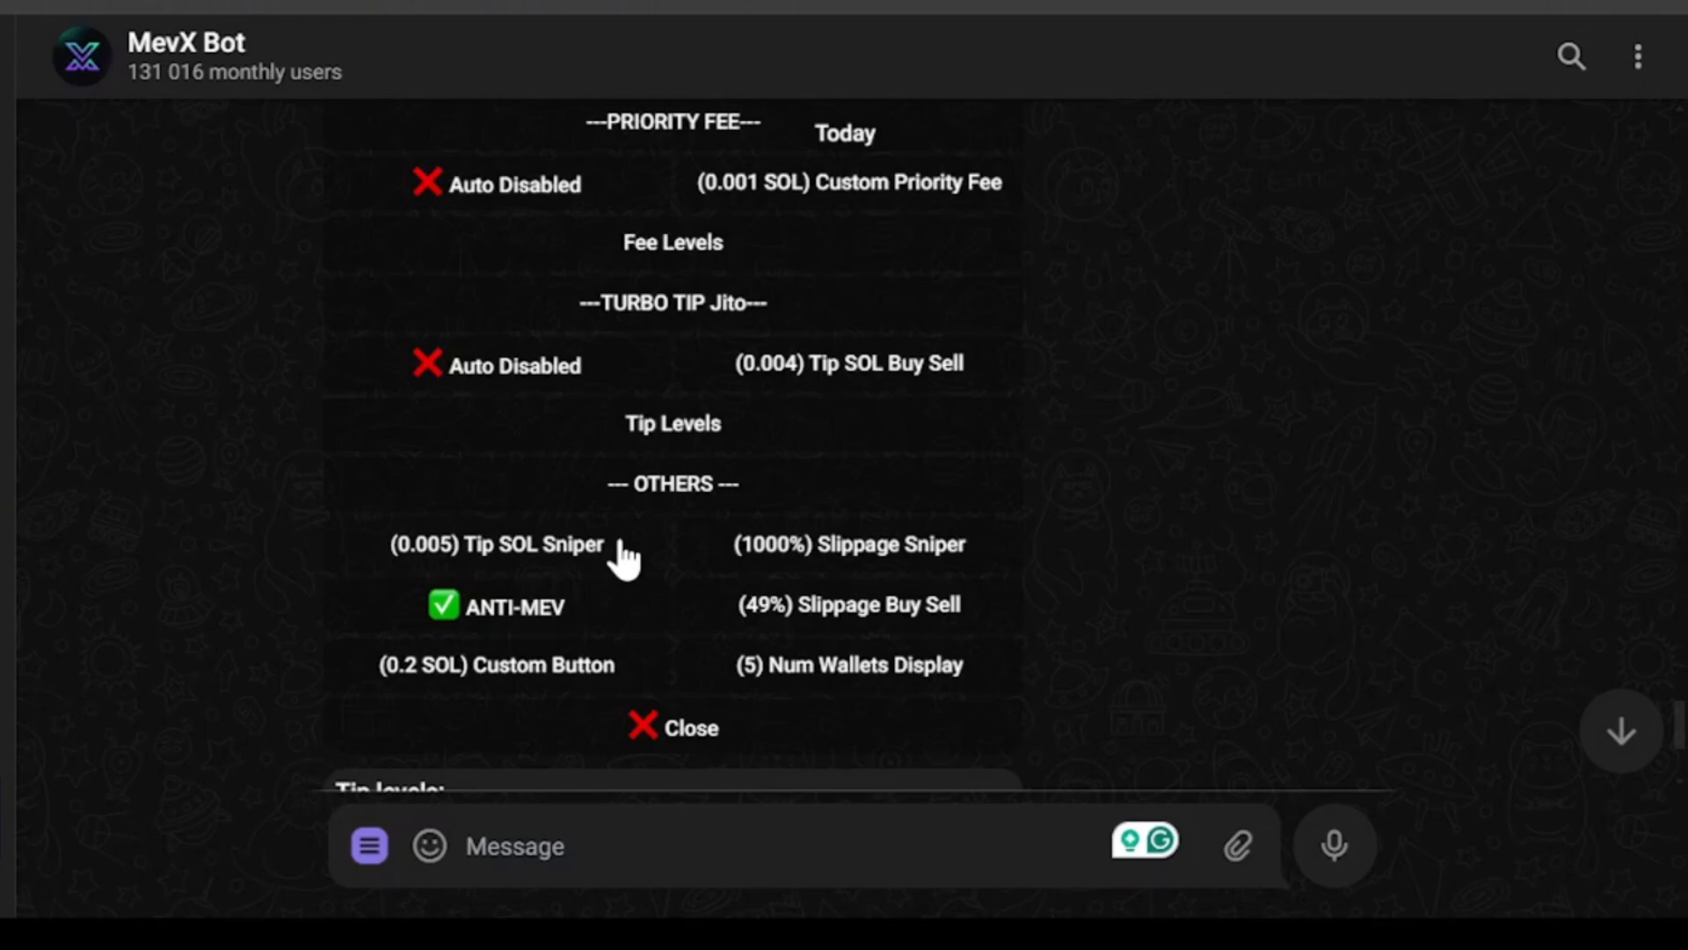
{"action": "mouse_move", "coordinate": [478, 570]}
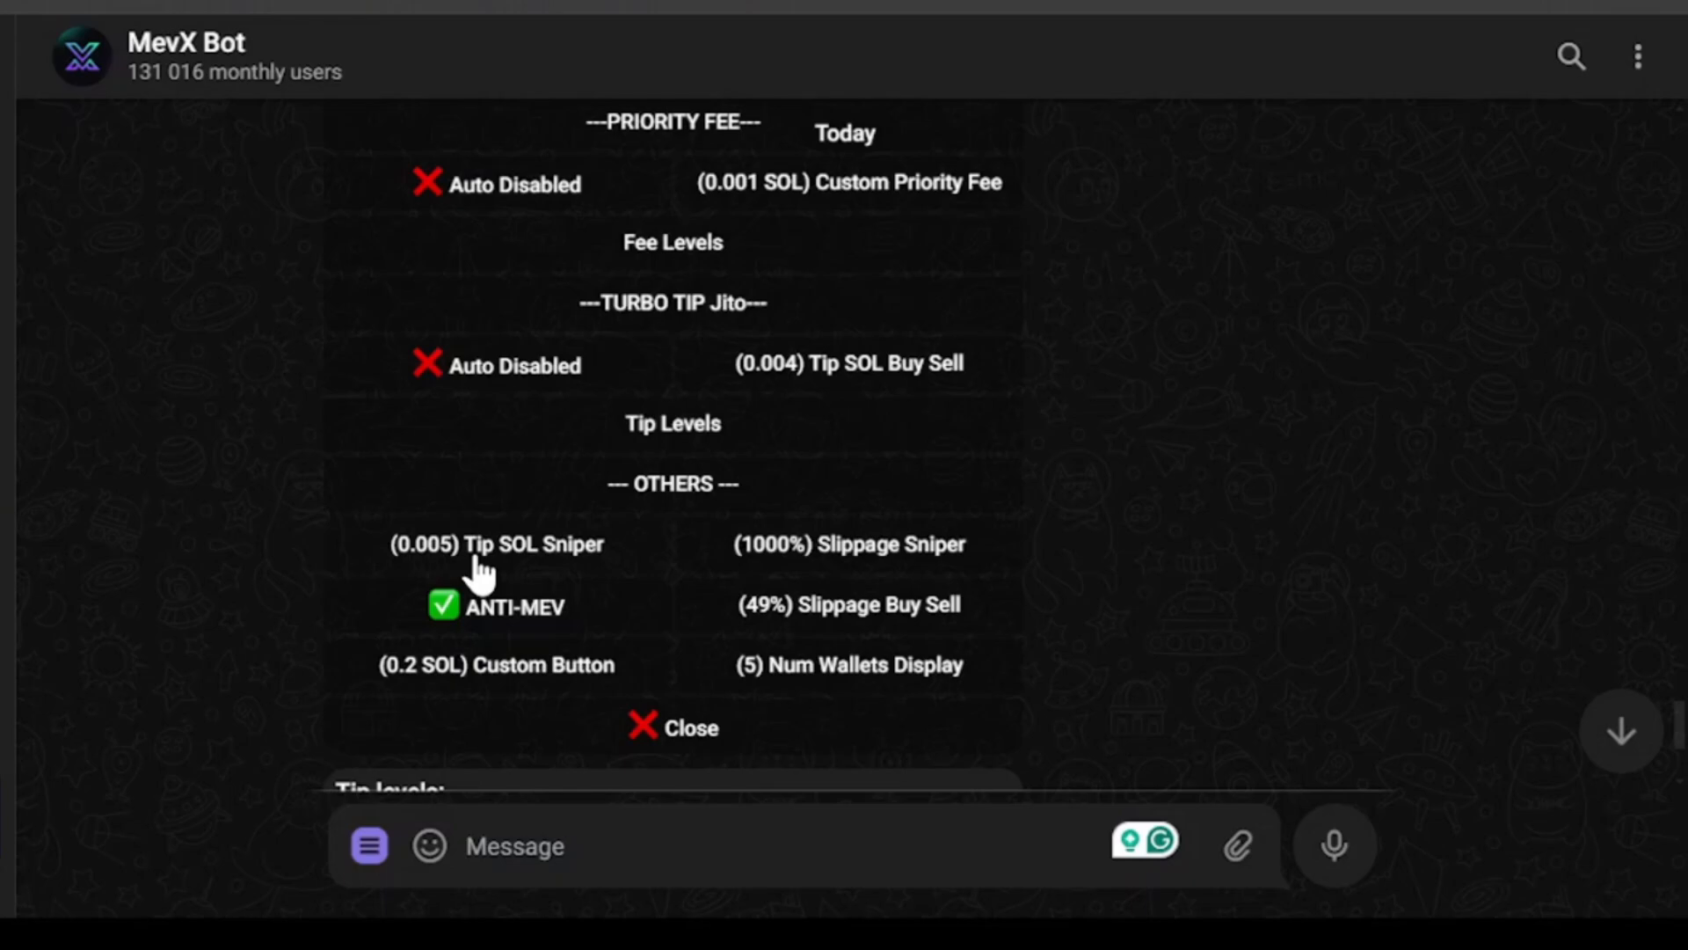
{"action": "mouse_move", "coordinate": [552, 619]}
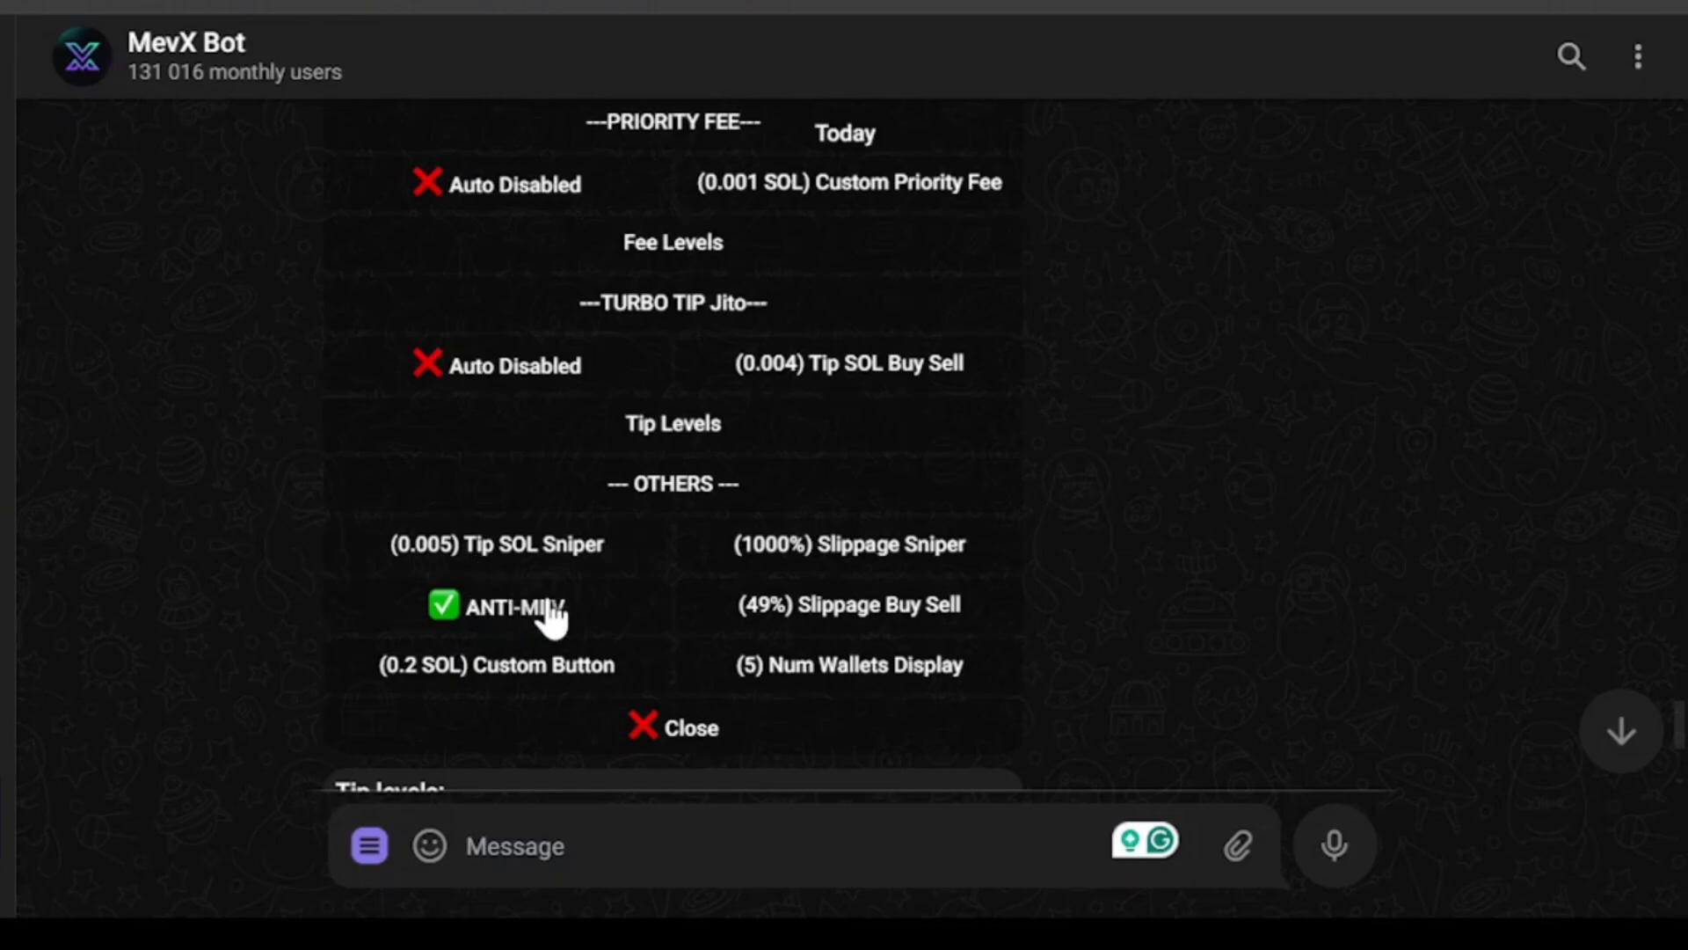